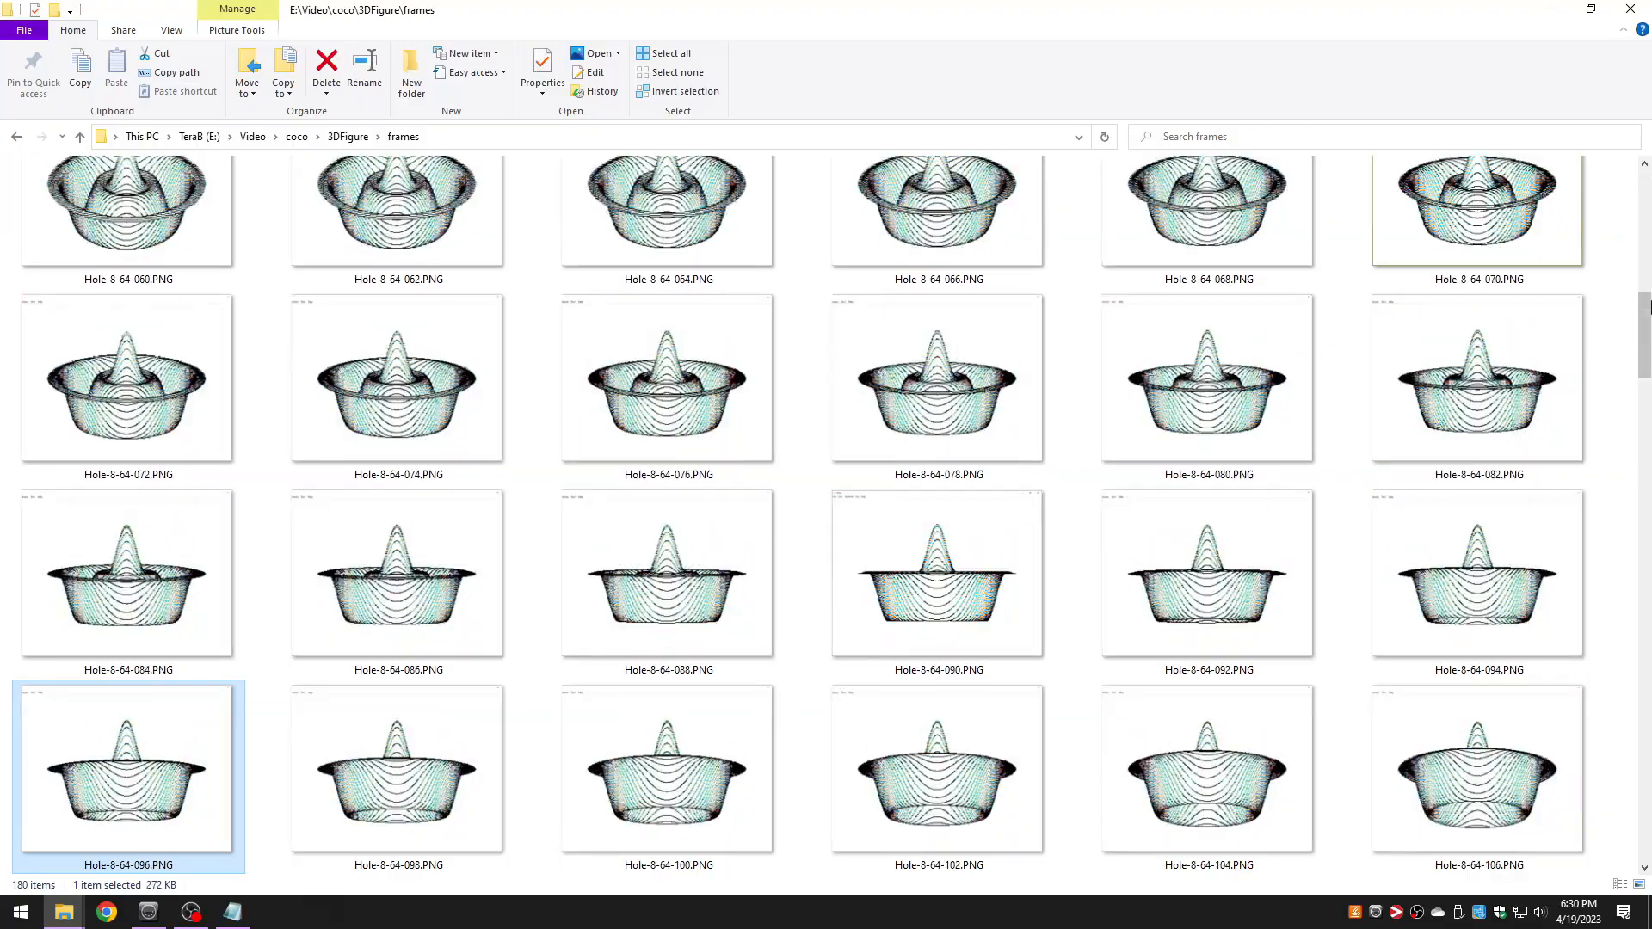
# Review the memory-search address range on line 10 of hack.bas.
pyautogui.scroll(-3)
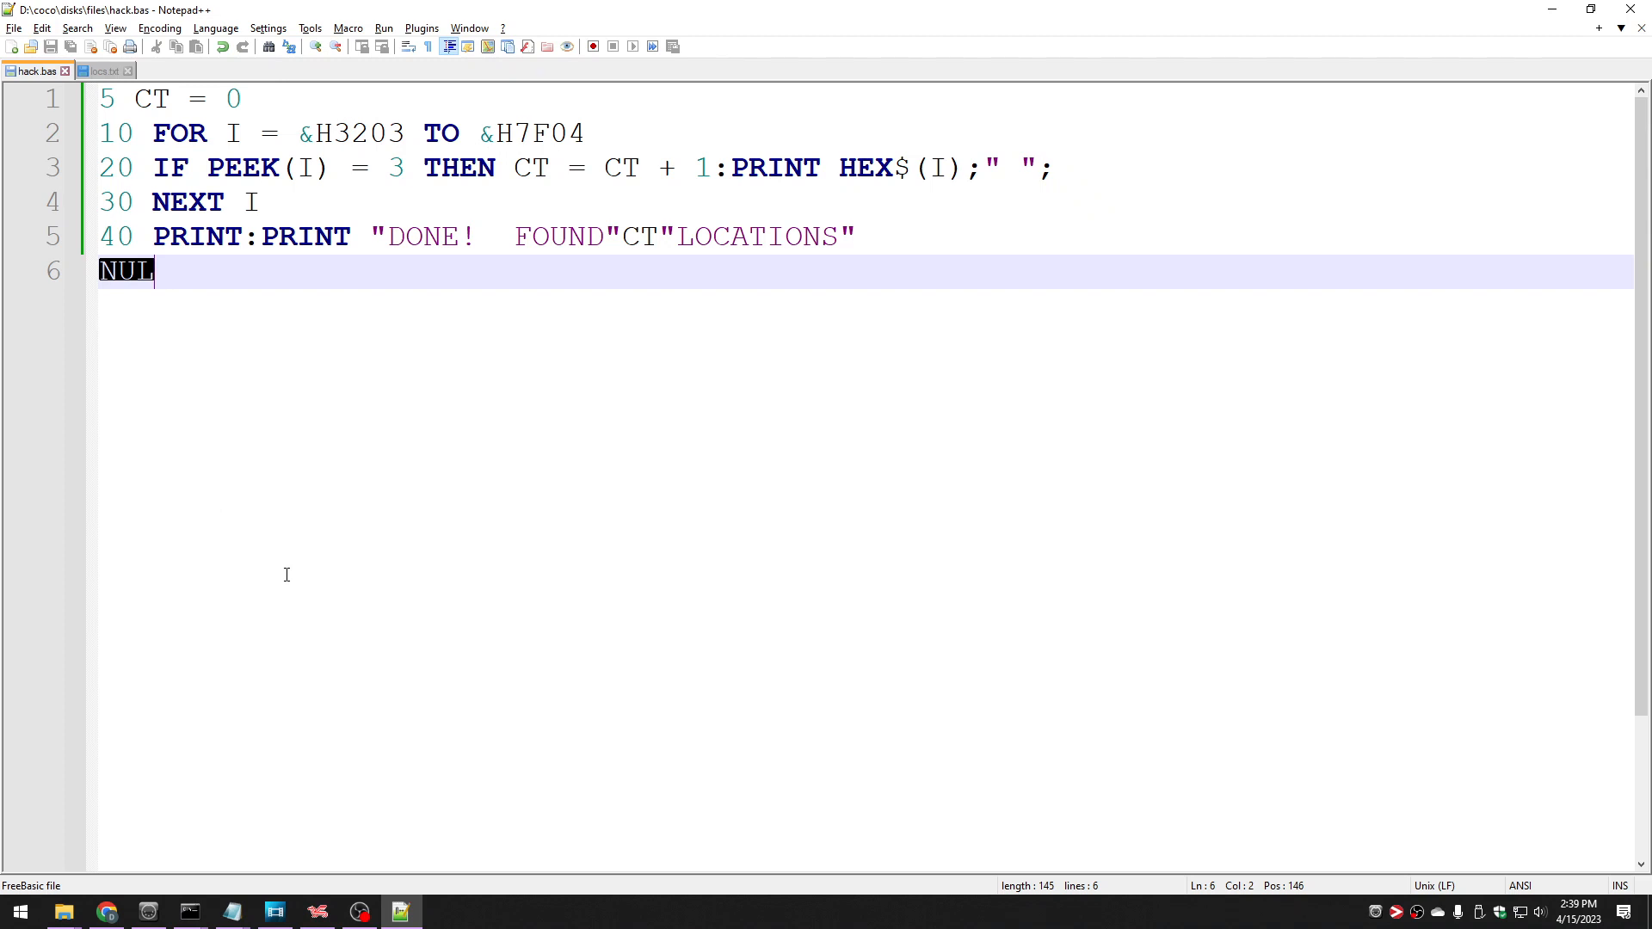
pyautogui.moveTo(324, 431)
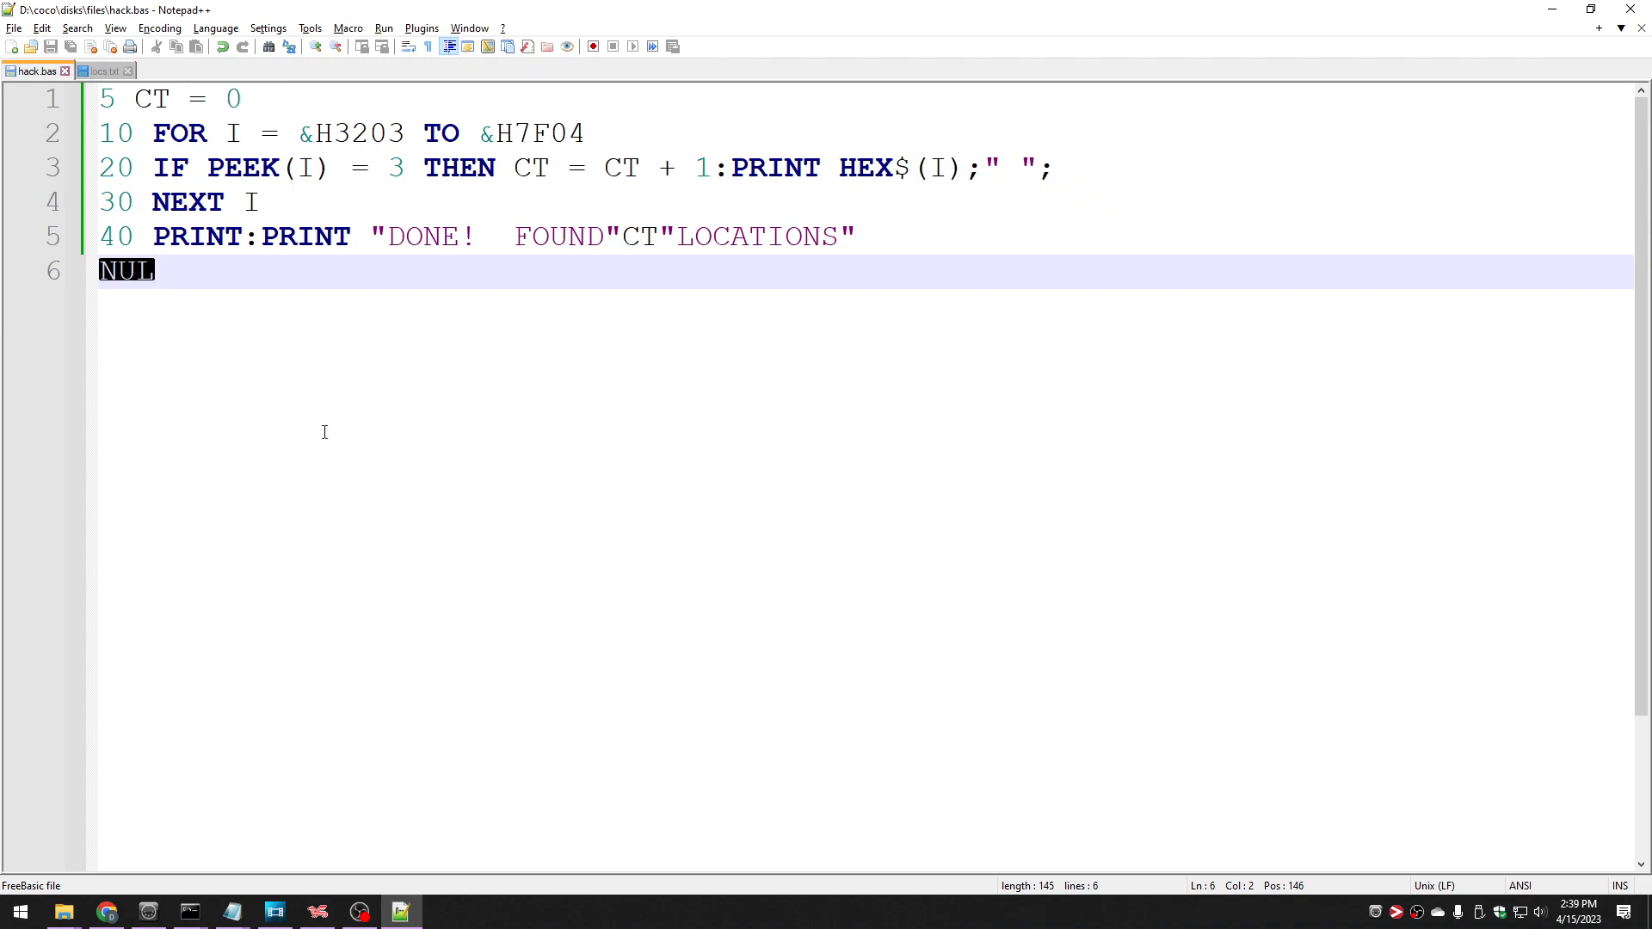
pyautogui.click(400, 167)
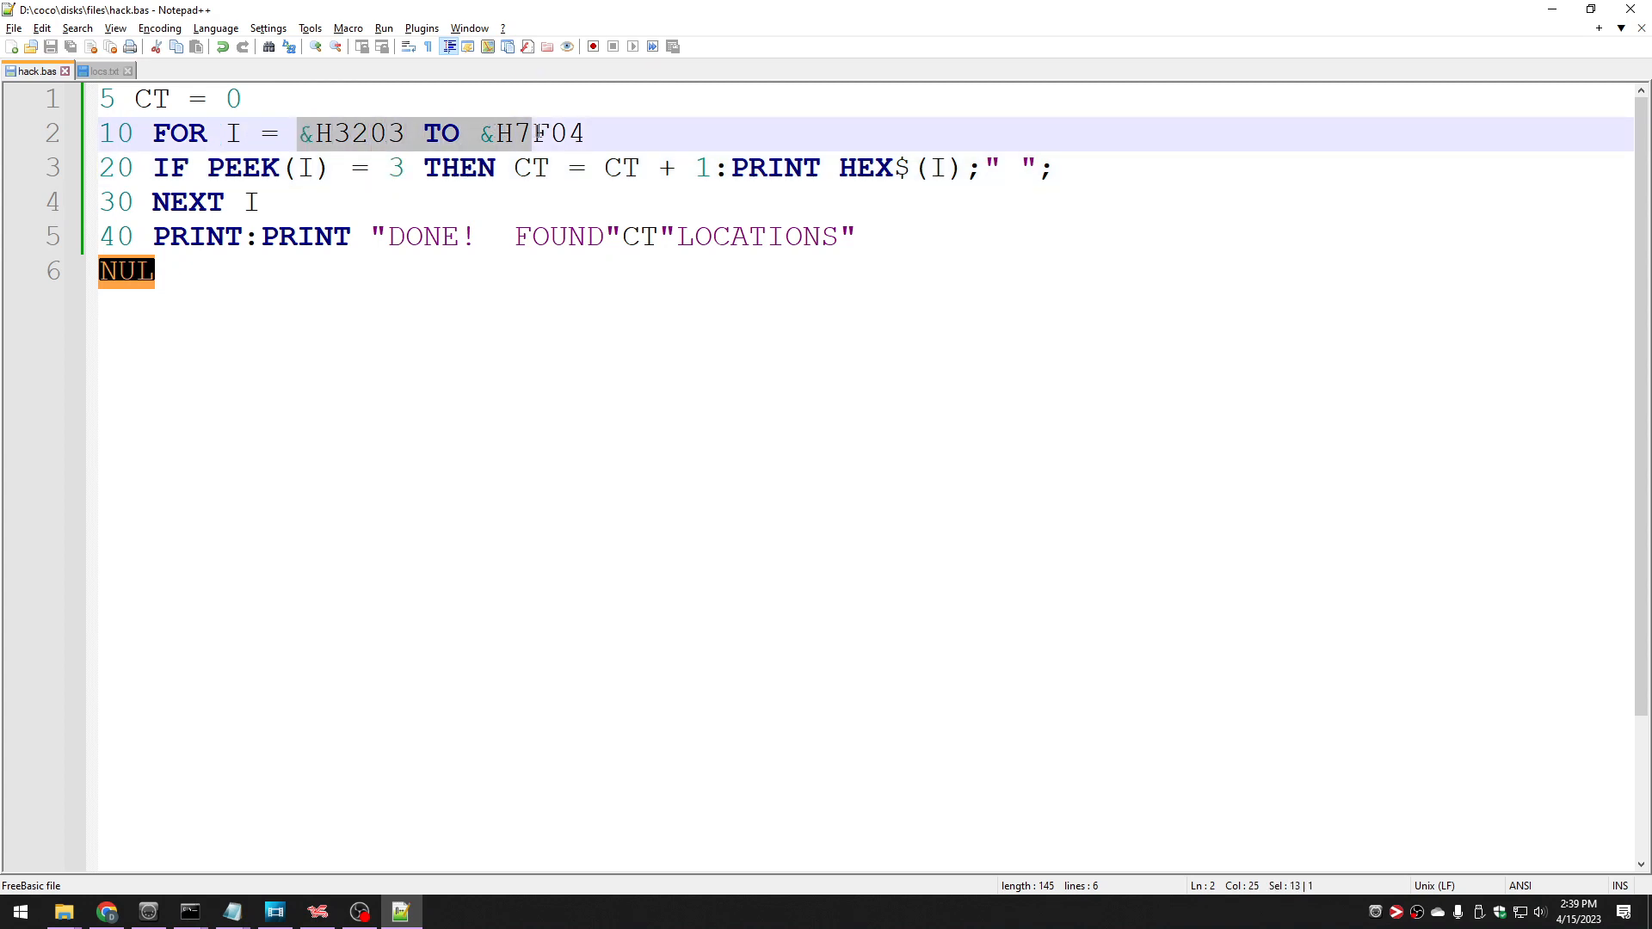
pyautogui.click(585, 132)
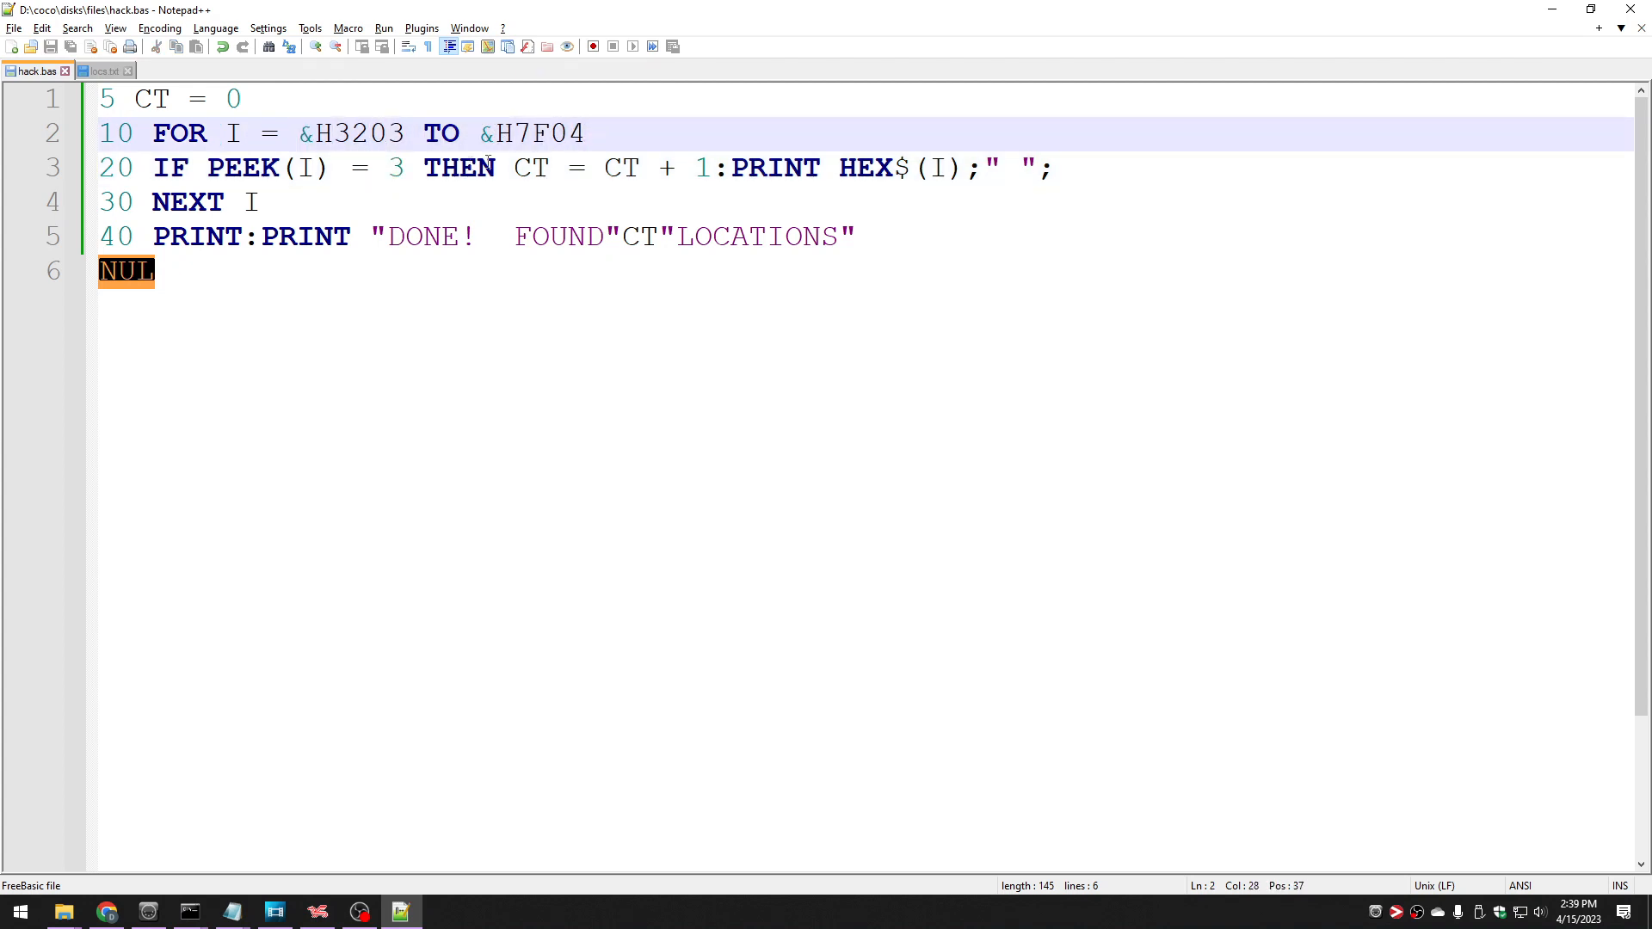
pyautogui.doubleClick(397, 168)
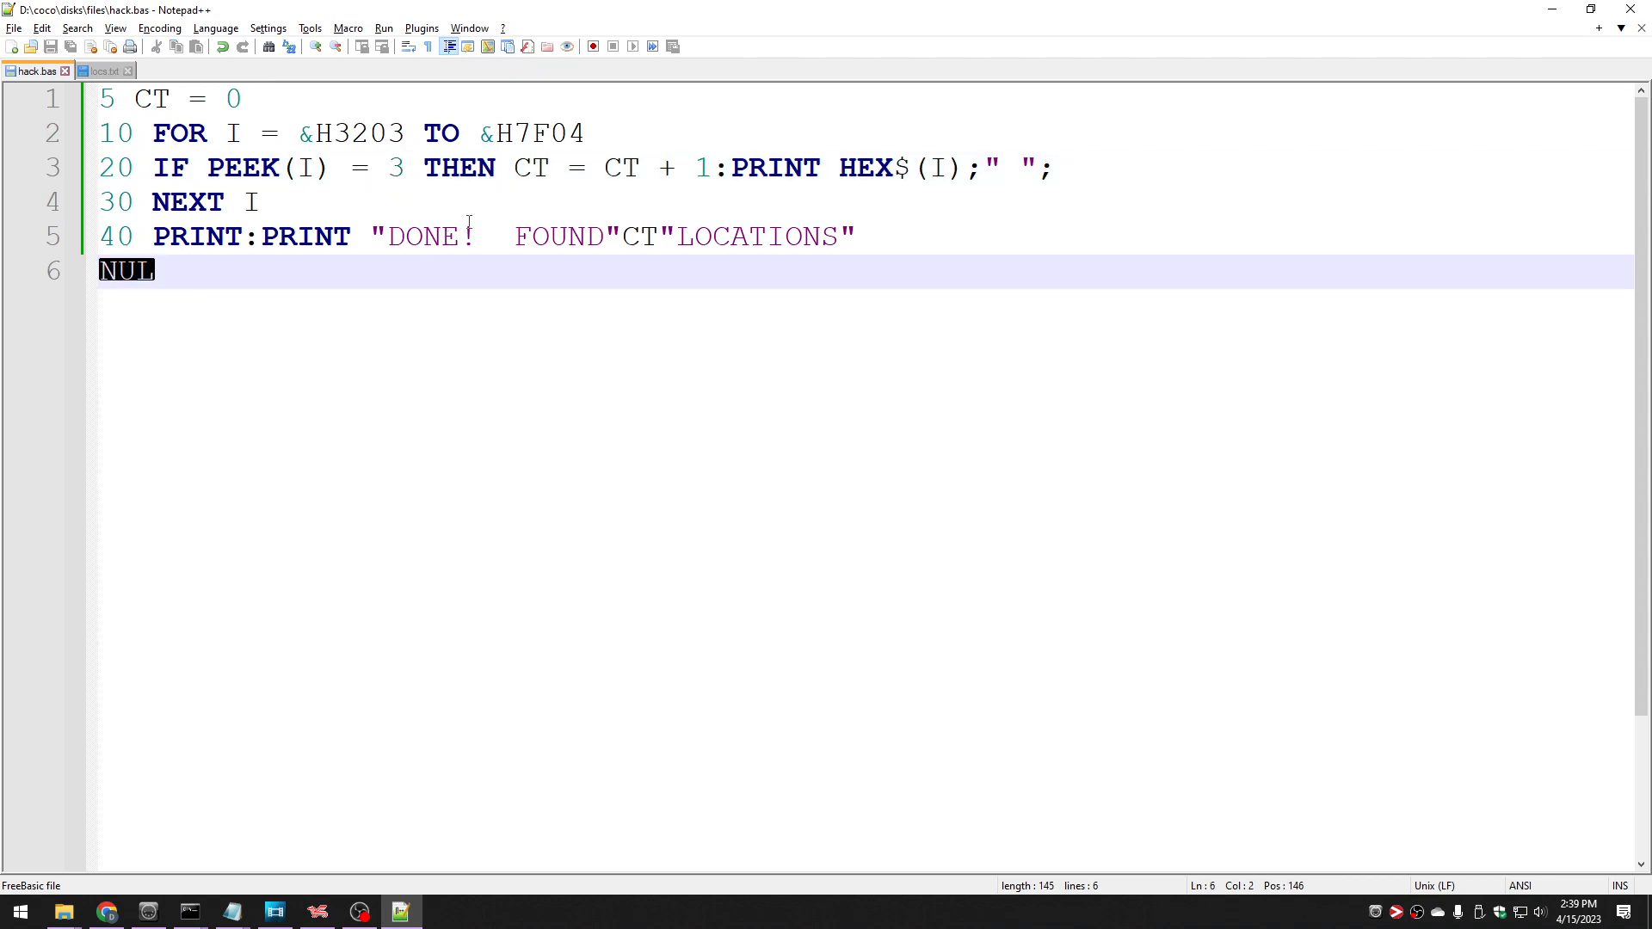
pyautogui.click(395, 168)
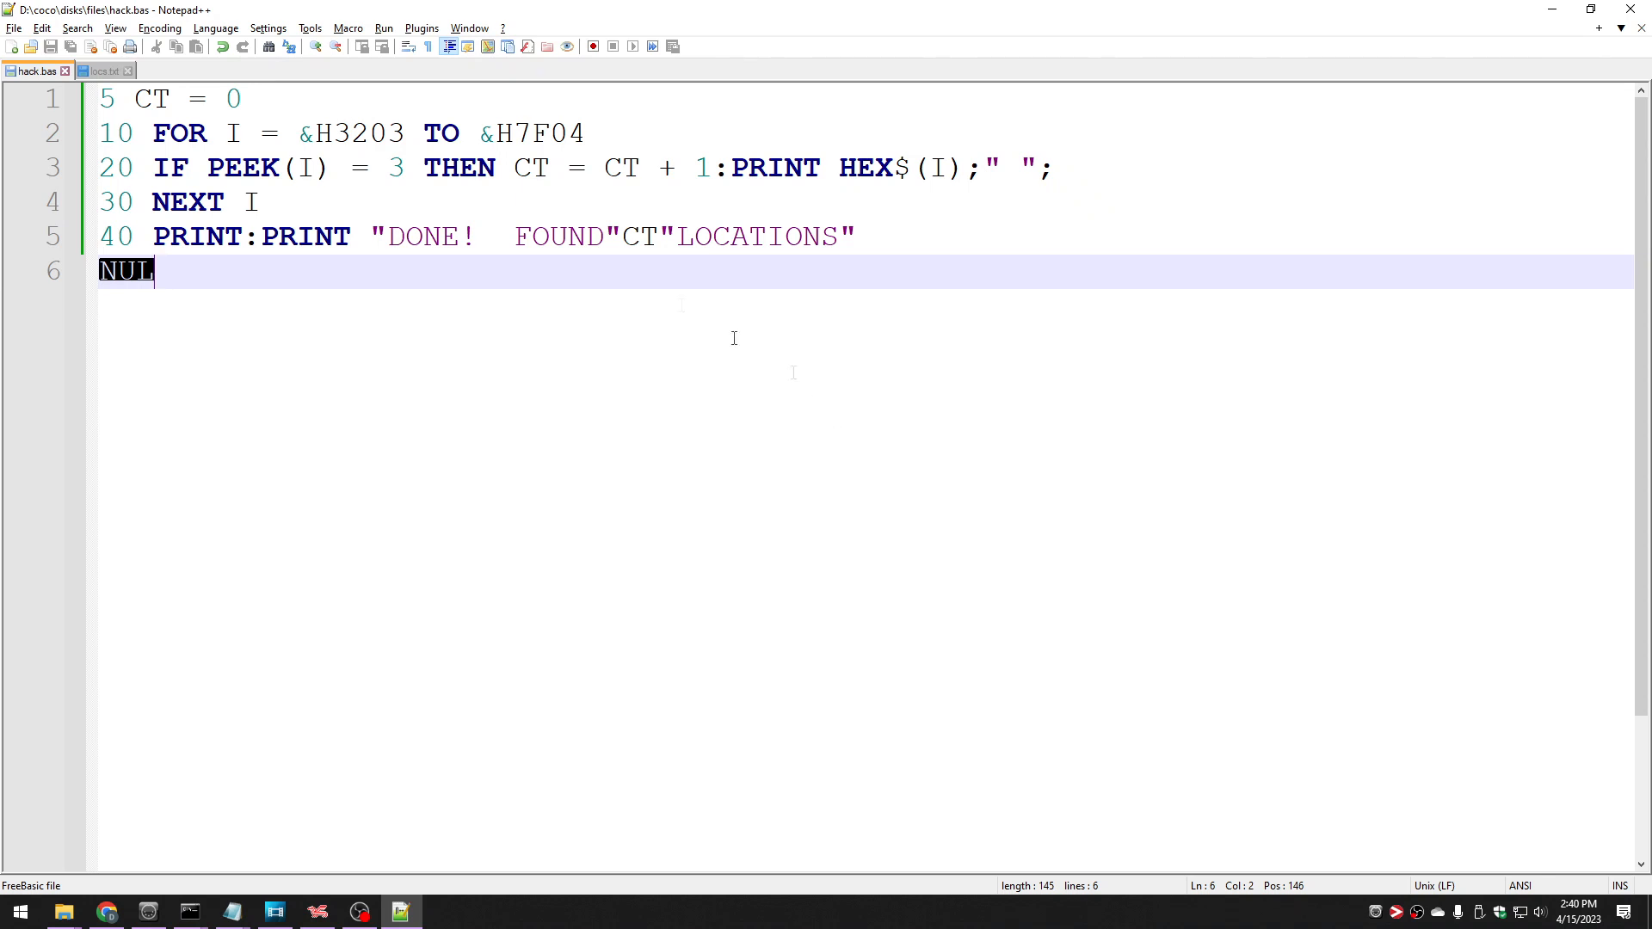
pyautogui.click(298, 132)
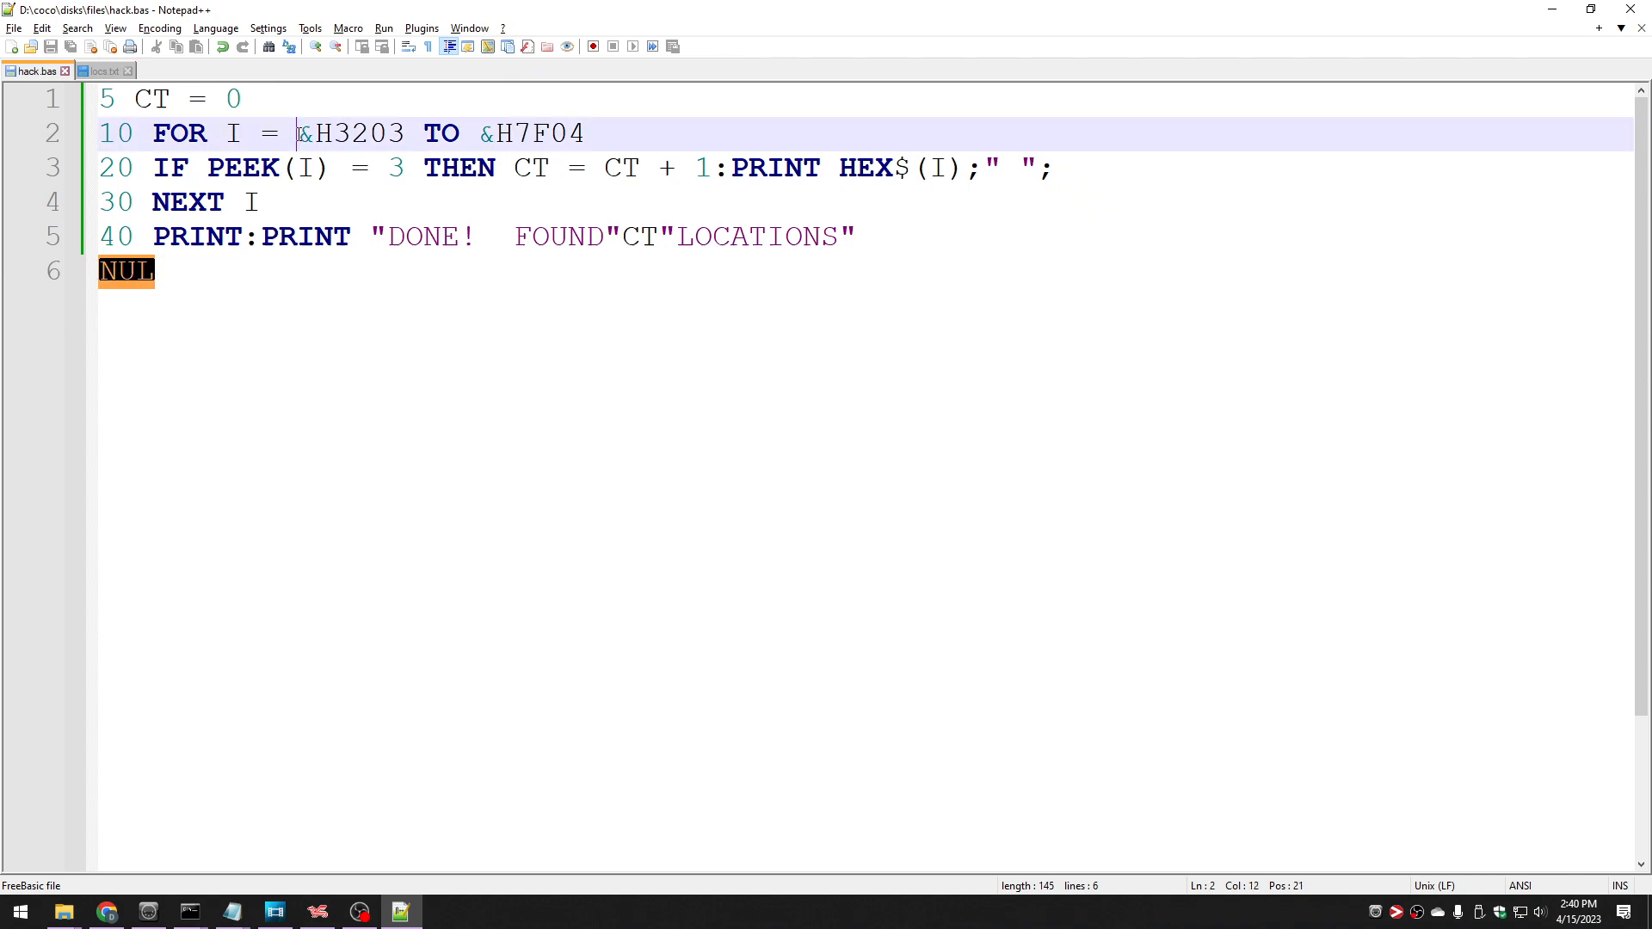
pyautogui.moveTo(297, 132); pyautogui.dragTo(586, 133)
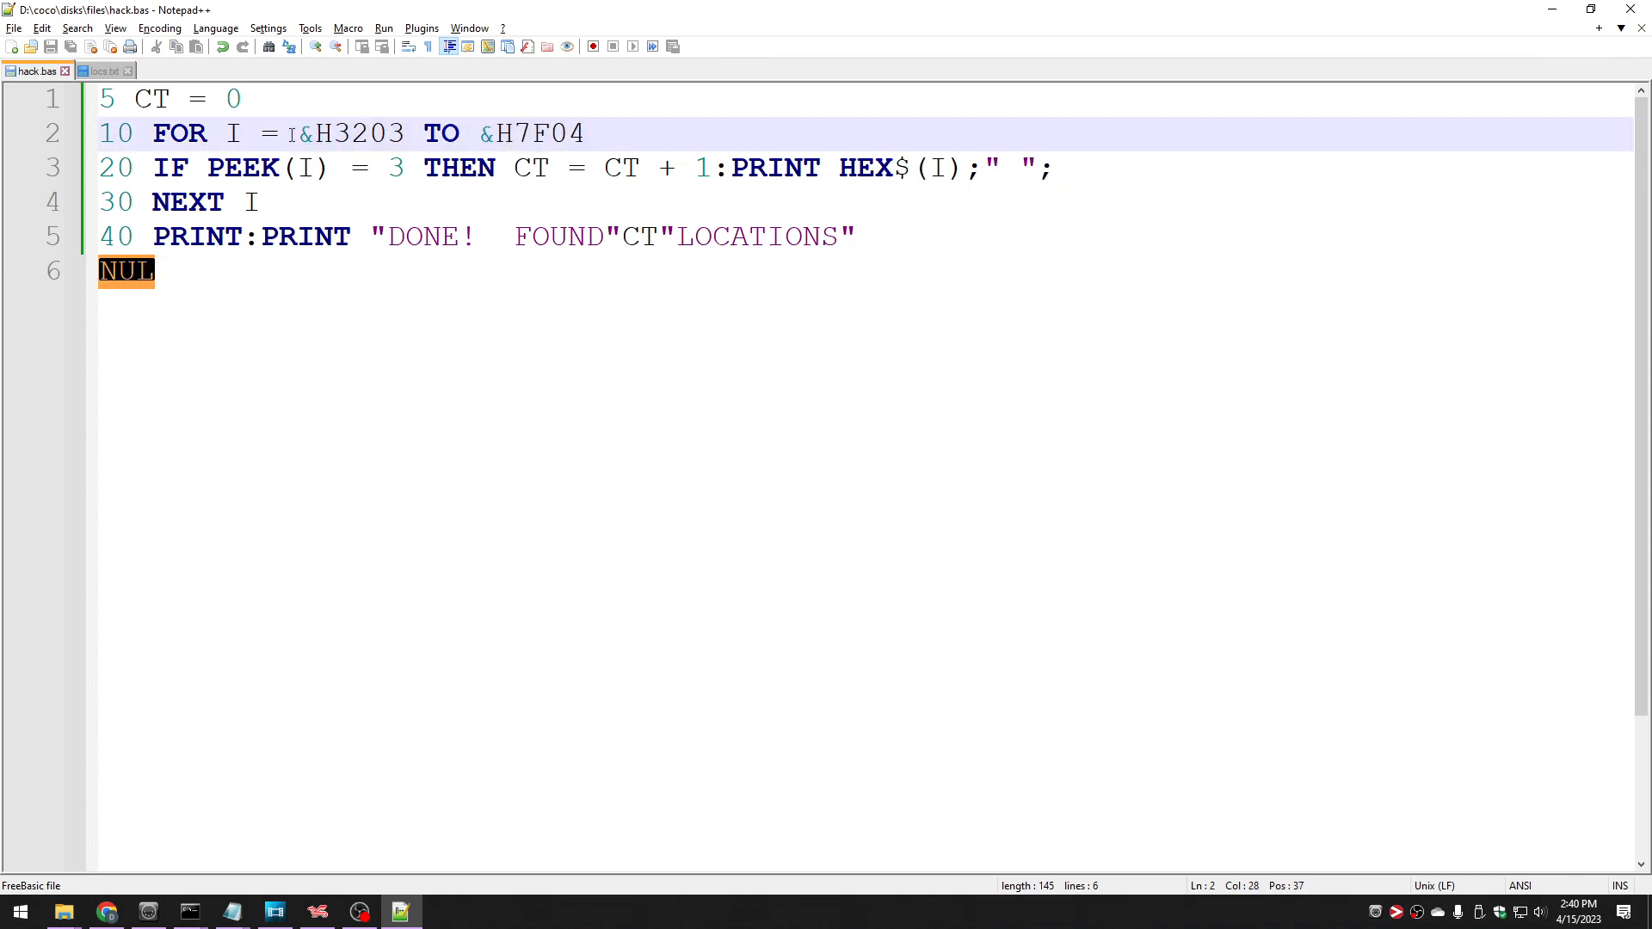
pyautogui.moveTo(298, 132); pyautogui.dragTo(582, 133)
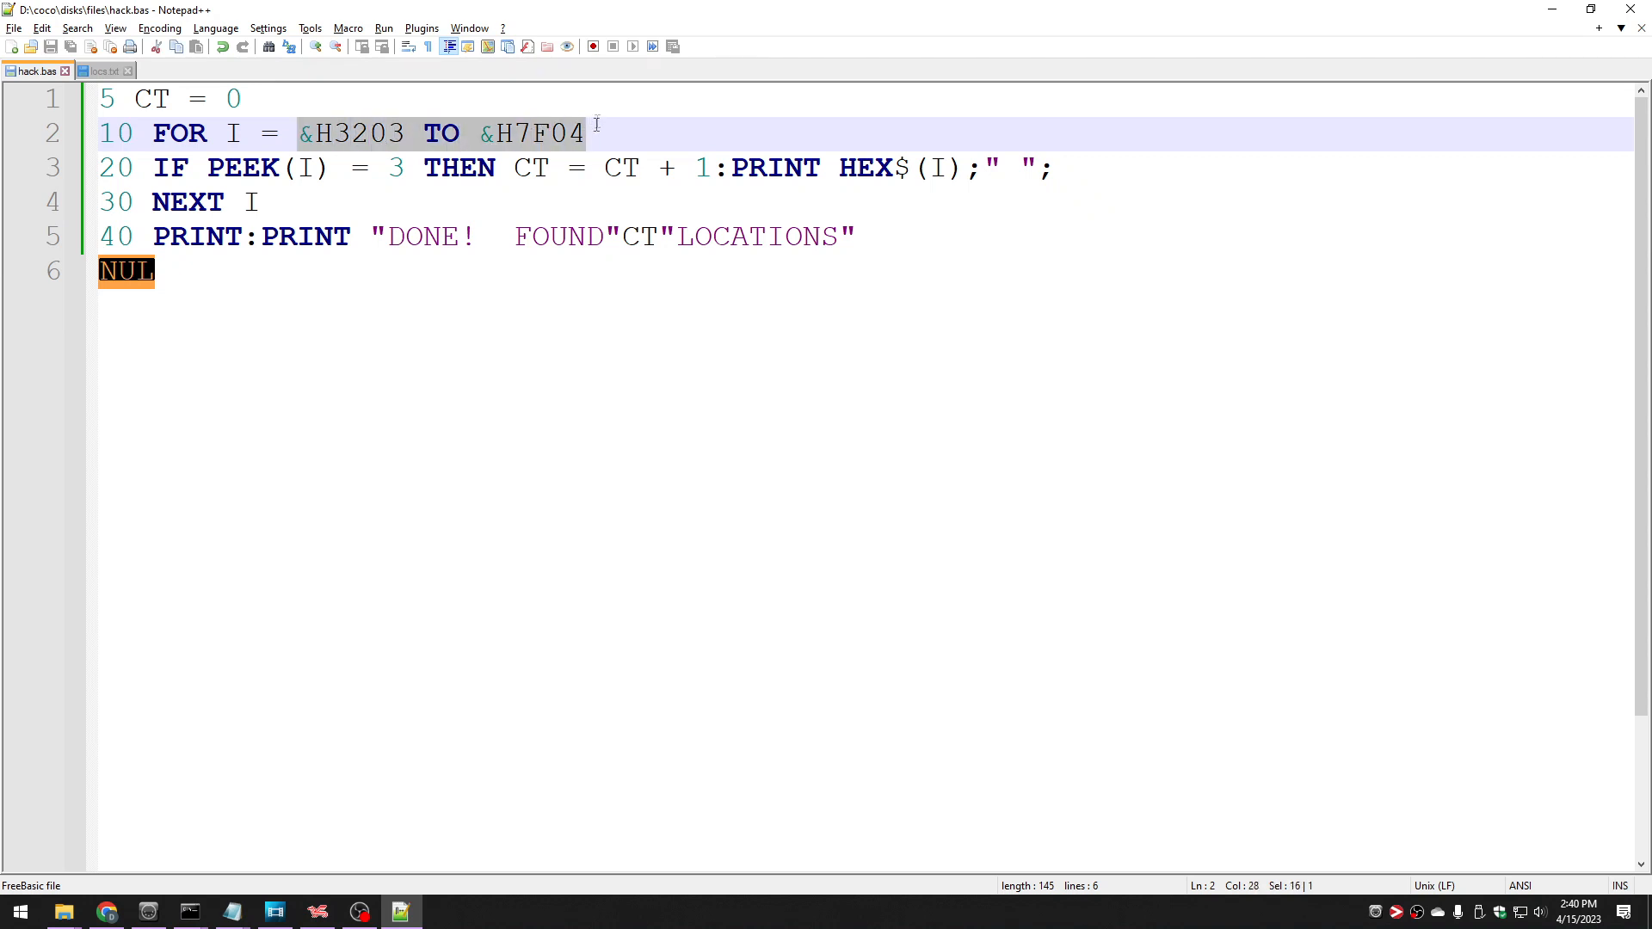
pyautogui.click(479, 134)
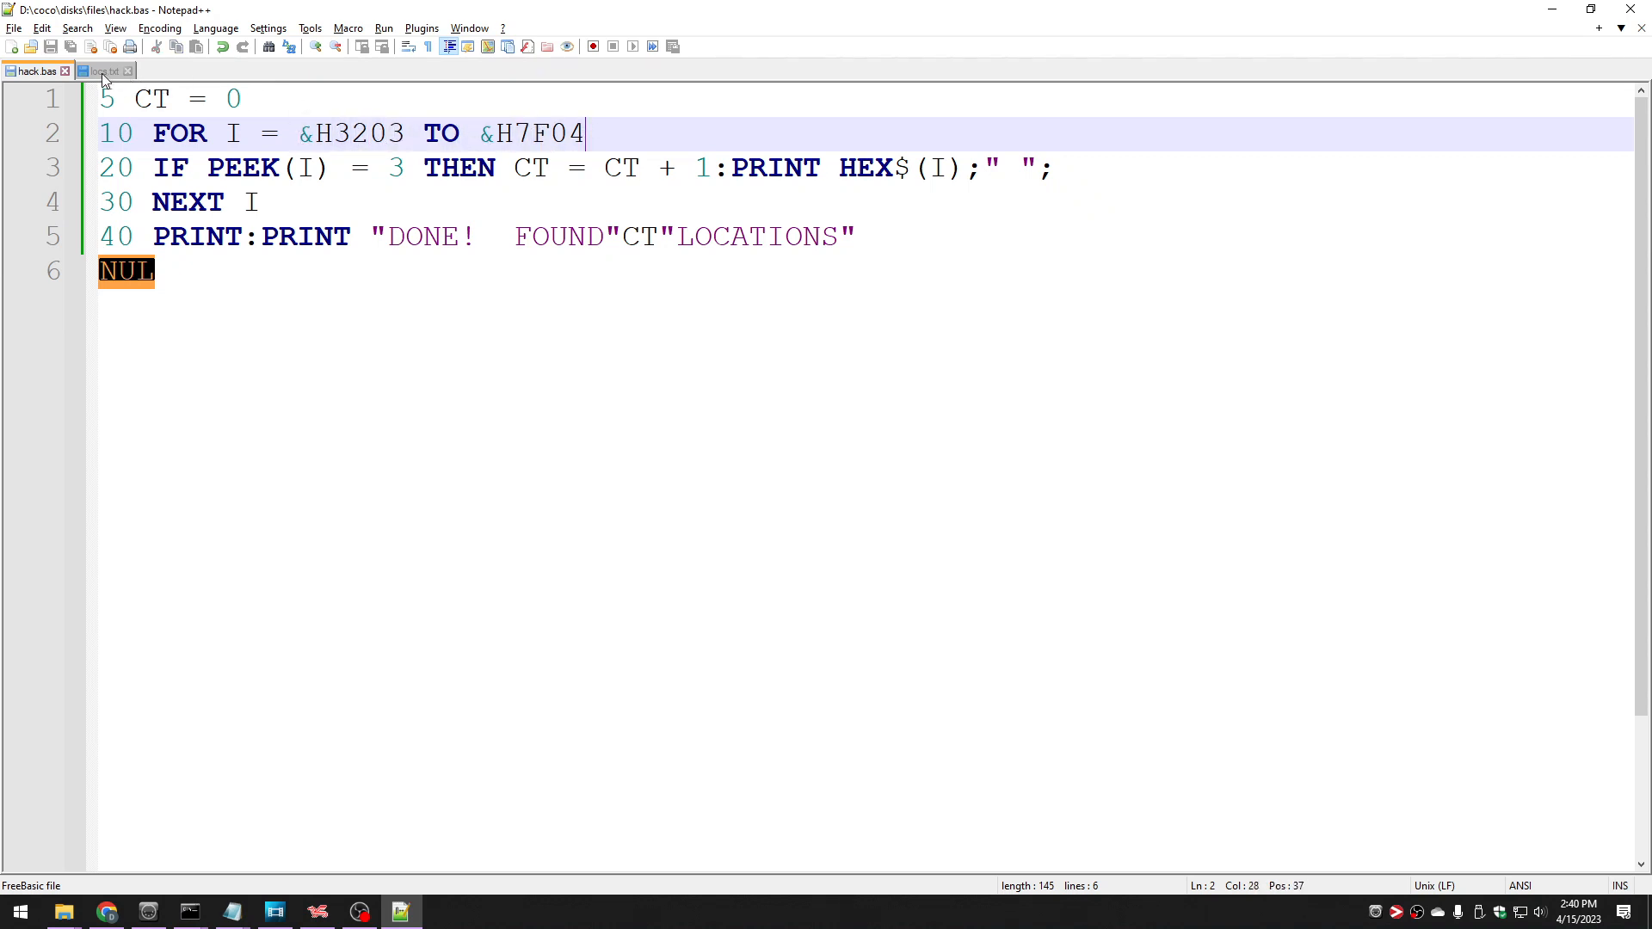
# Check the PEEK lines in locs.txt, the &H7F04 end address and CT reset, then return to XRoar.
pyautogui.click(103, 70)
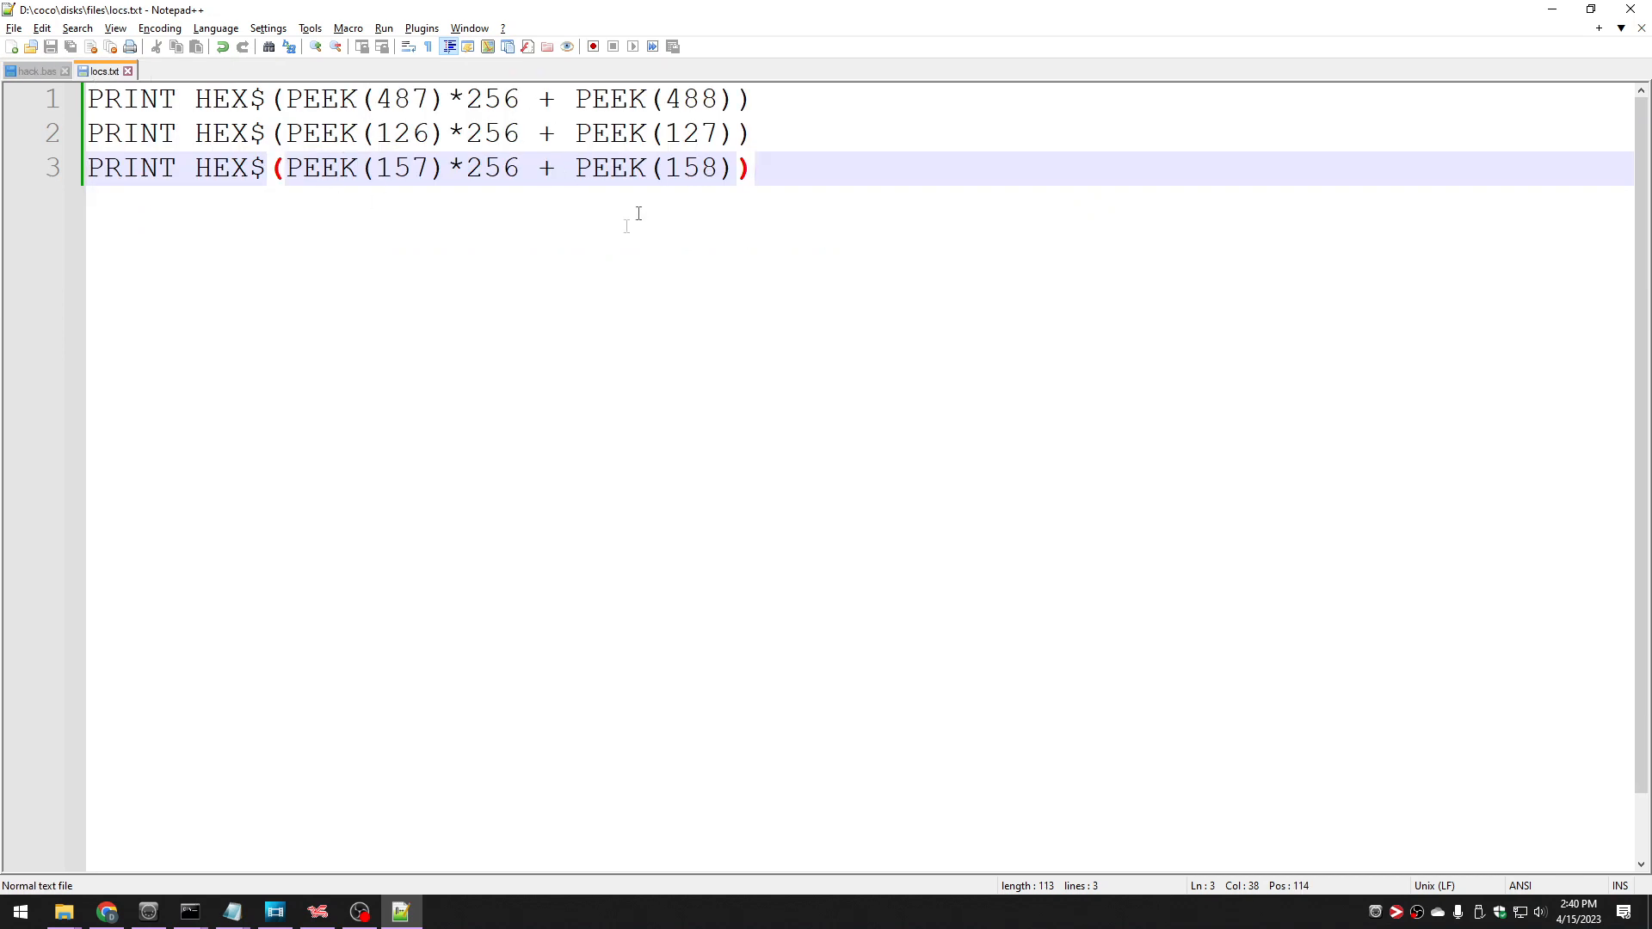
pyautogui.click(285, 98)
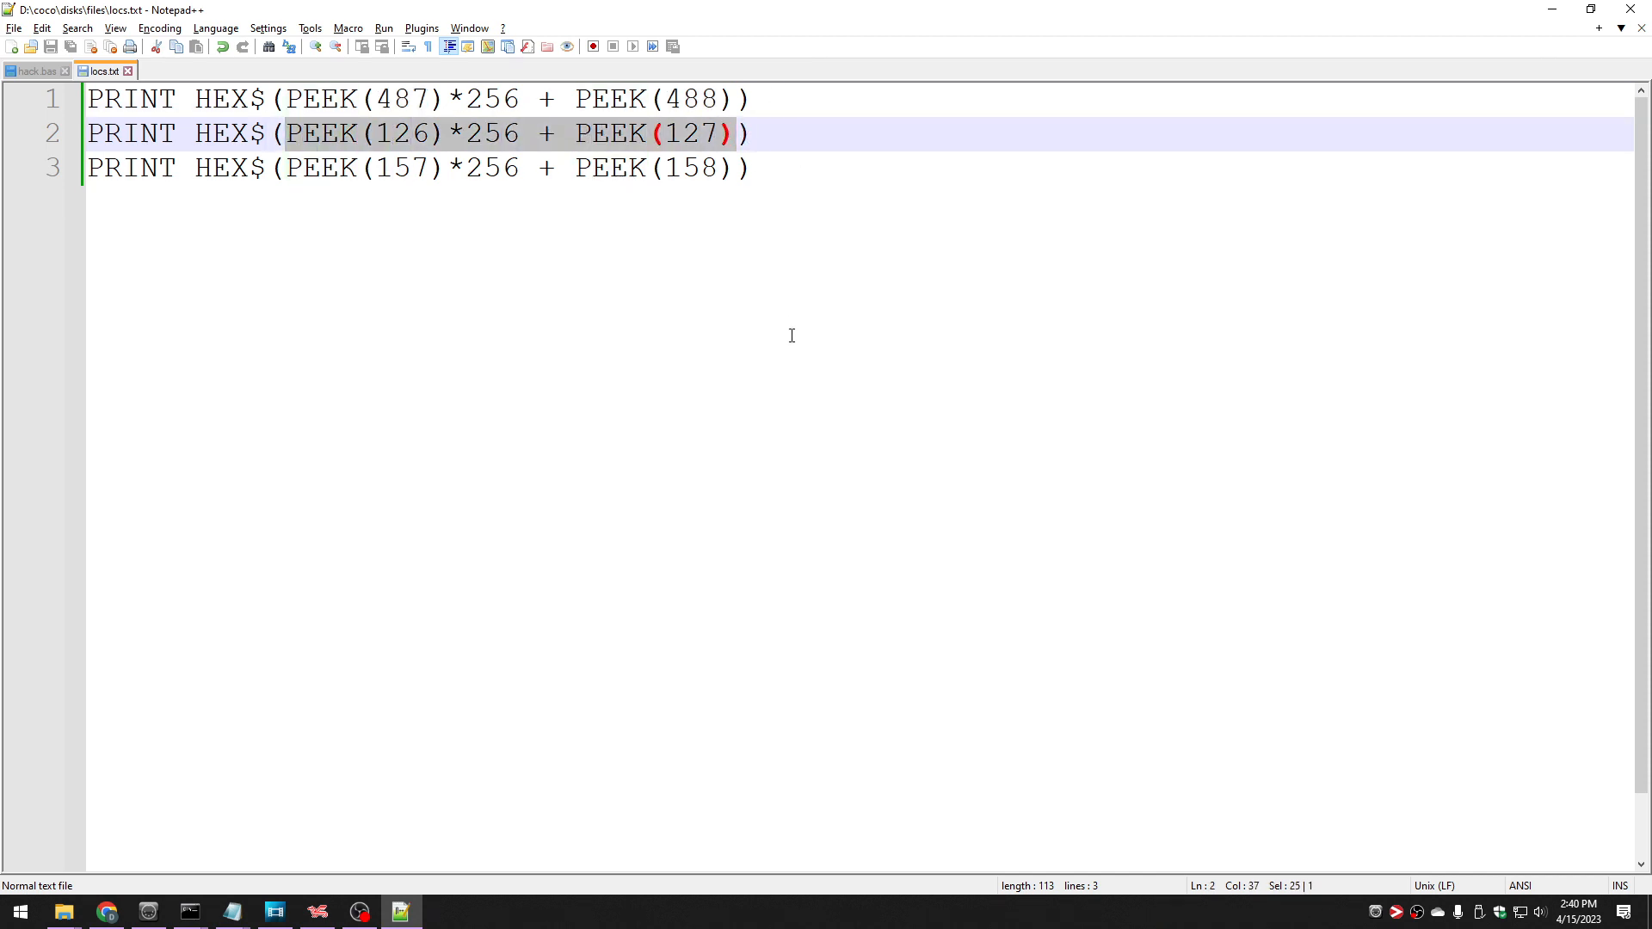
pyautogui.moveTo(297, 163)
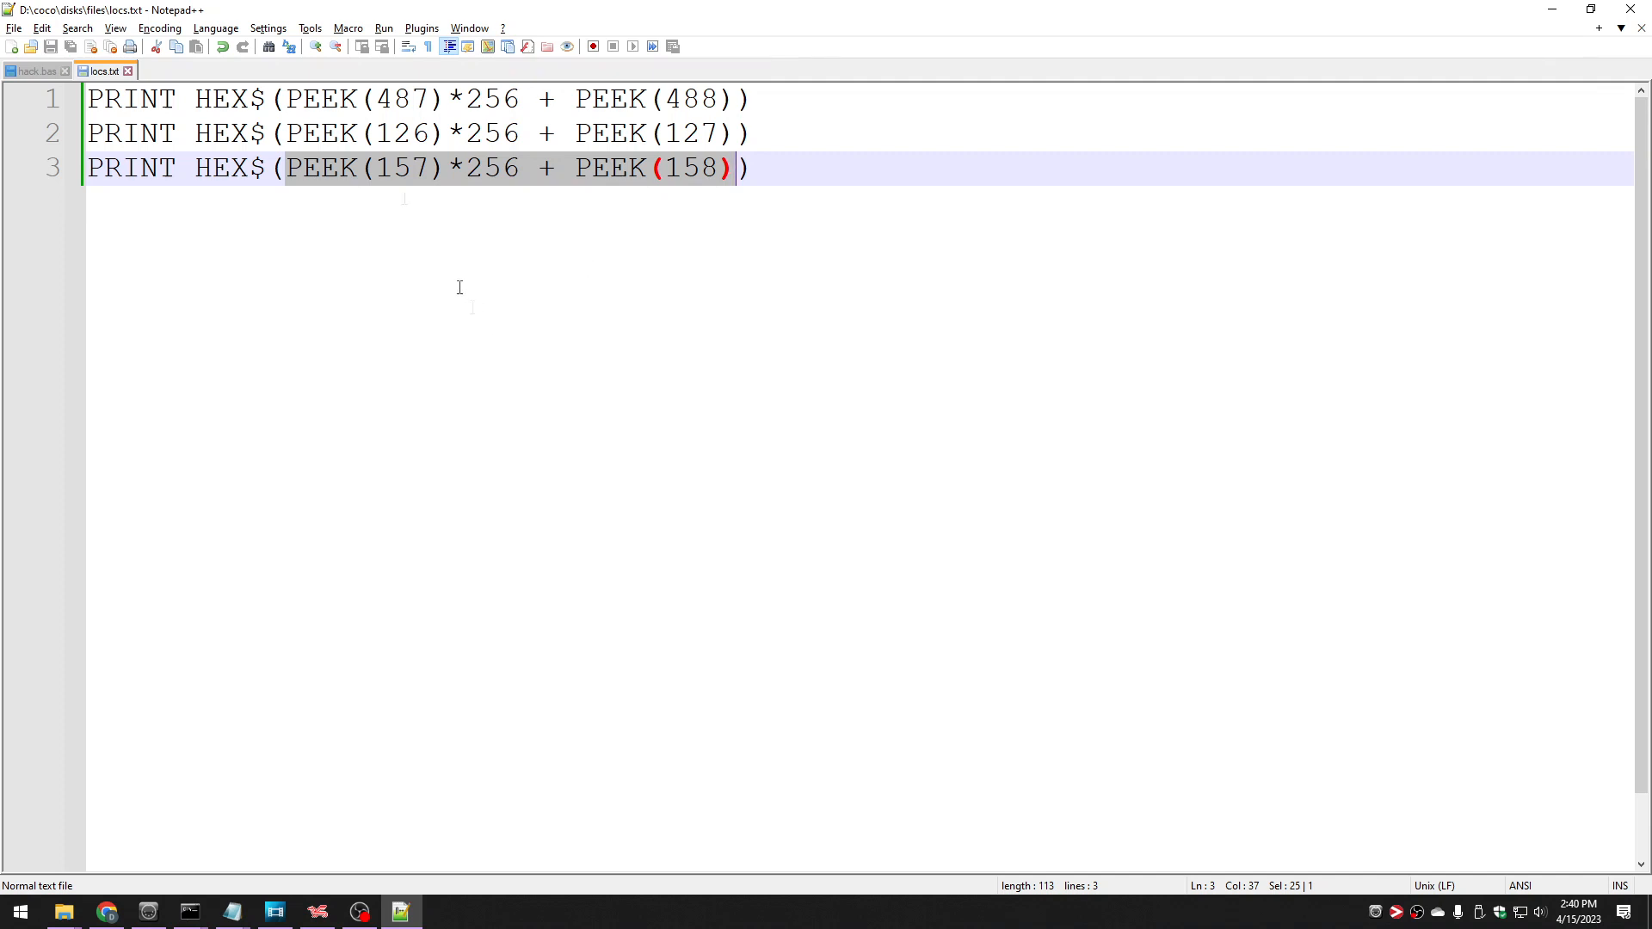
pyautogui.click(717, 98)
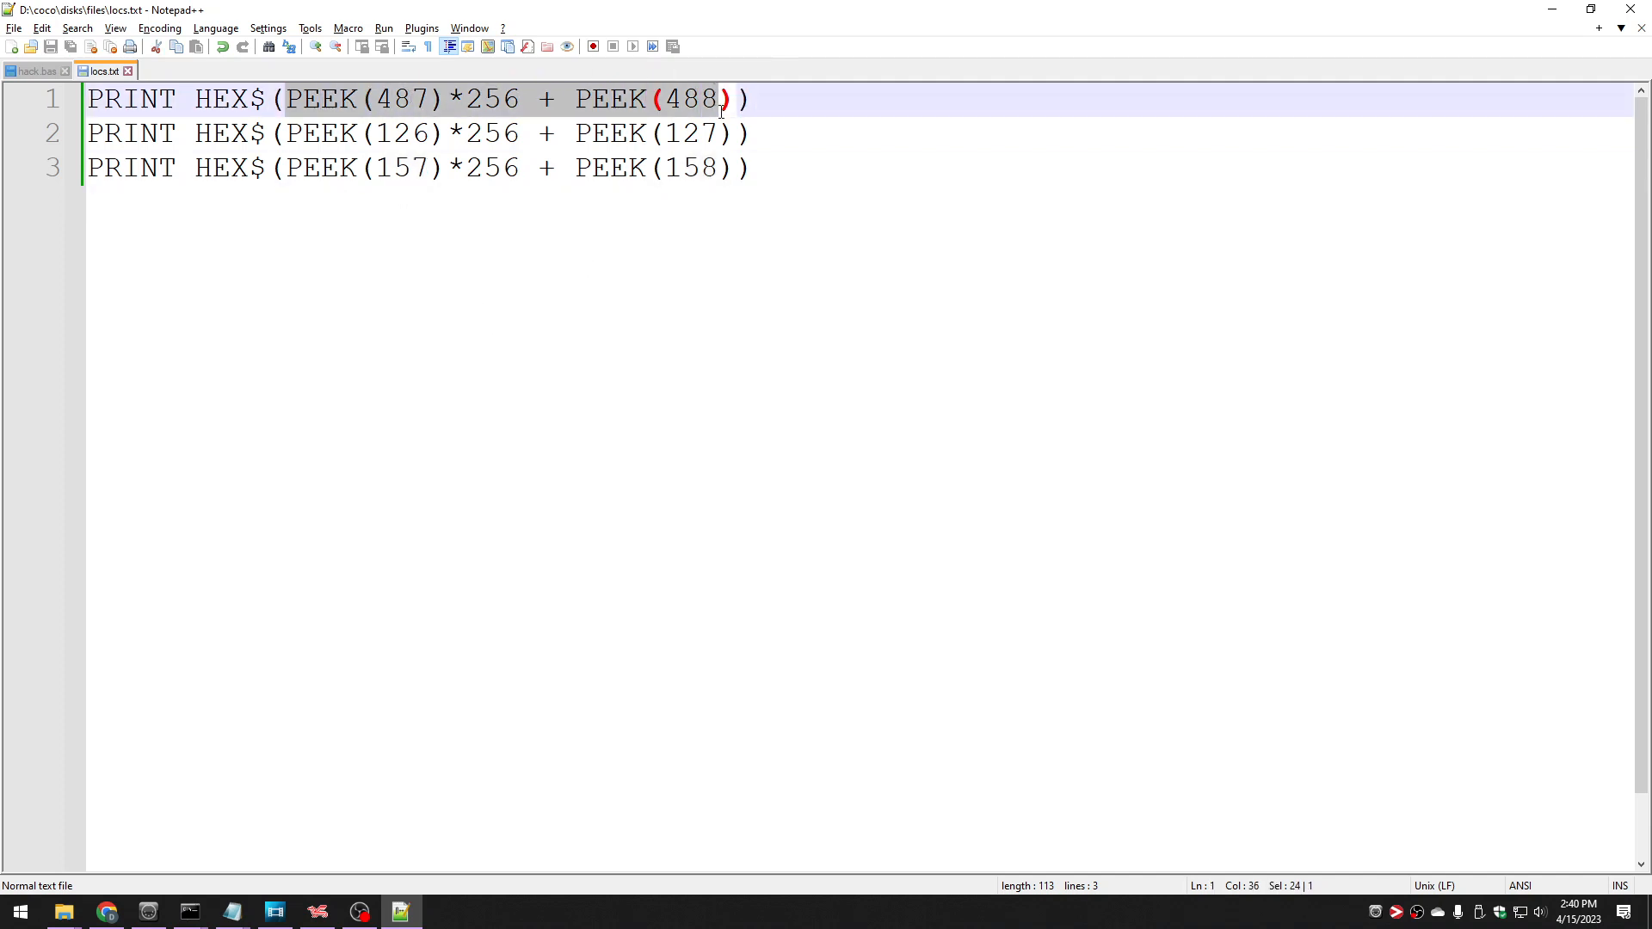
pyautogui.click(738, 133)
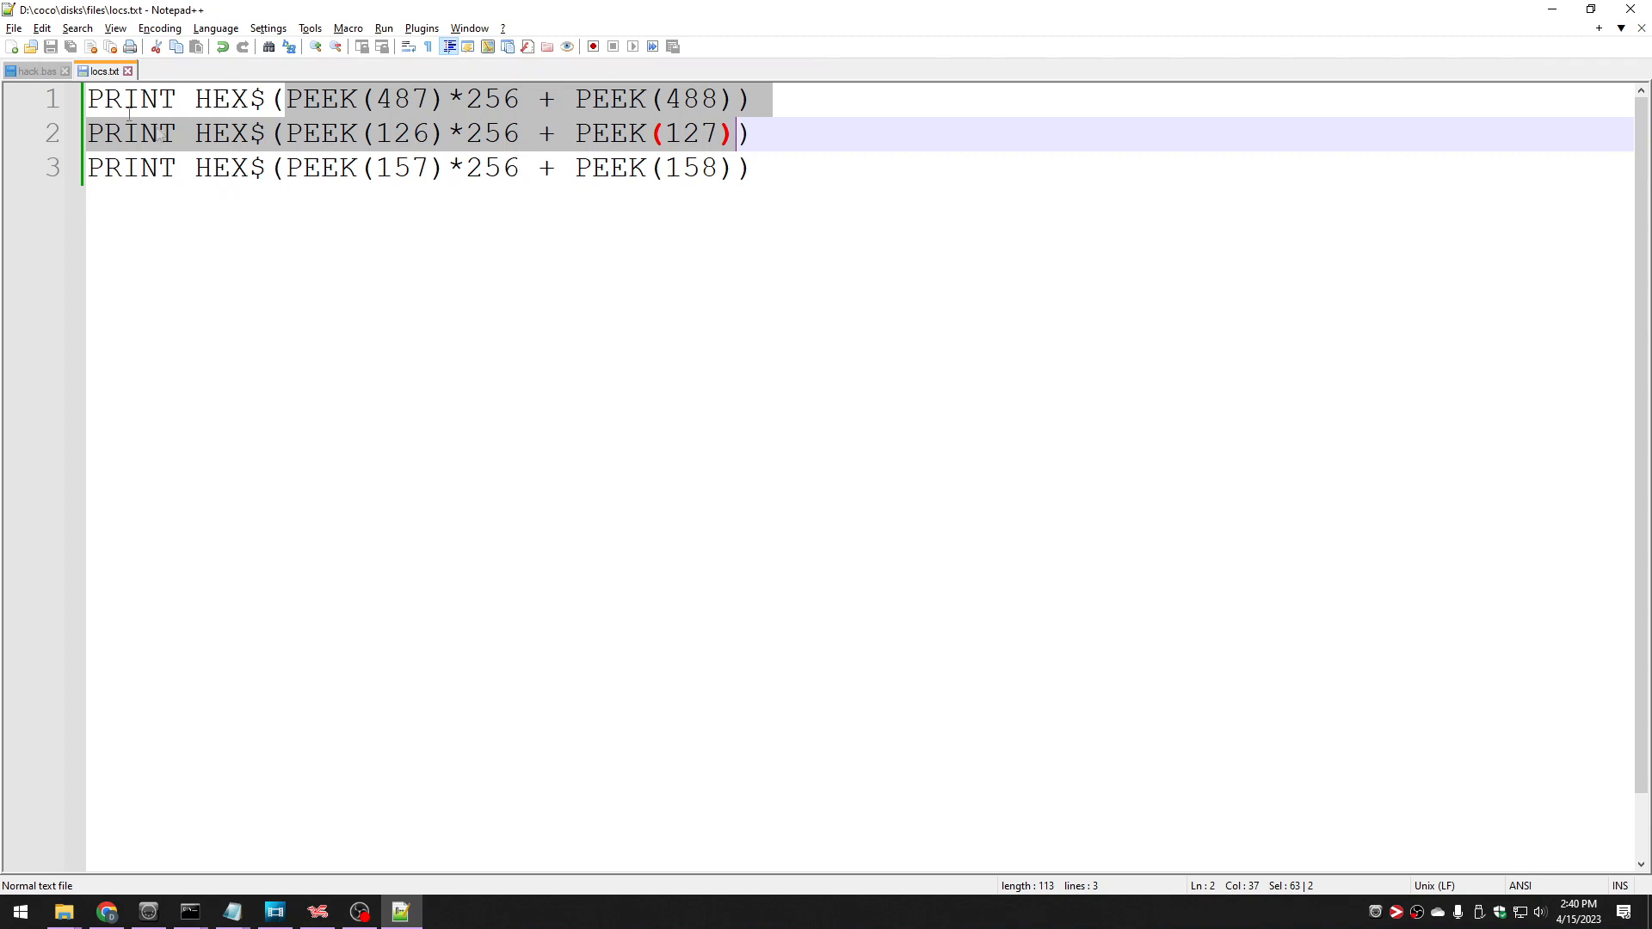
pyautogui.click(35, 71)
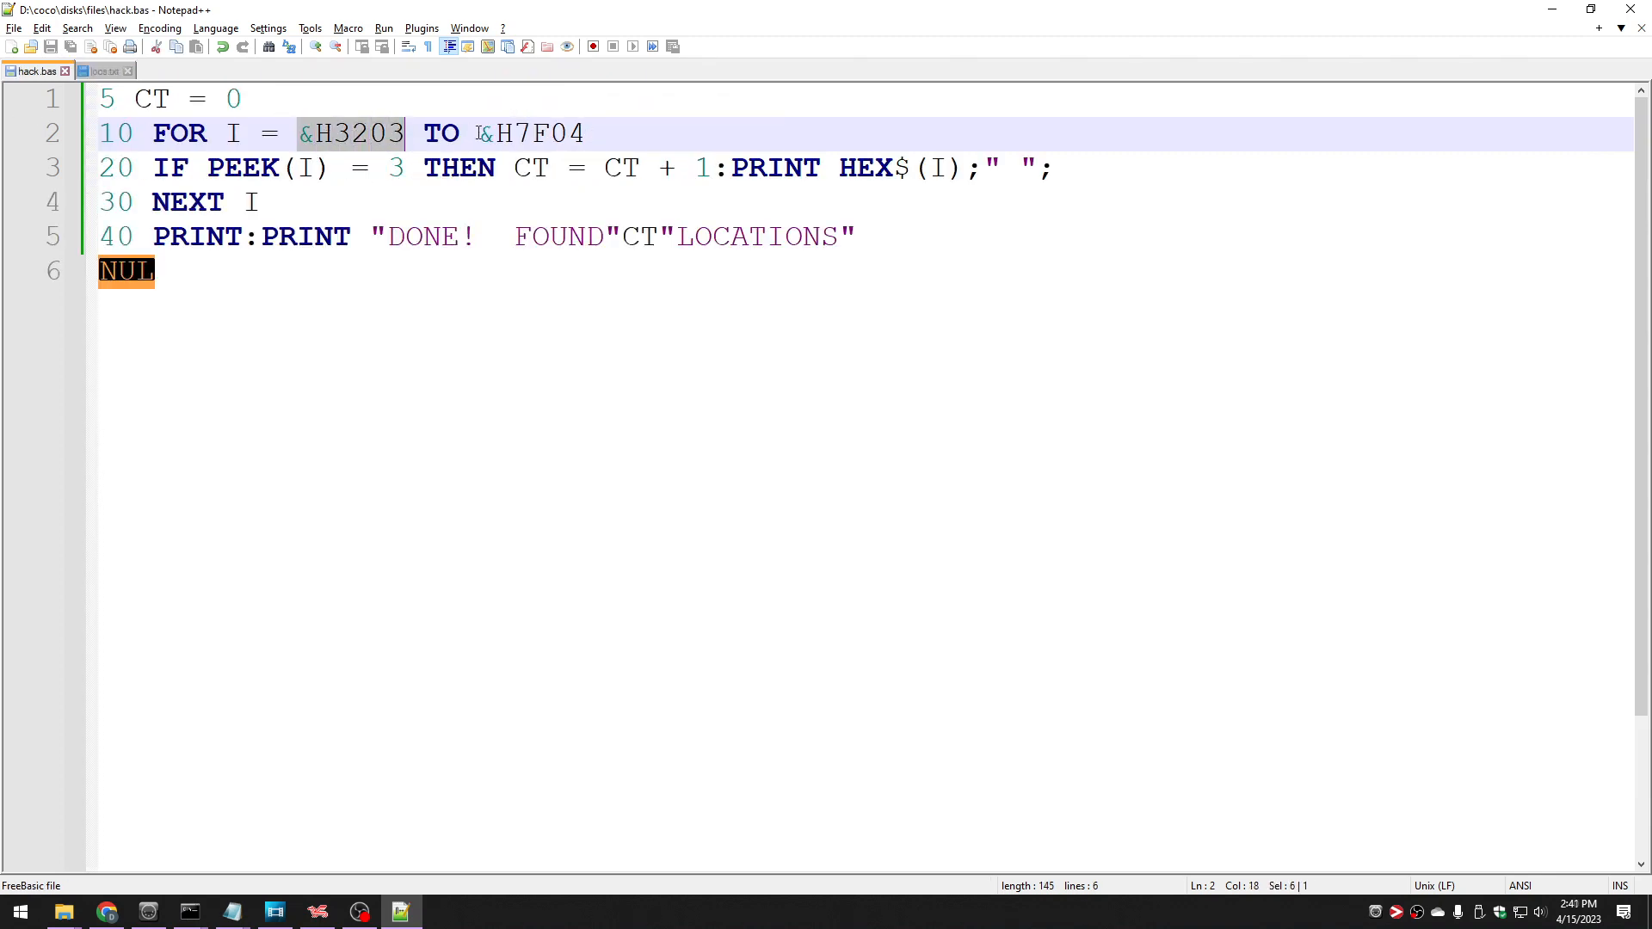
pyautogui.doubleClick(532, 132)
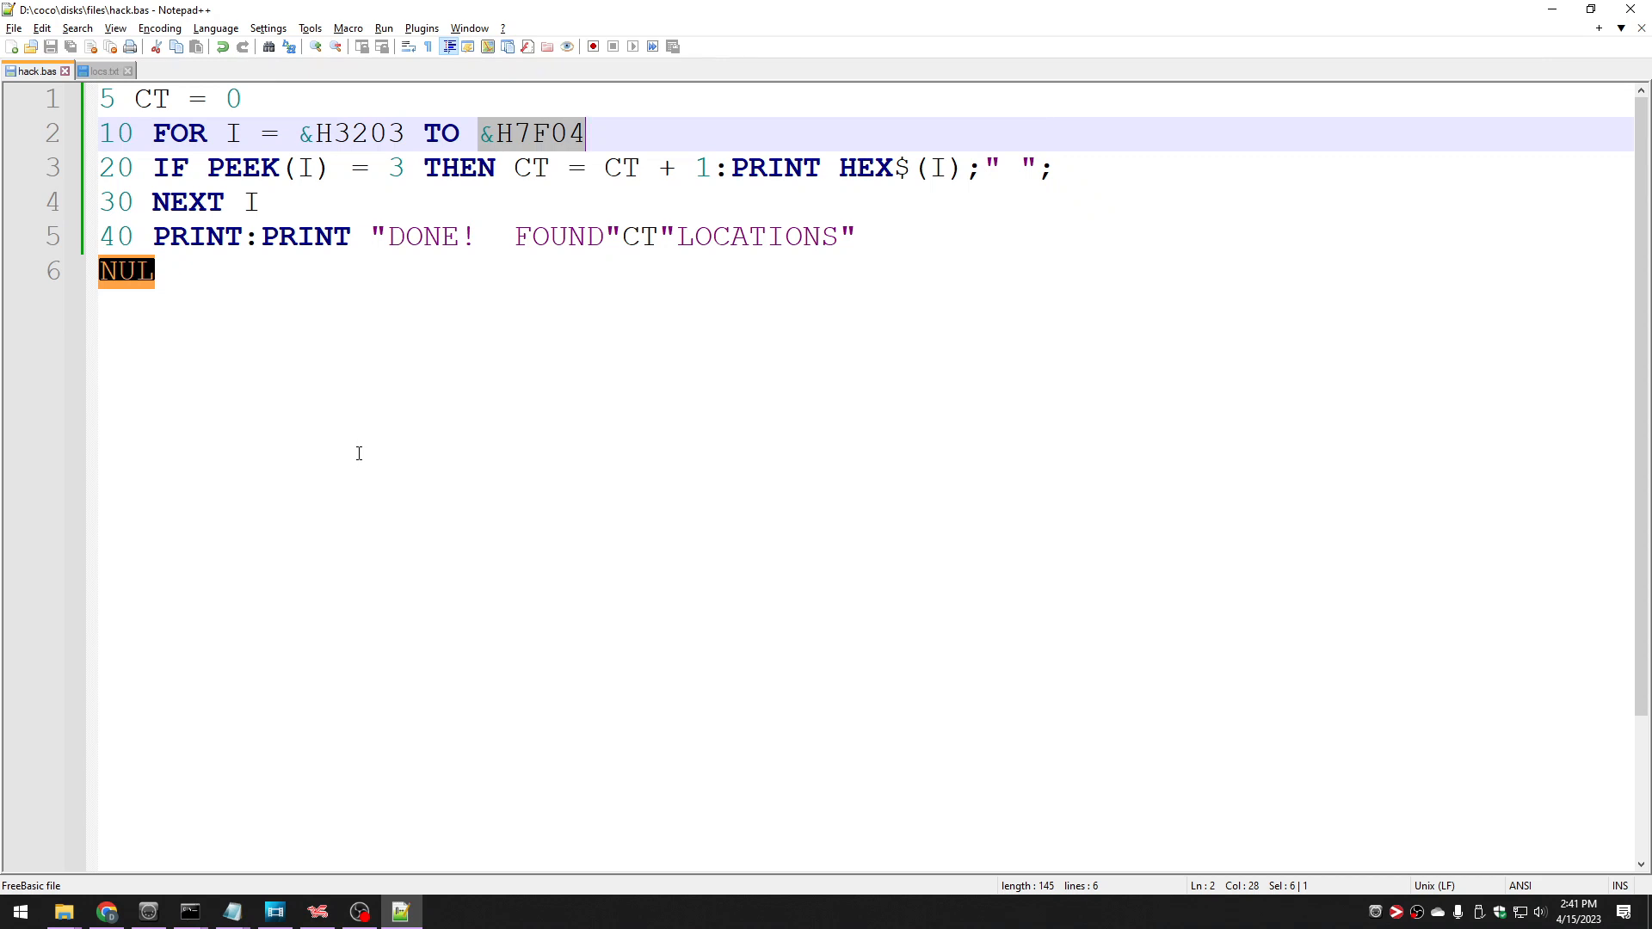
pyautogui.moveTo(409, 434)
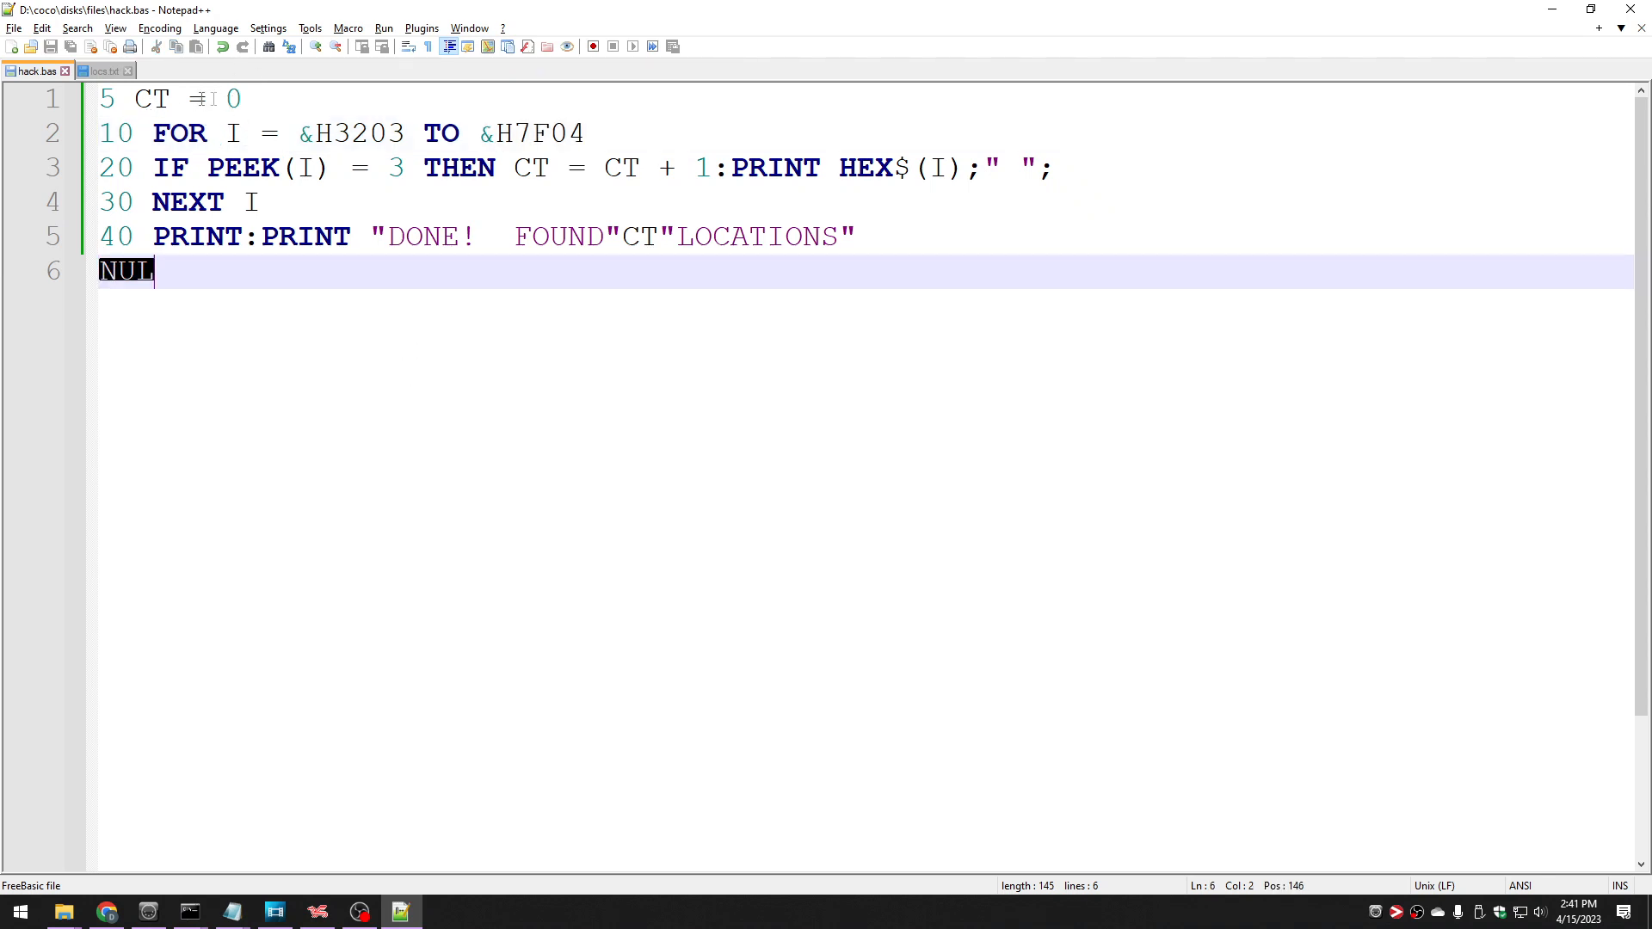
pyautogui.click(211, 98)
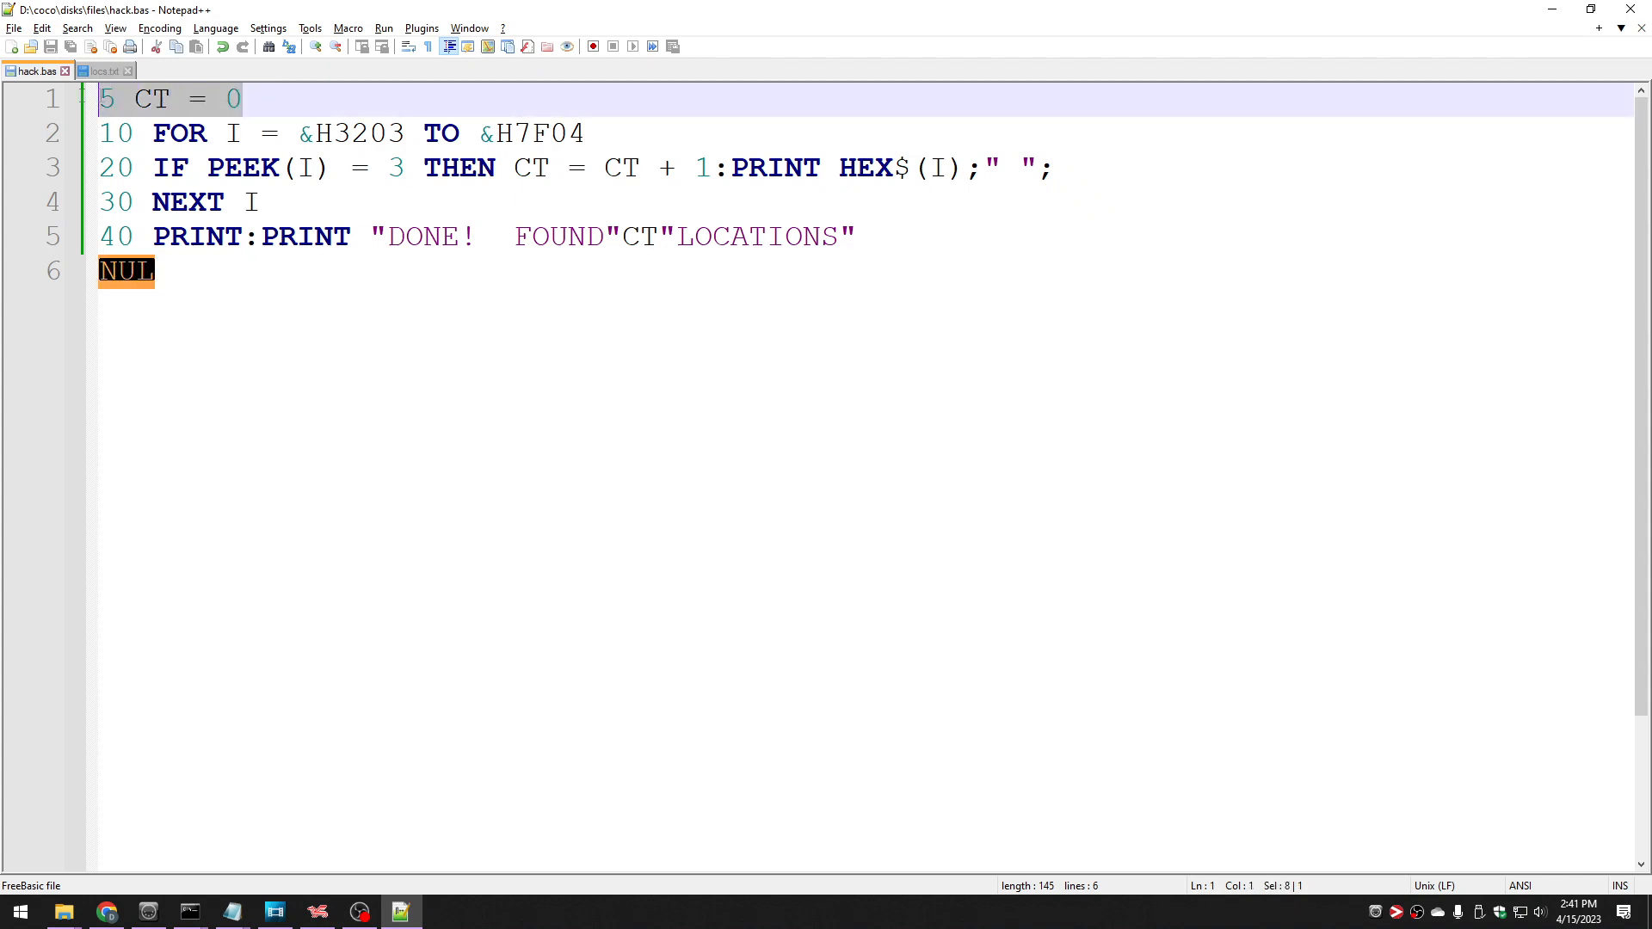
pyautogui.moveTo(514, 168)
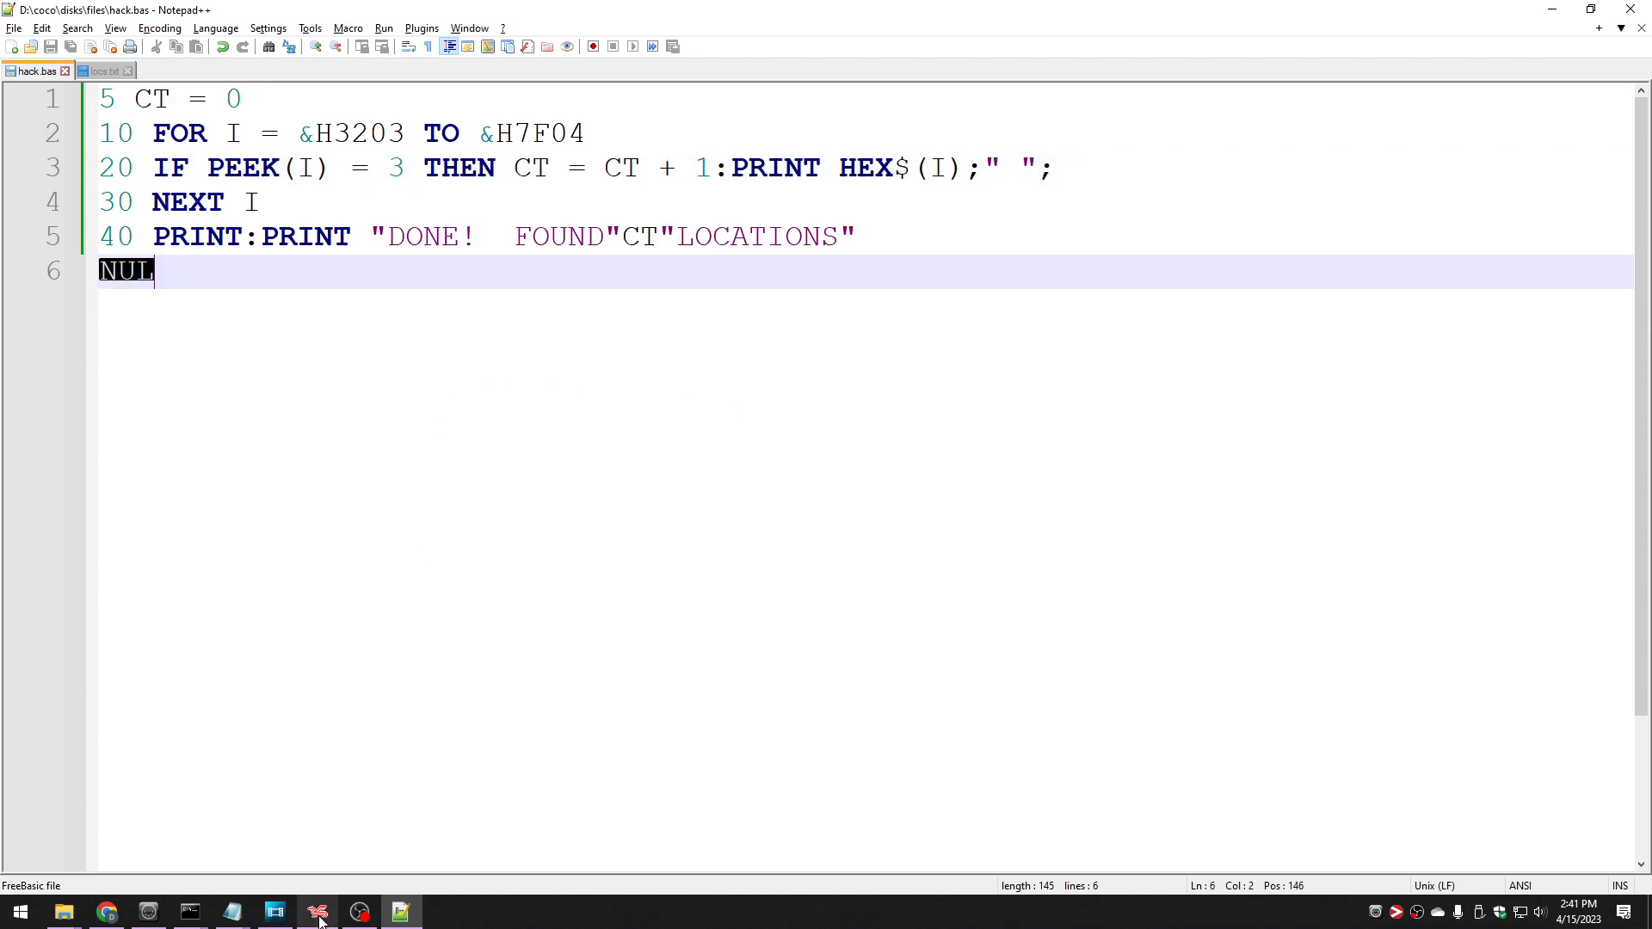
pyautogui.click(318, 911)
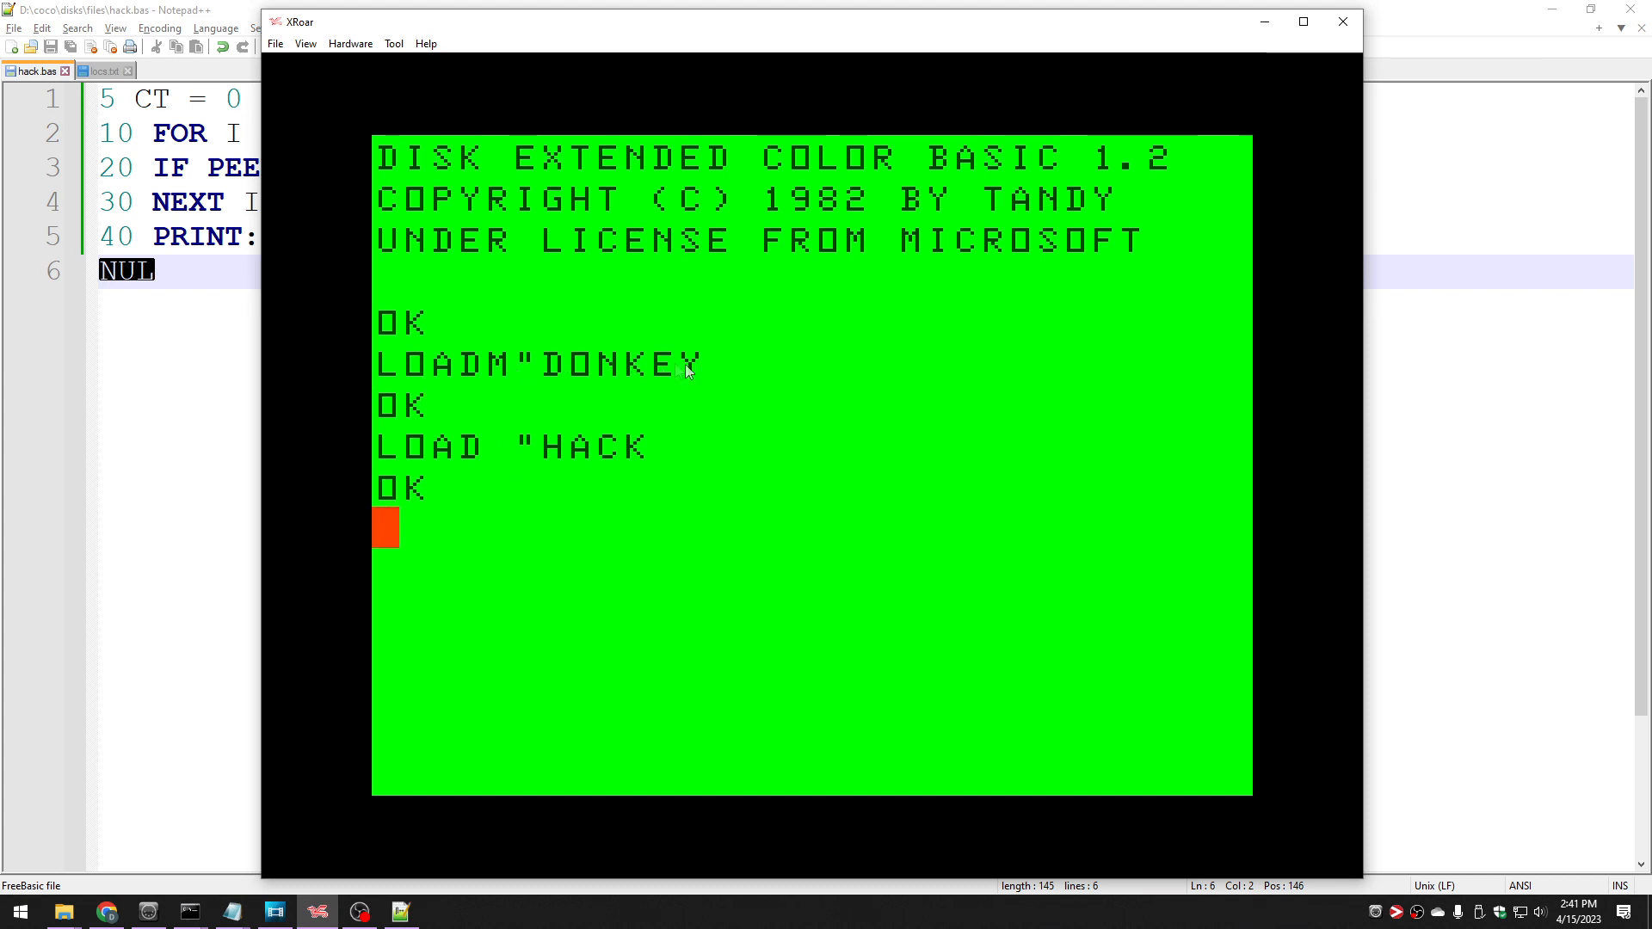
pyautogui.moveTo(832, 466)
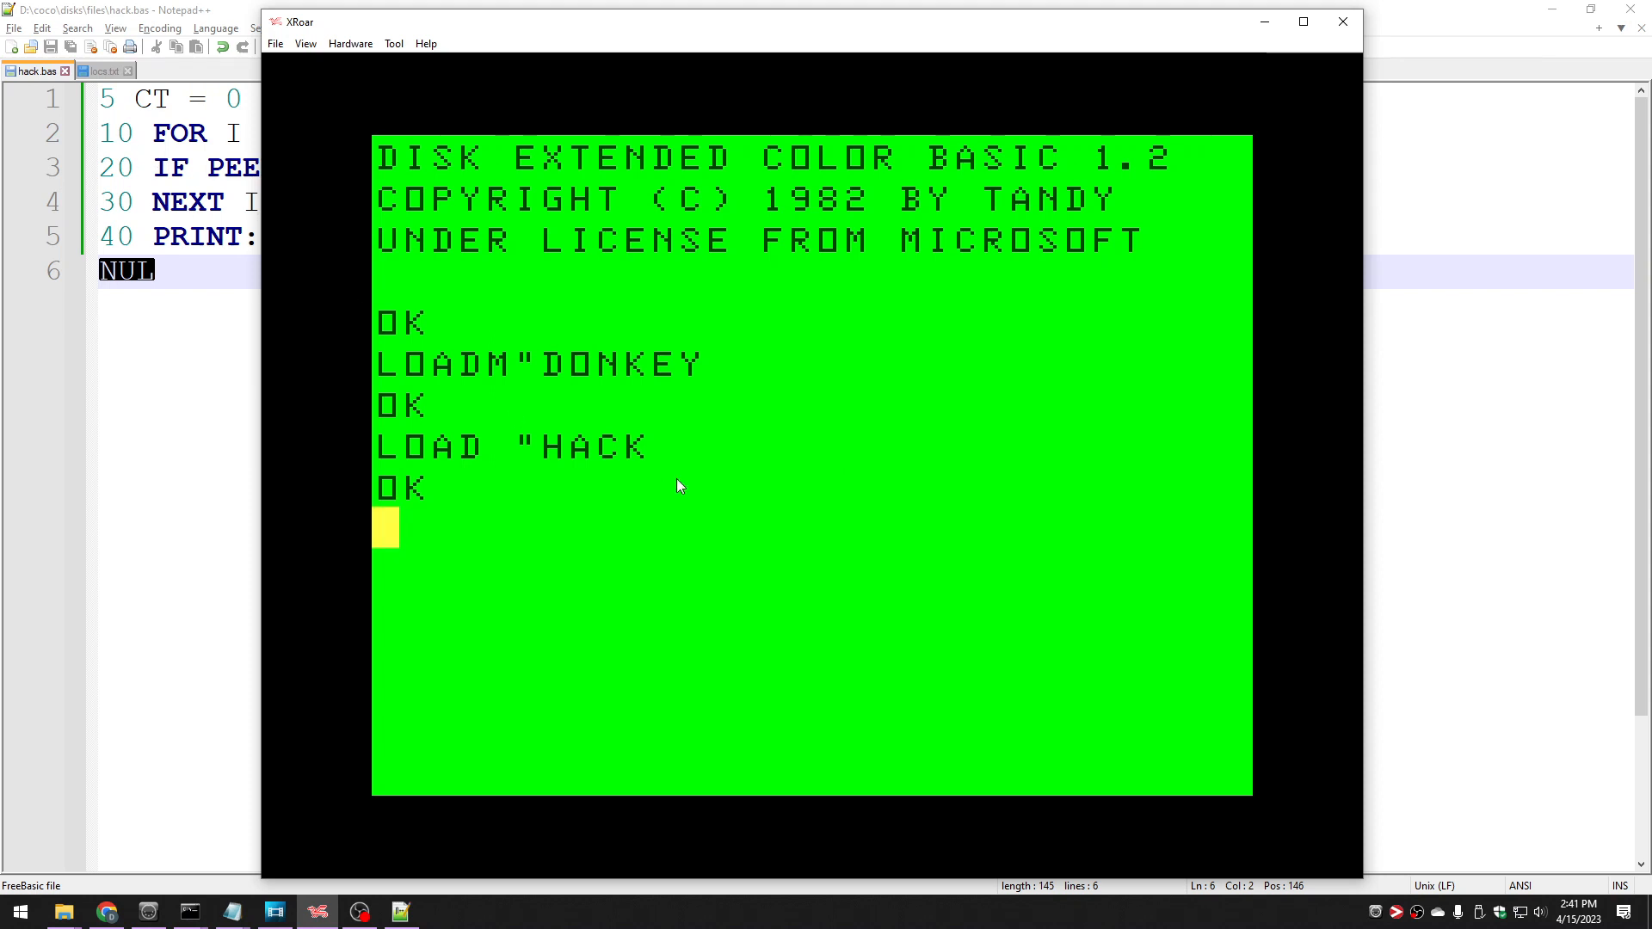
pyautogui.moveTo(888, 58)
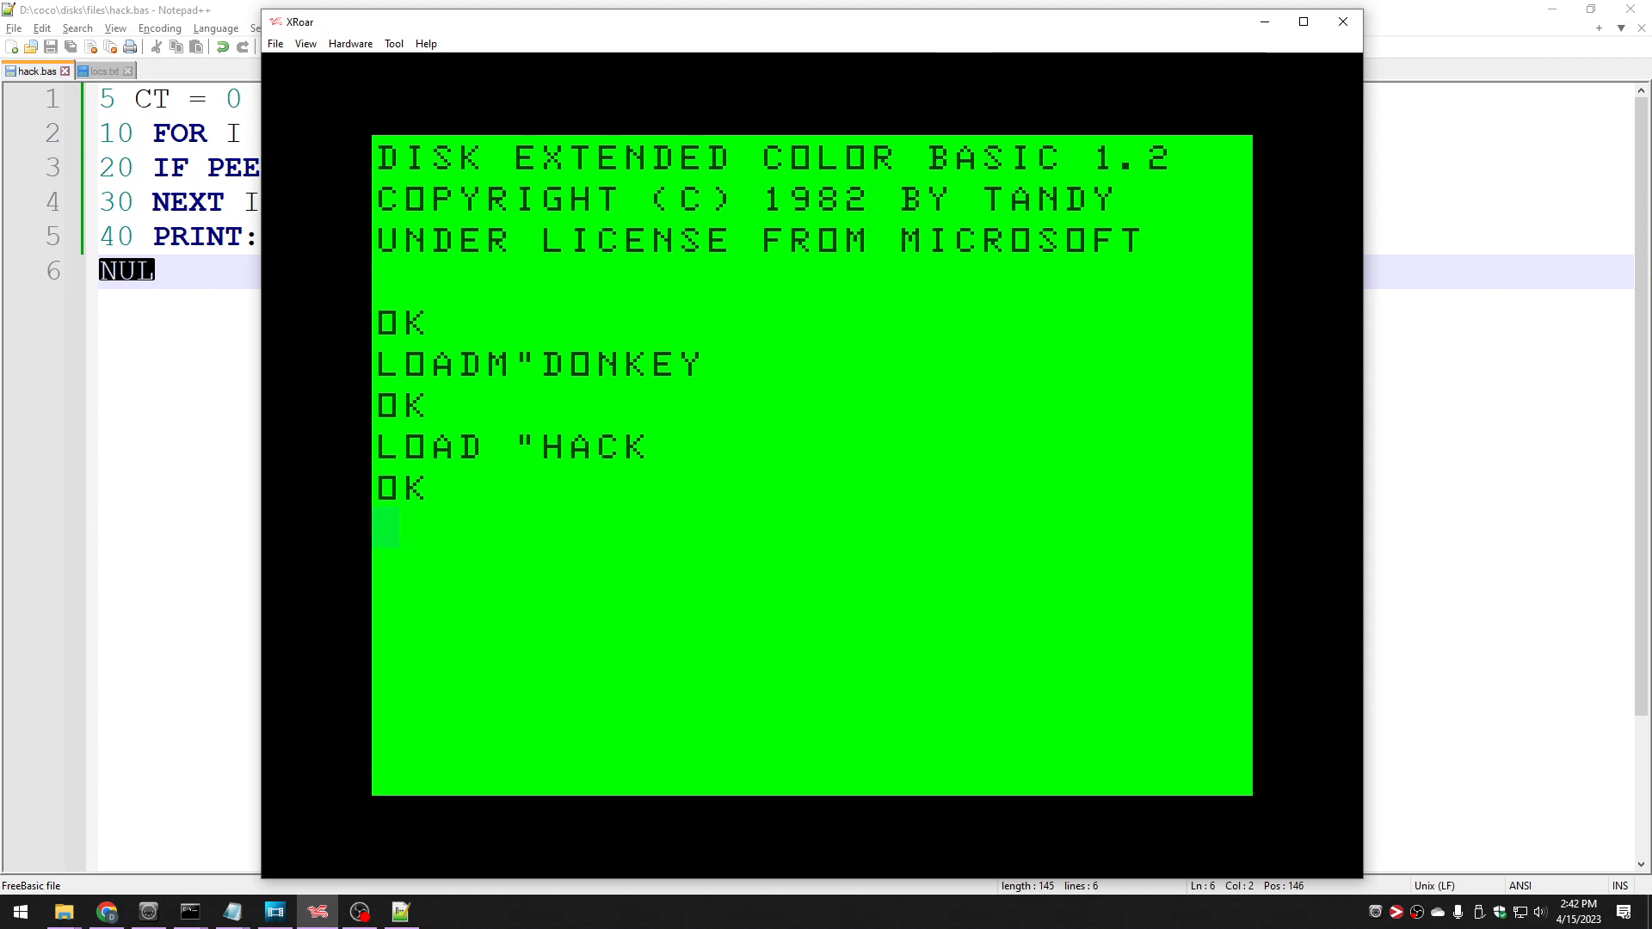
pyautogui.moveTo(358, 527)
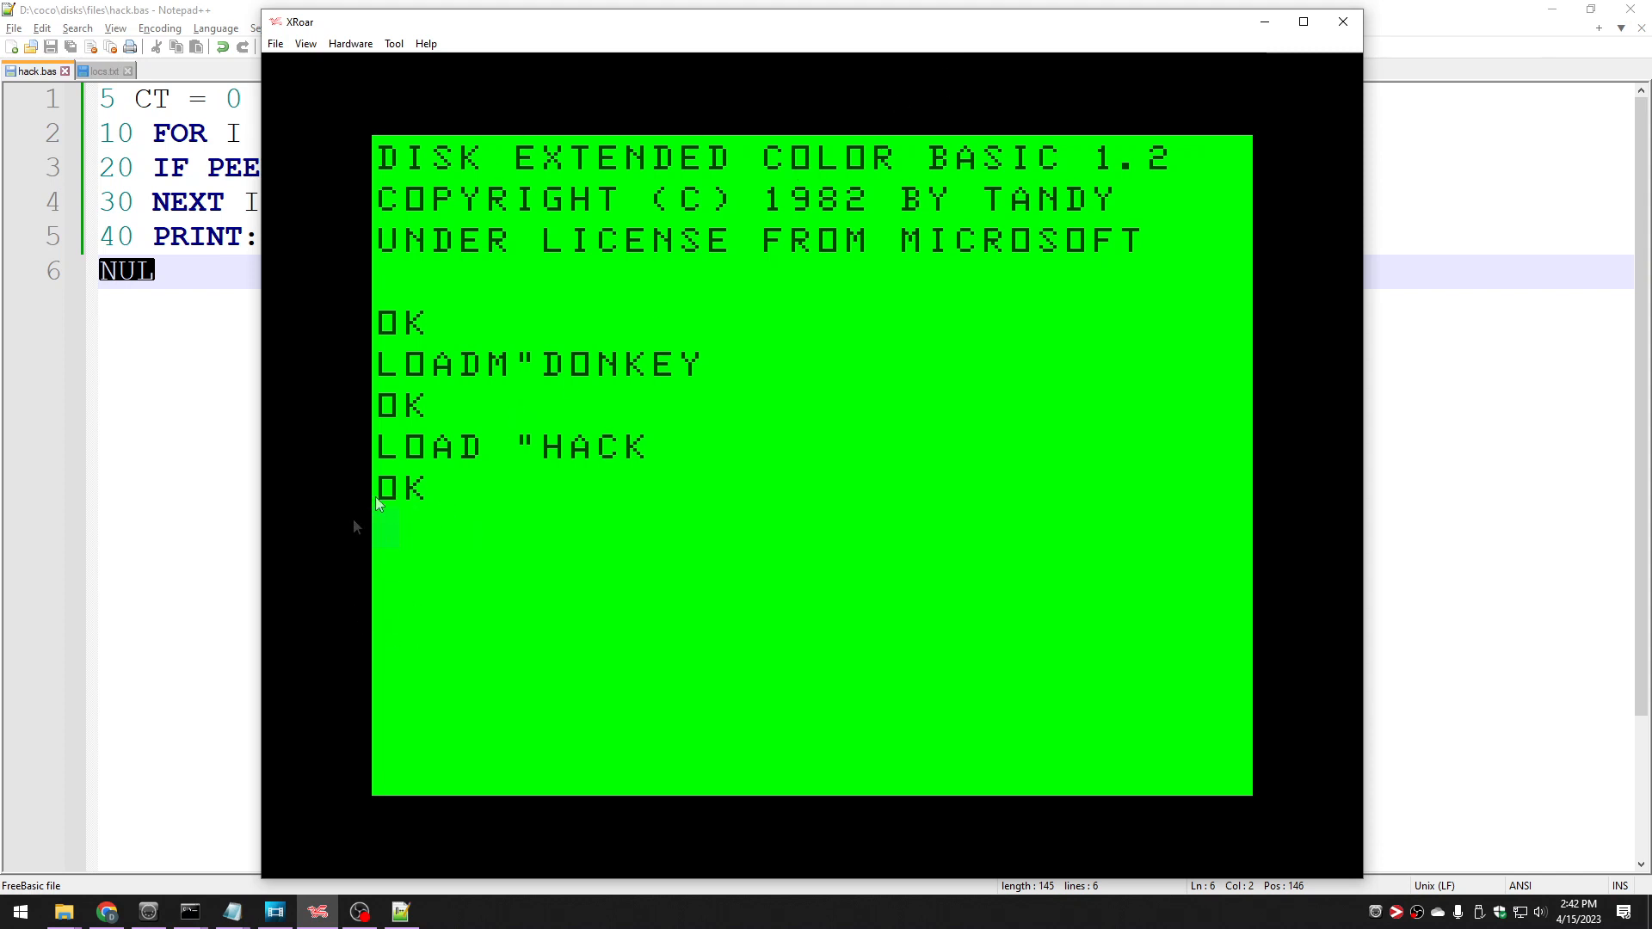
pyautogui.moveTo(417, 563)
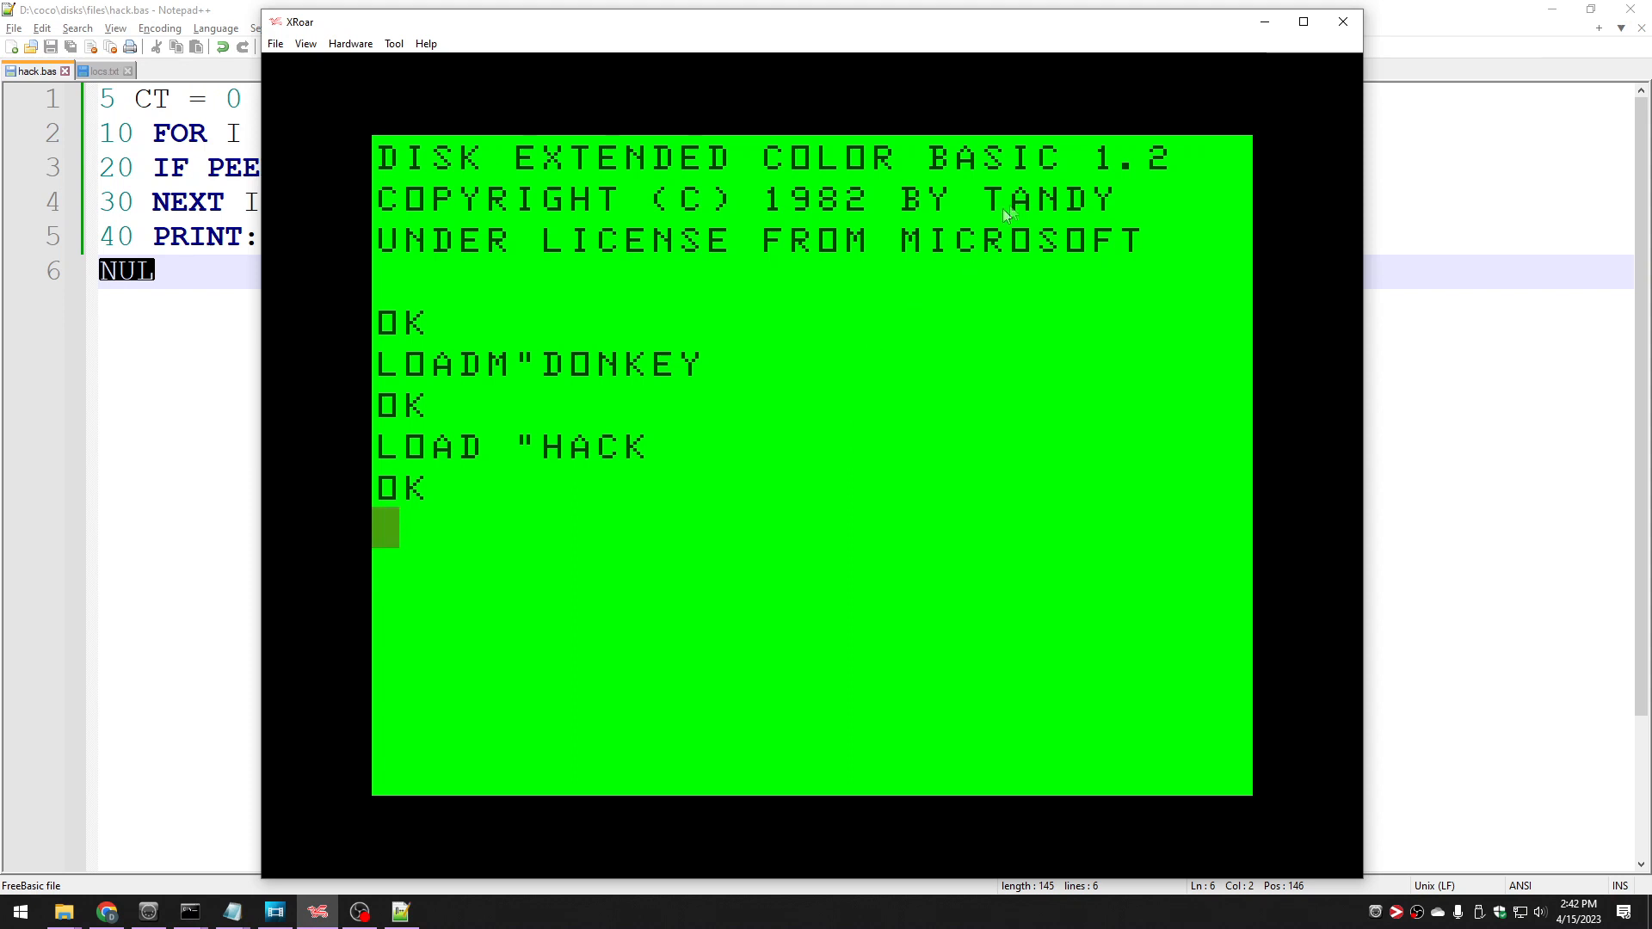
pyautogui.moveTo(892, 413)
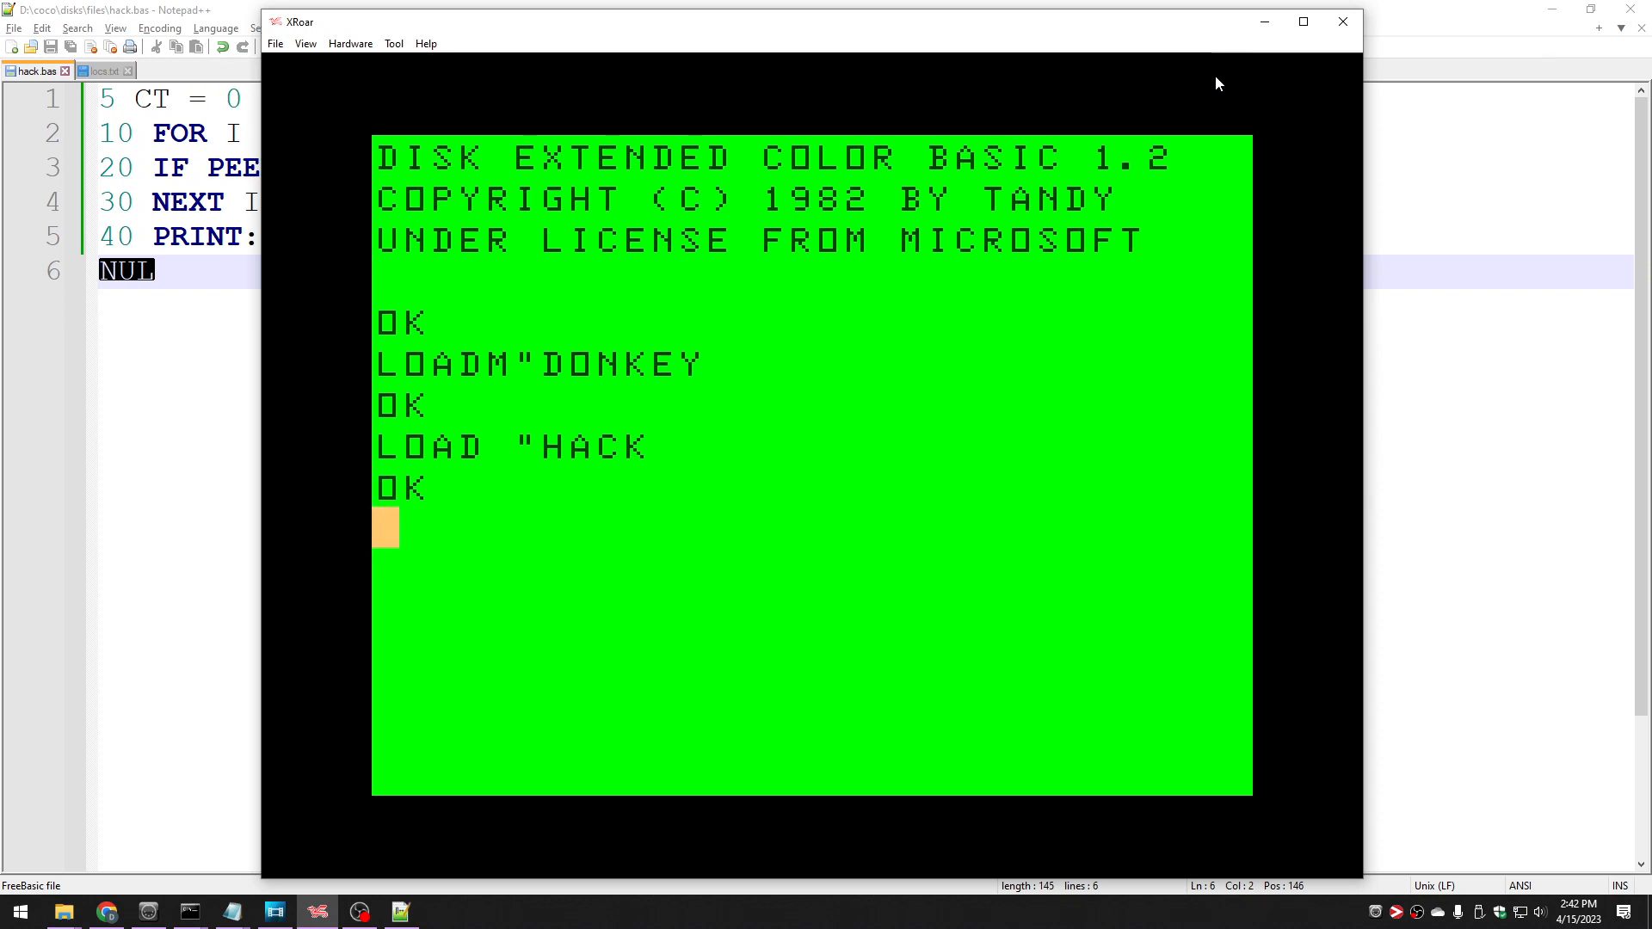
pyautogui.moveTo(1305, 161)
pyautogui.write('RUN')
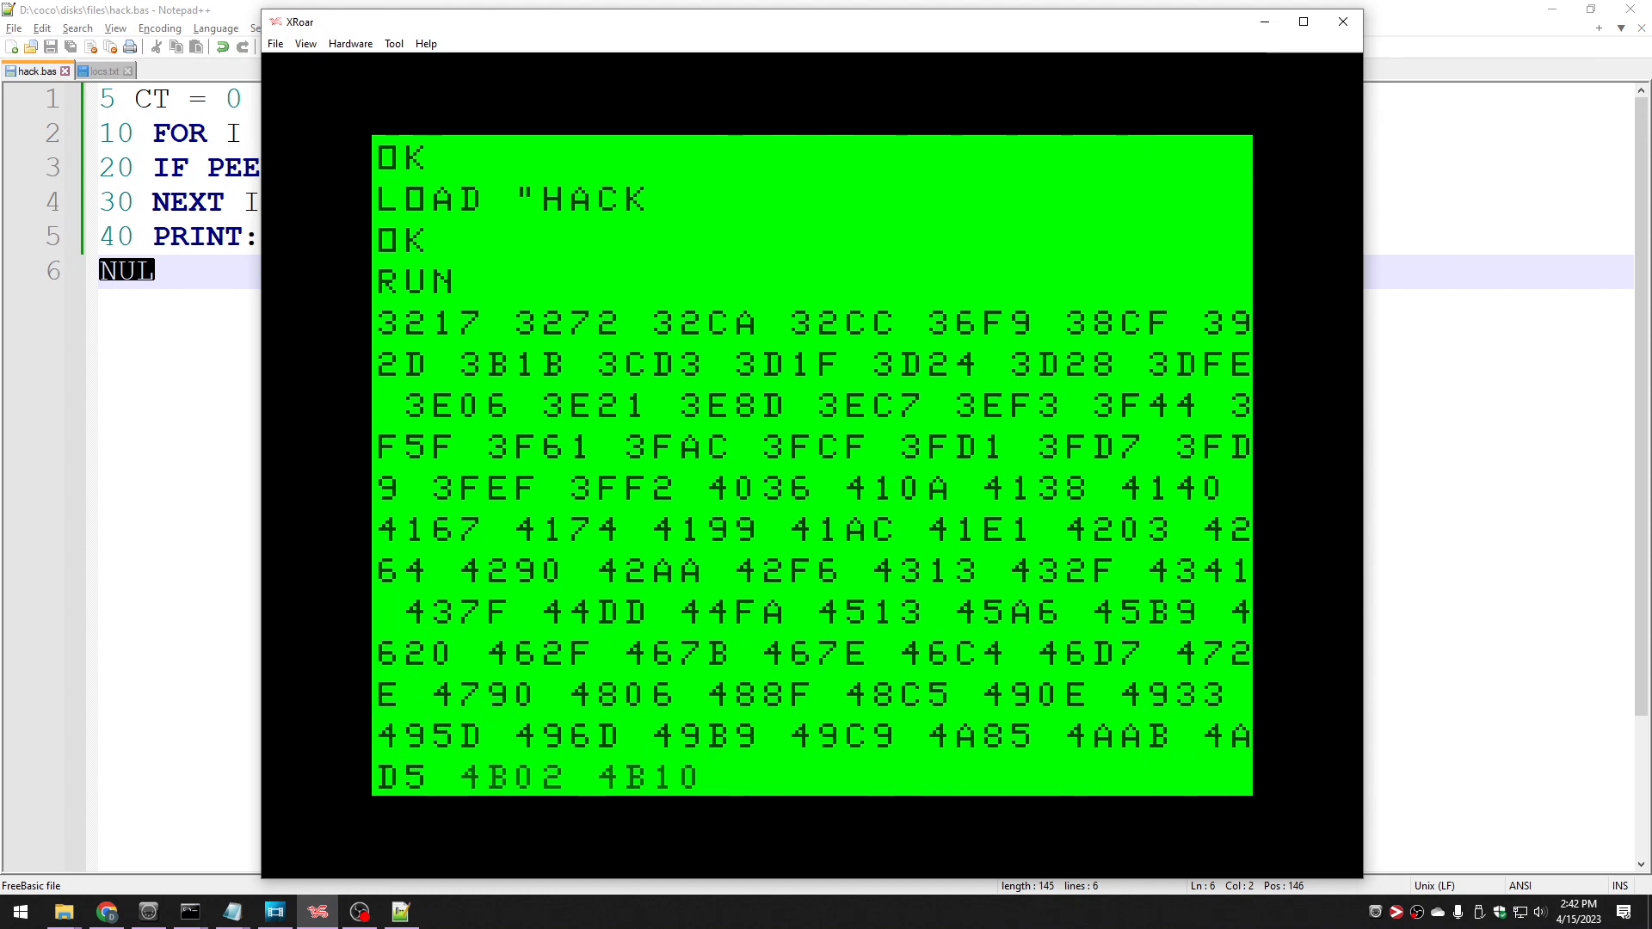
# Scroll through the HACK search output ending with FOUND 350 LOCATIONS.
pyautogui.scroll(-3)
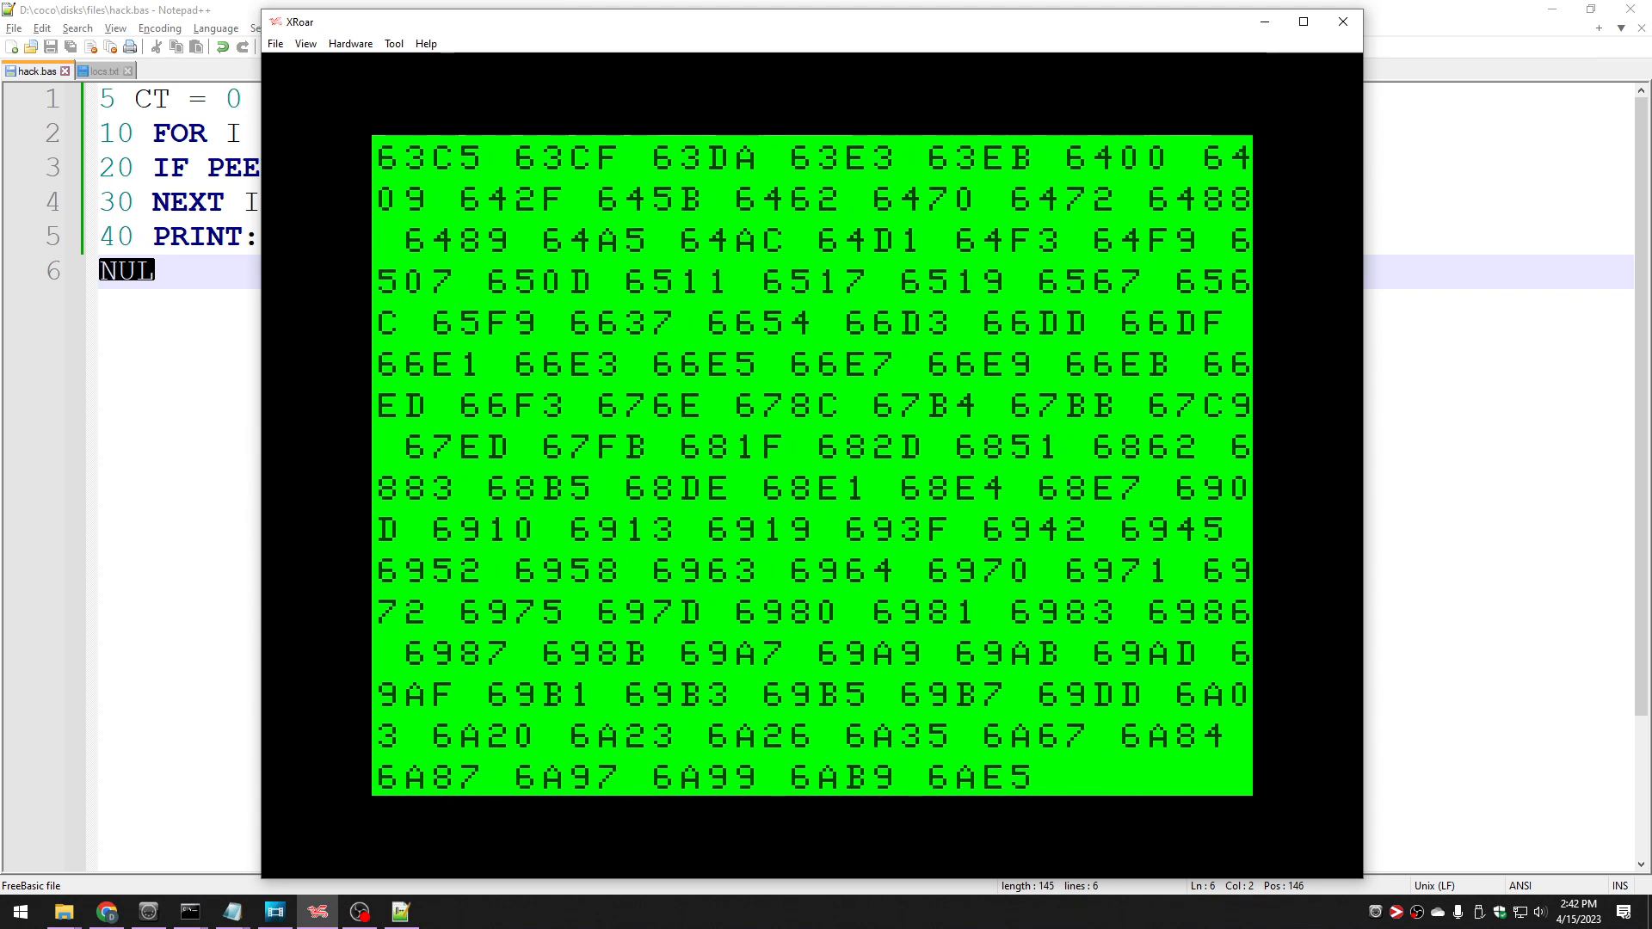
pyautogui.scroll(-3)
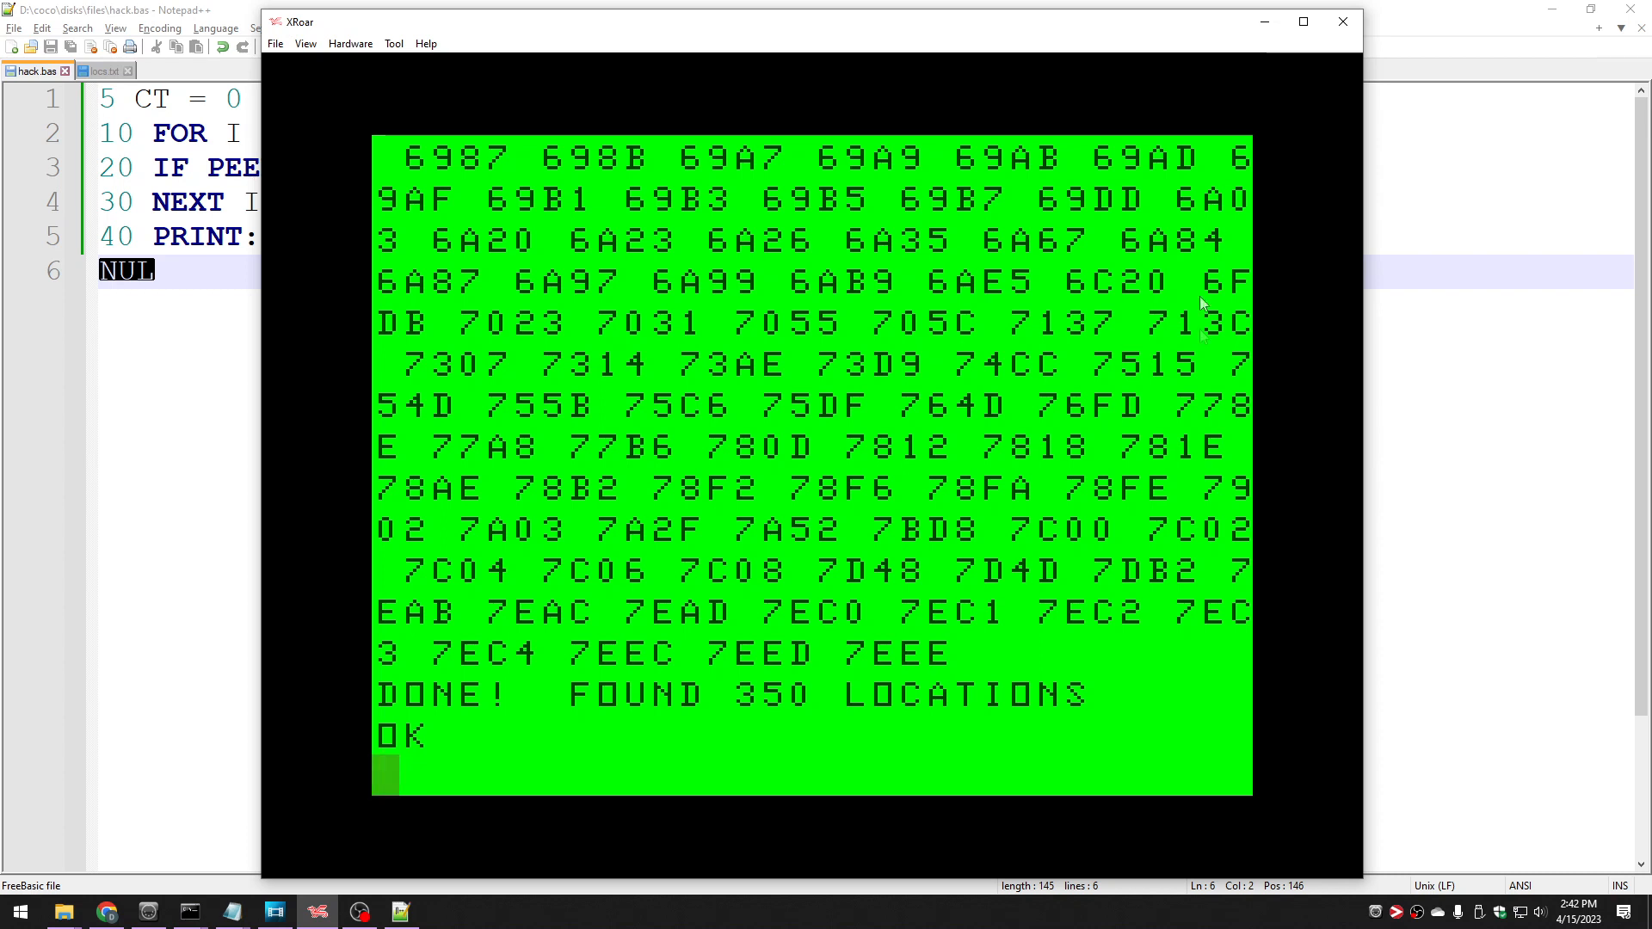
pyautogui.moveTo(769, 727)
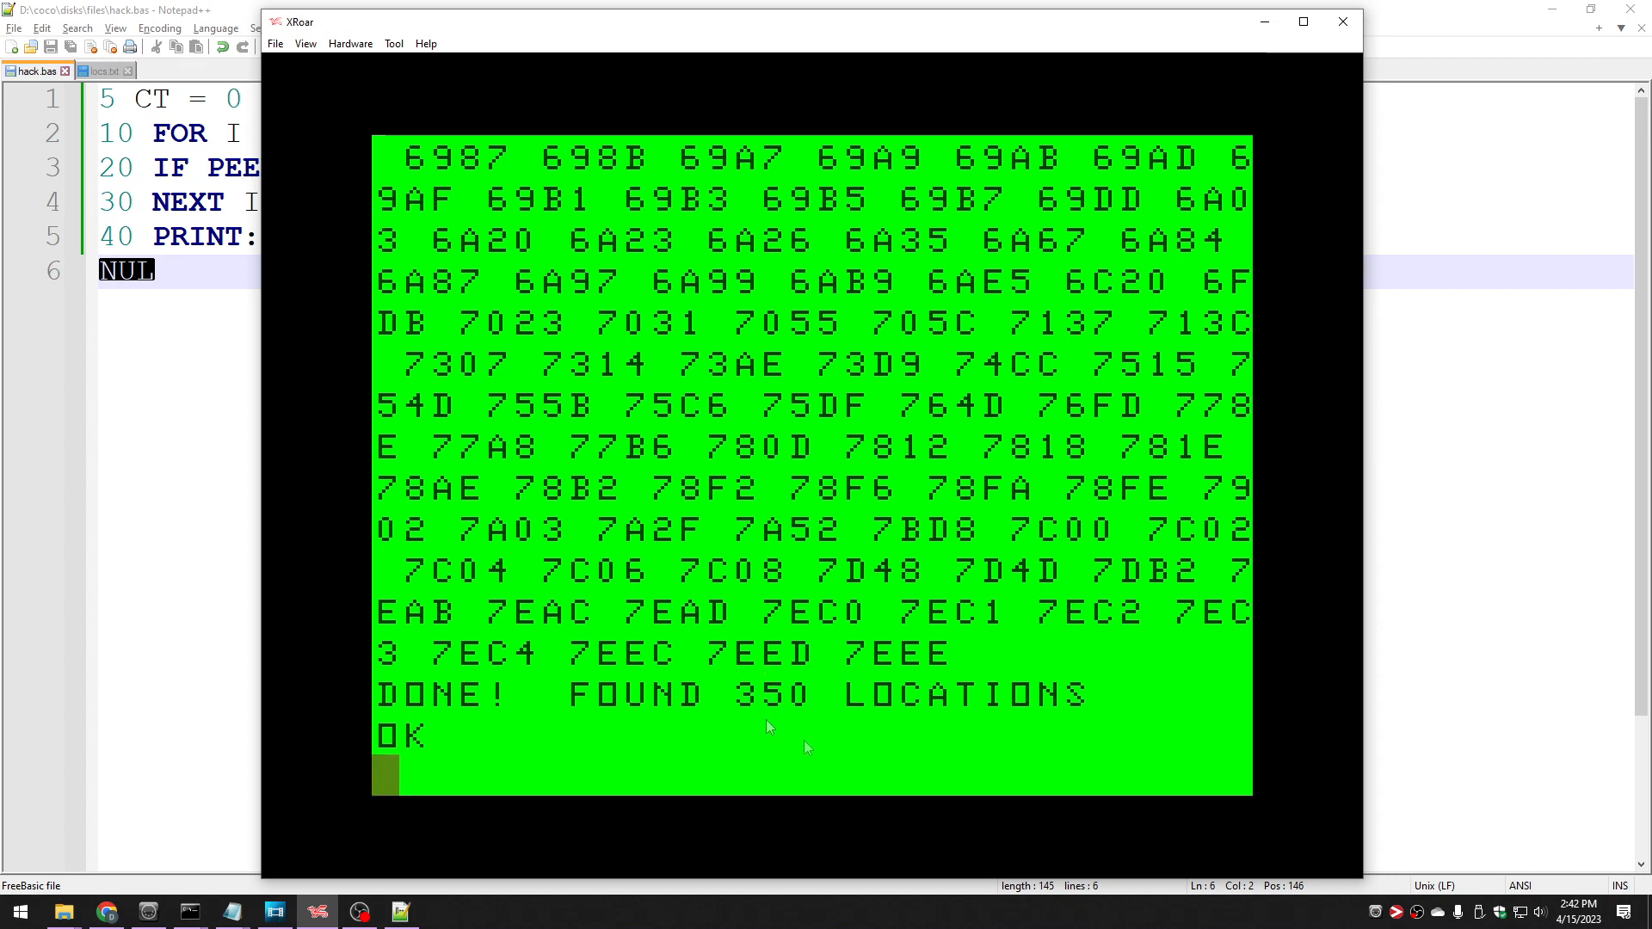
pyautogui.moveTo(879, 683)
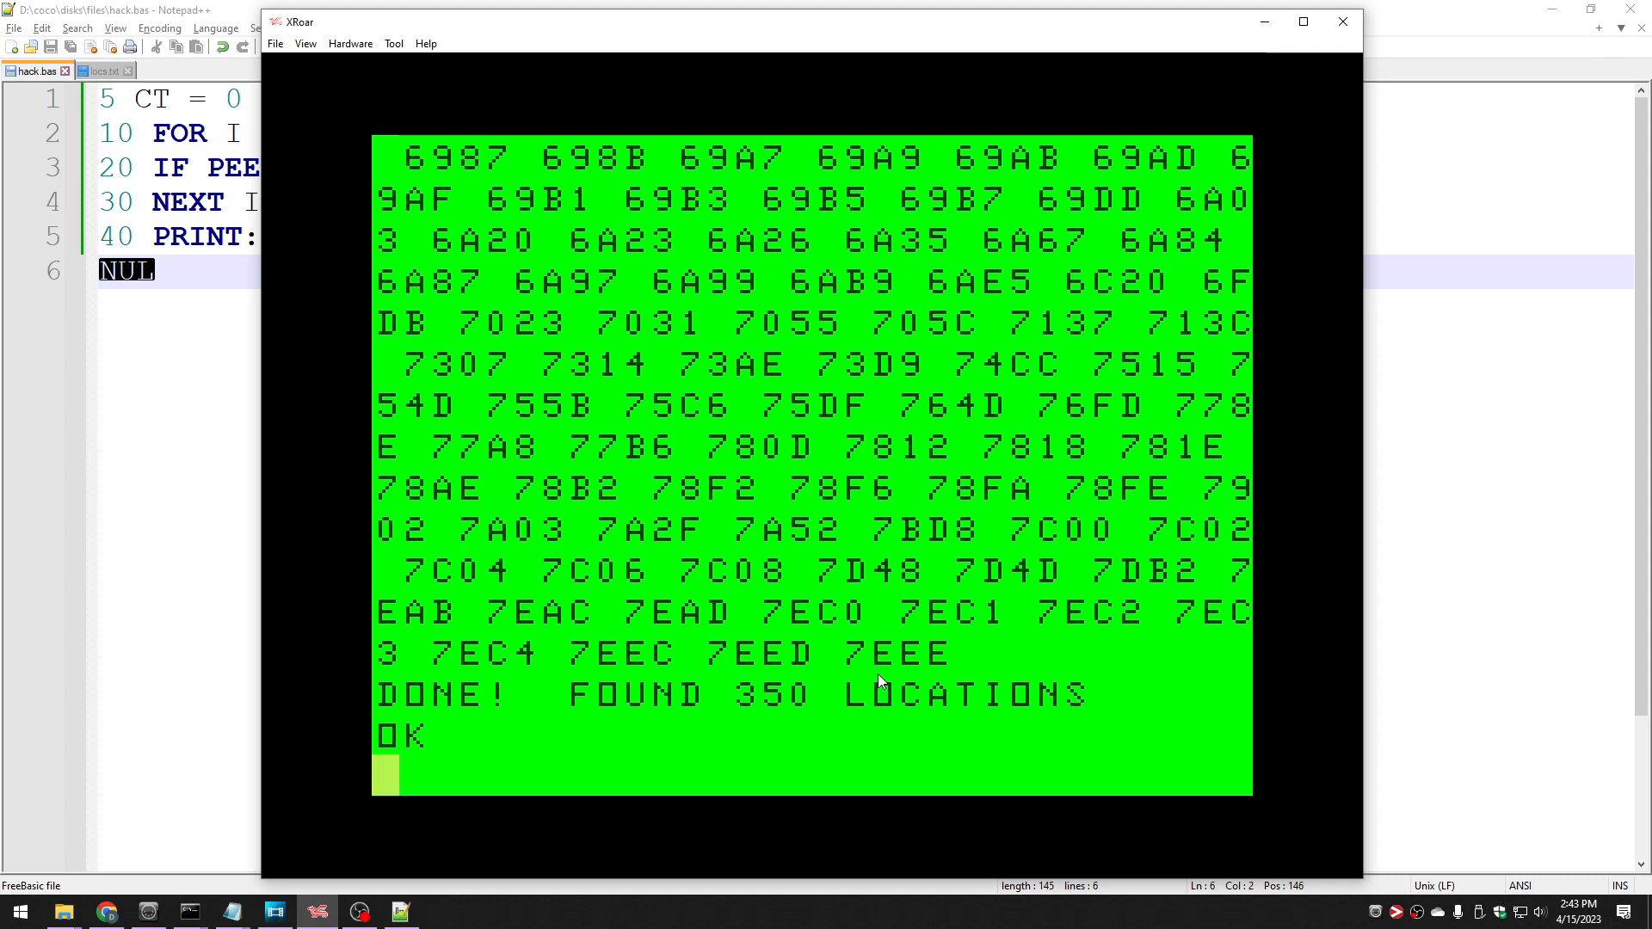
pyautogui.moveTo(1201, 433)
pyautogui.write('EDIT 20')
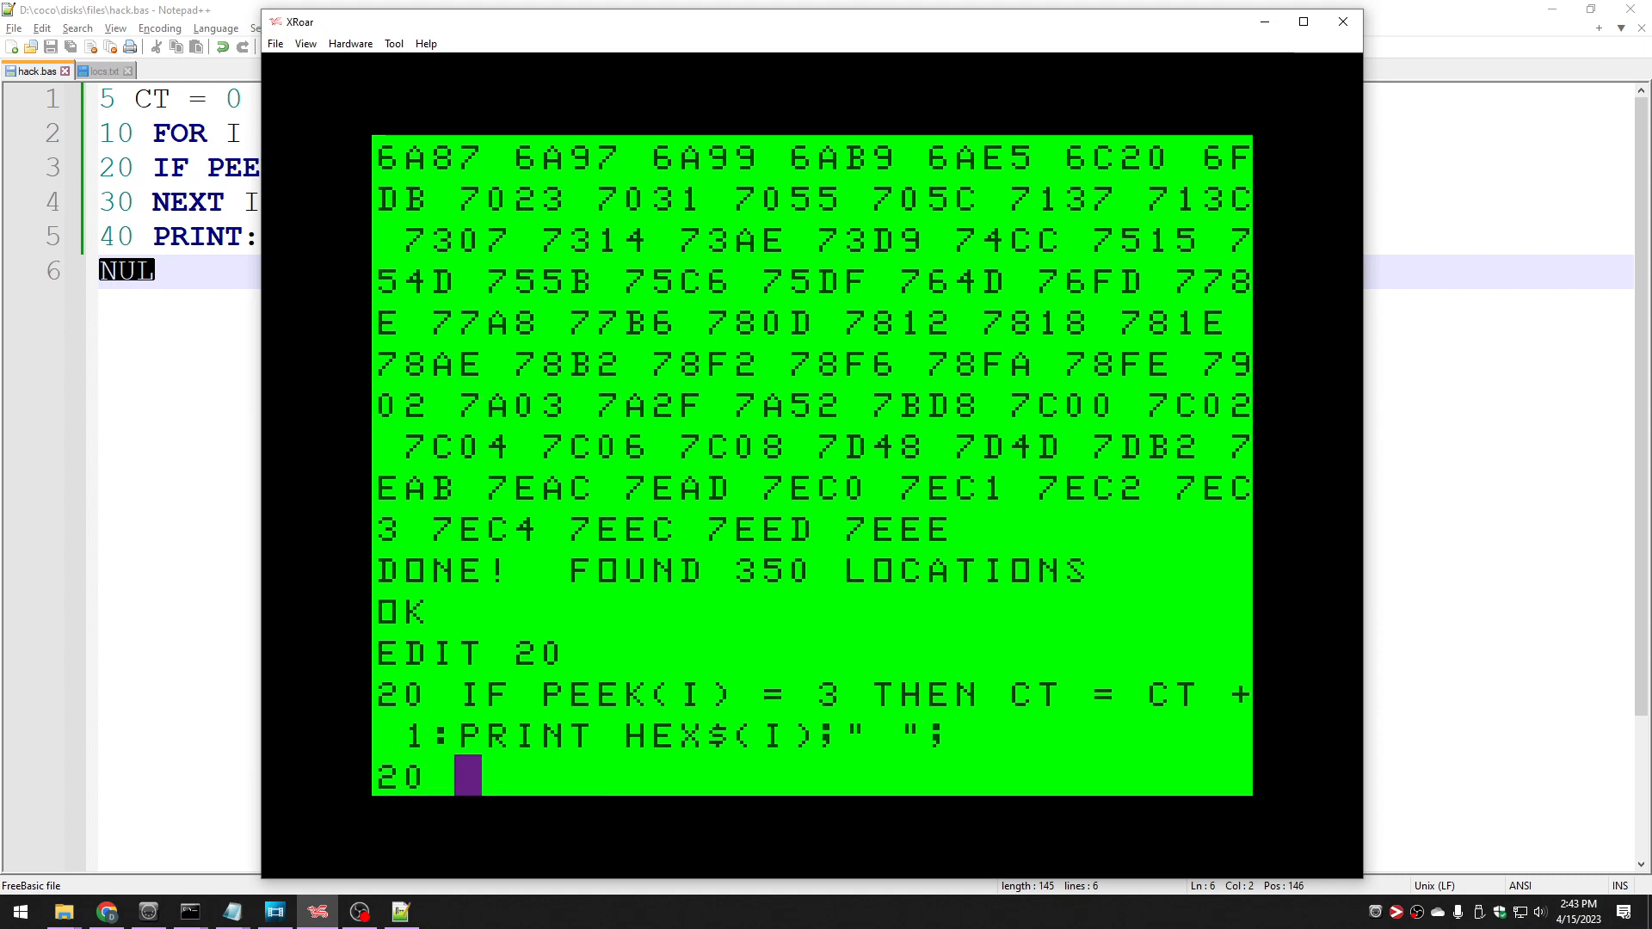
# Rewrite line 20 as IF PEEK(I) = 12 and rerun HACK, finding 140 locations.
pyautogui.write('IF PEEK(I) =')
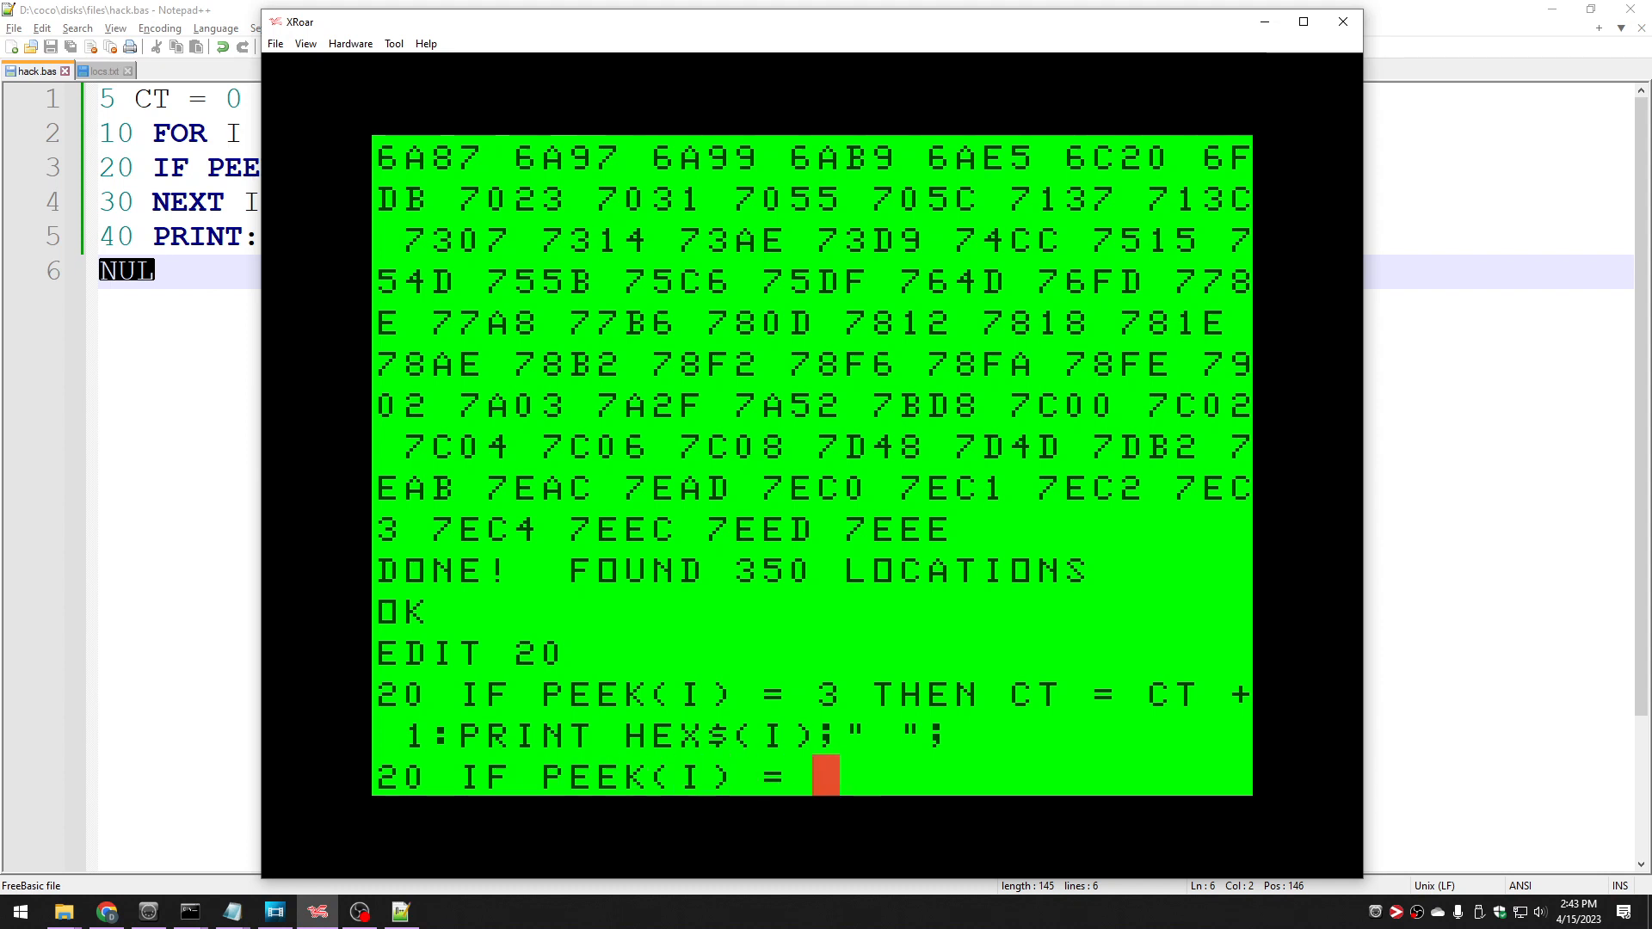
pyautogui.write('12')
pyautogui.write('RUN')
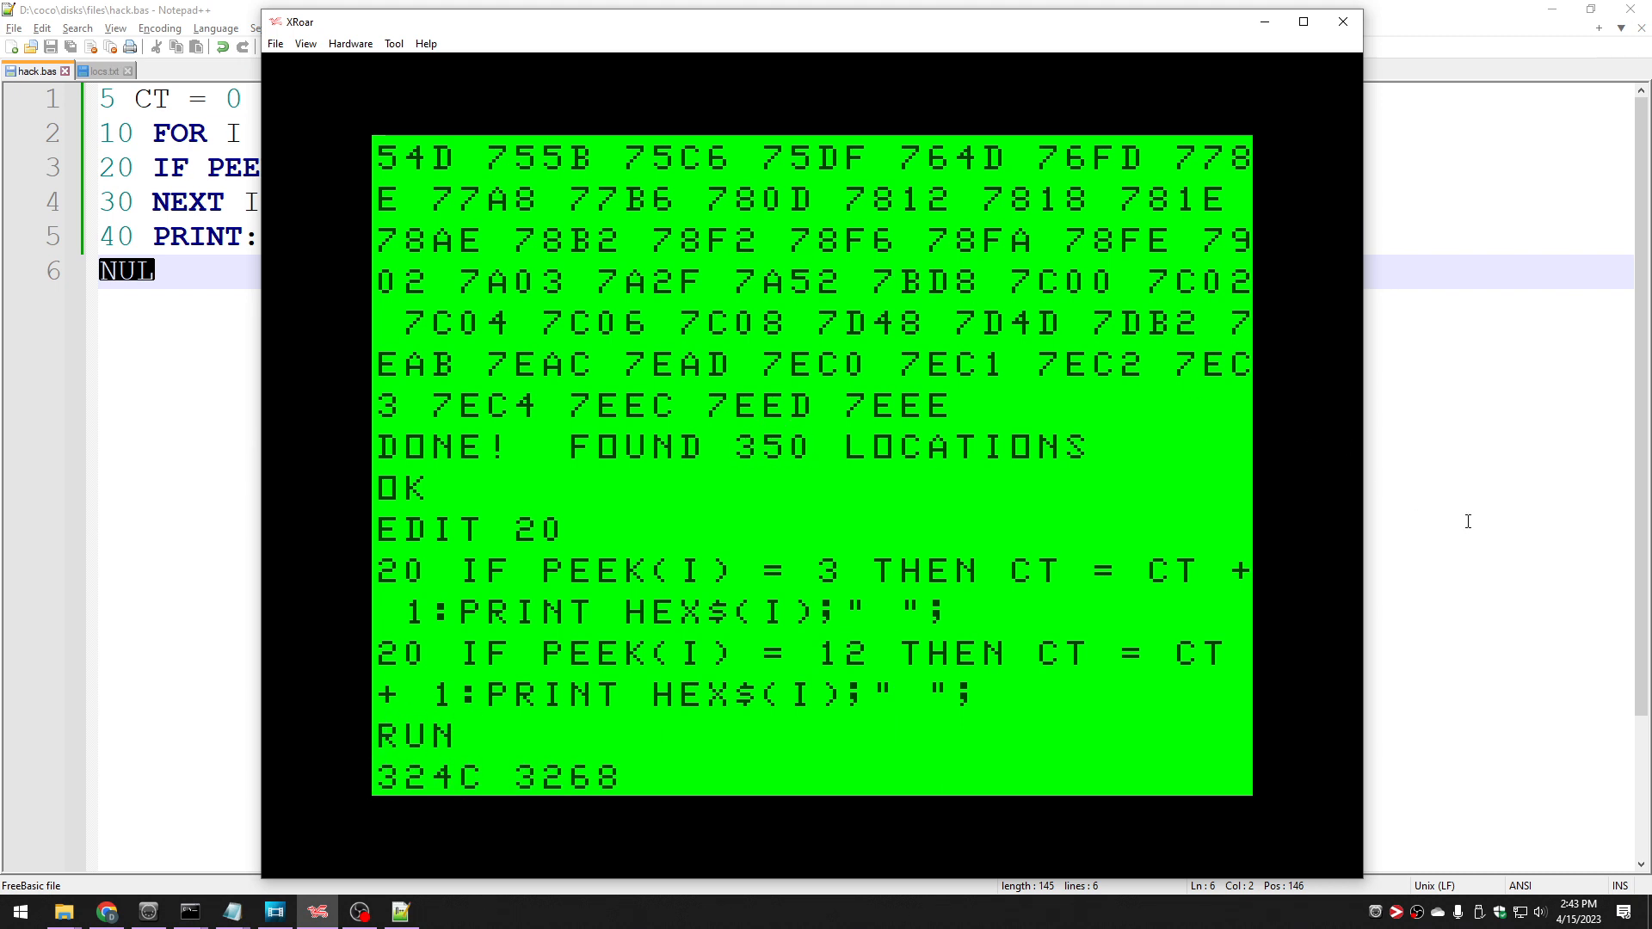
pyautogui.scroll(-3)
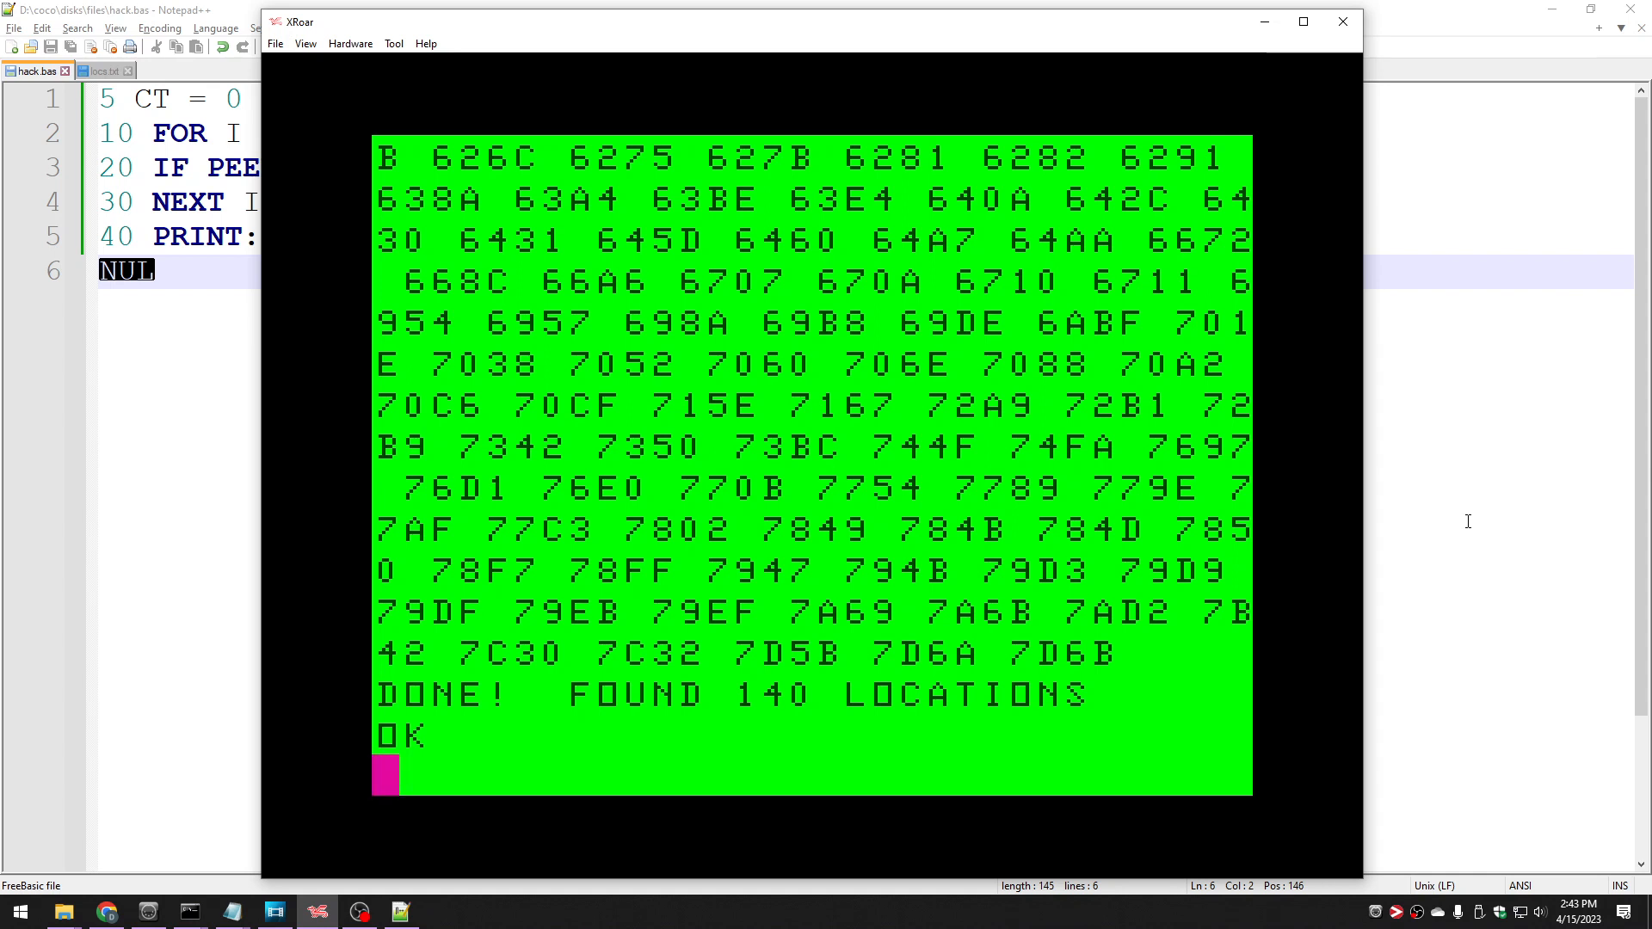
pyautogui.moveTo(743, 672)
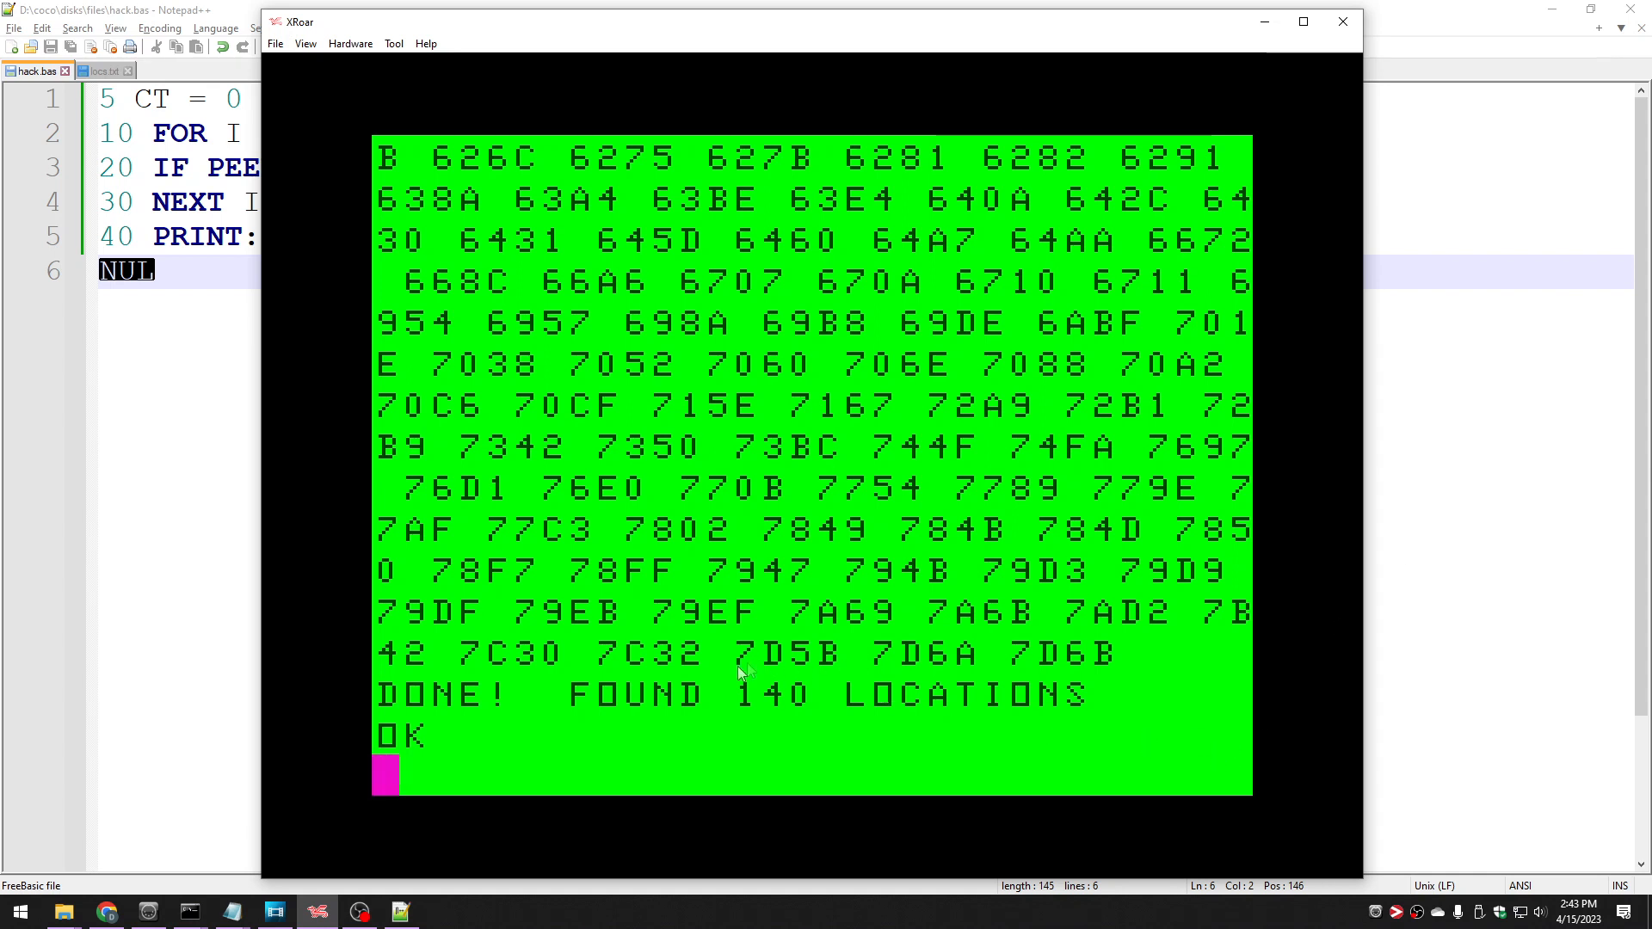
pyautogui.moveTo(708, 722)
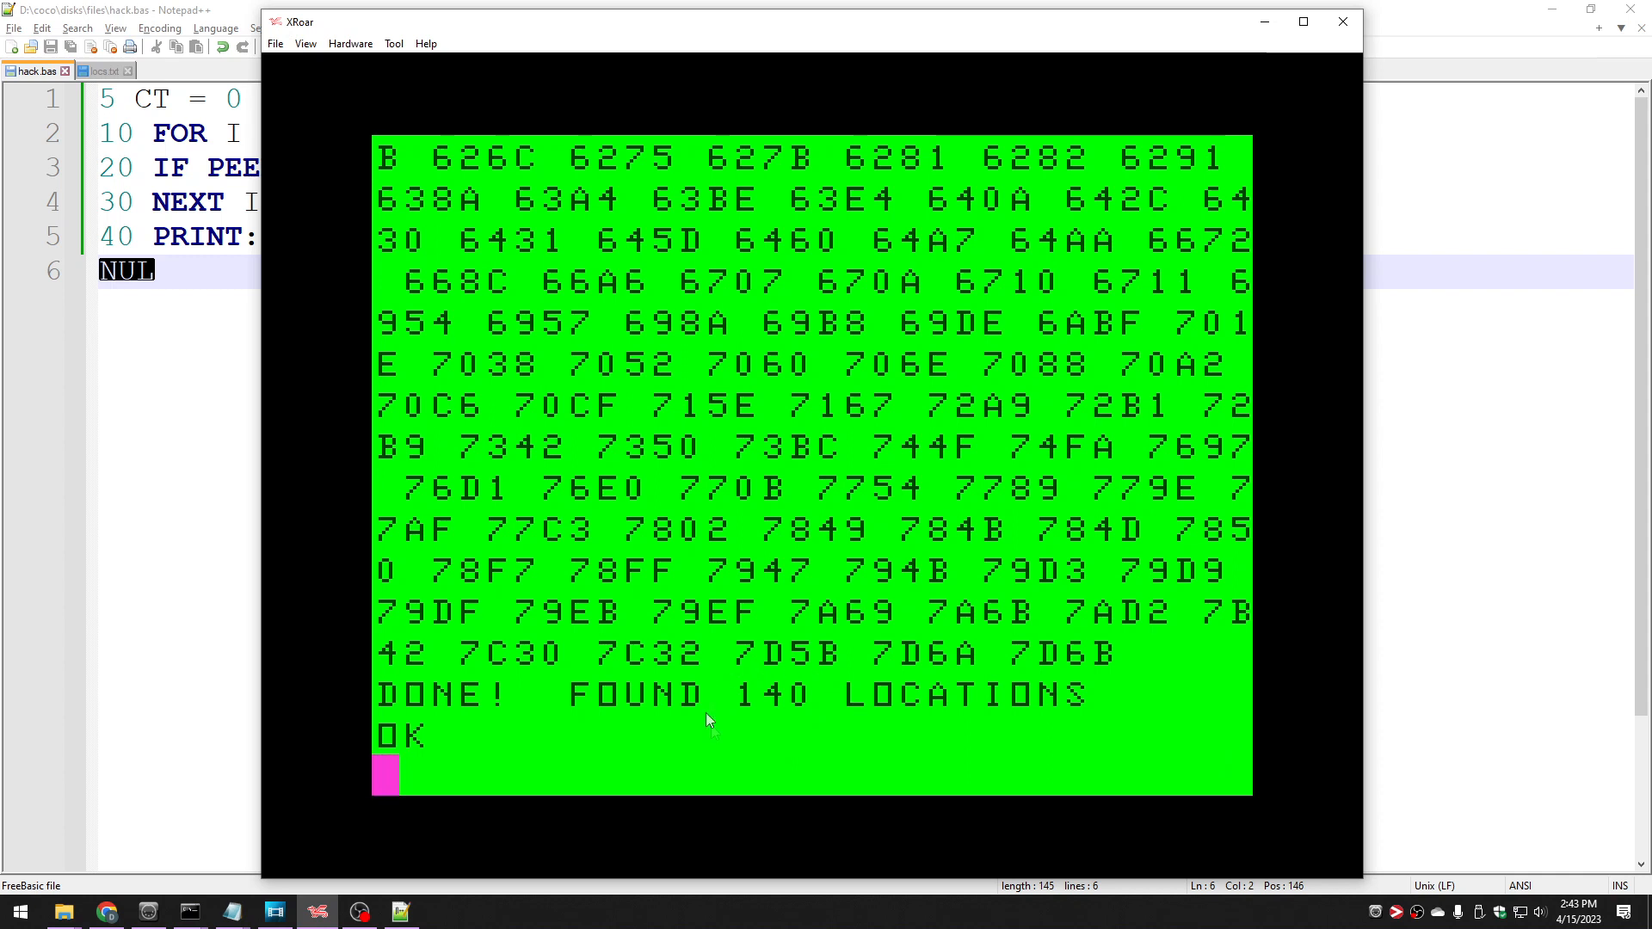
pyautogui.moveTo(806, 754)
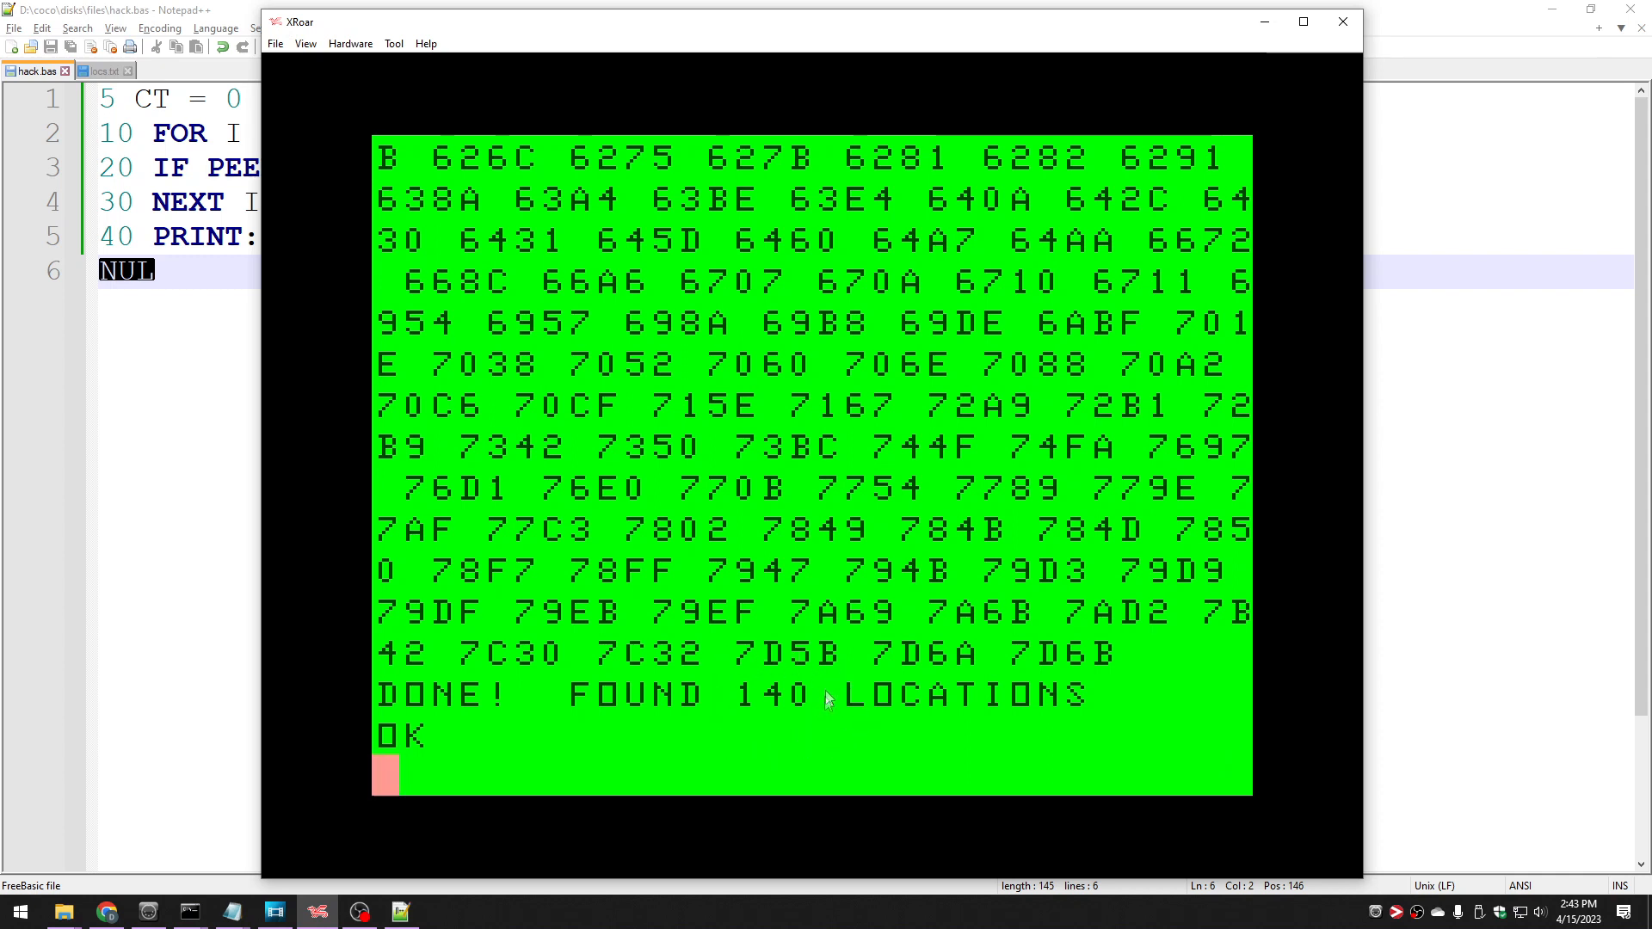
pyautogui.moveTo(753, 742)
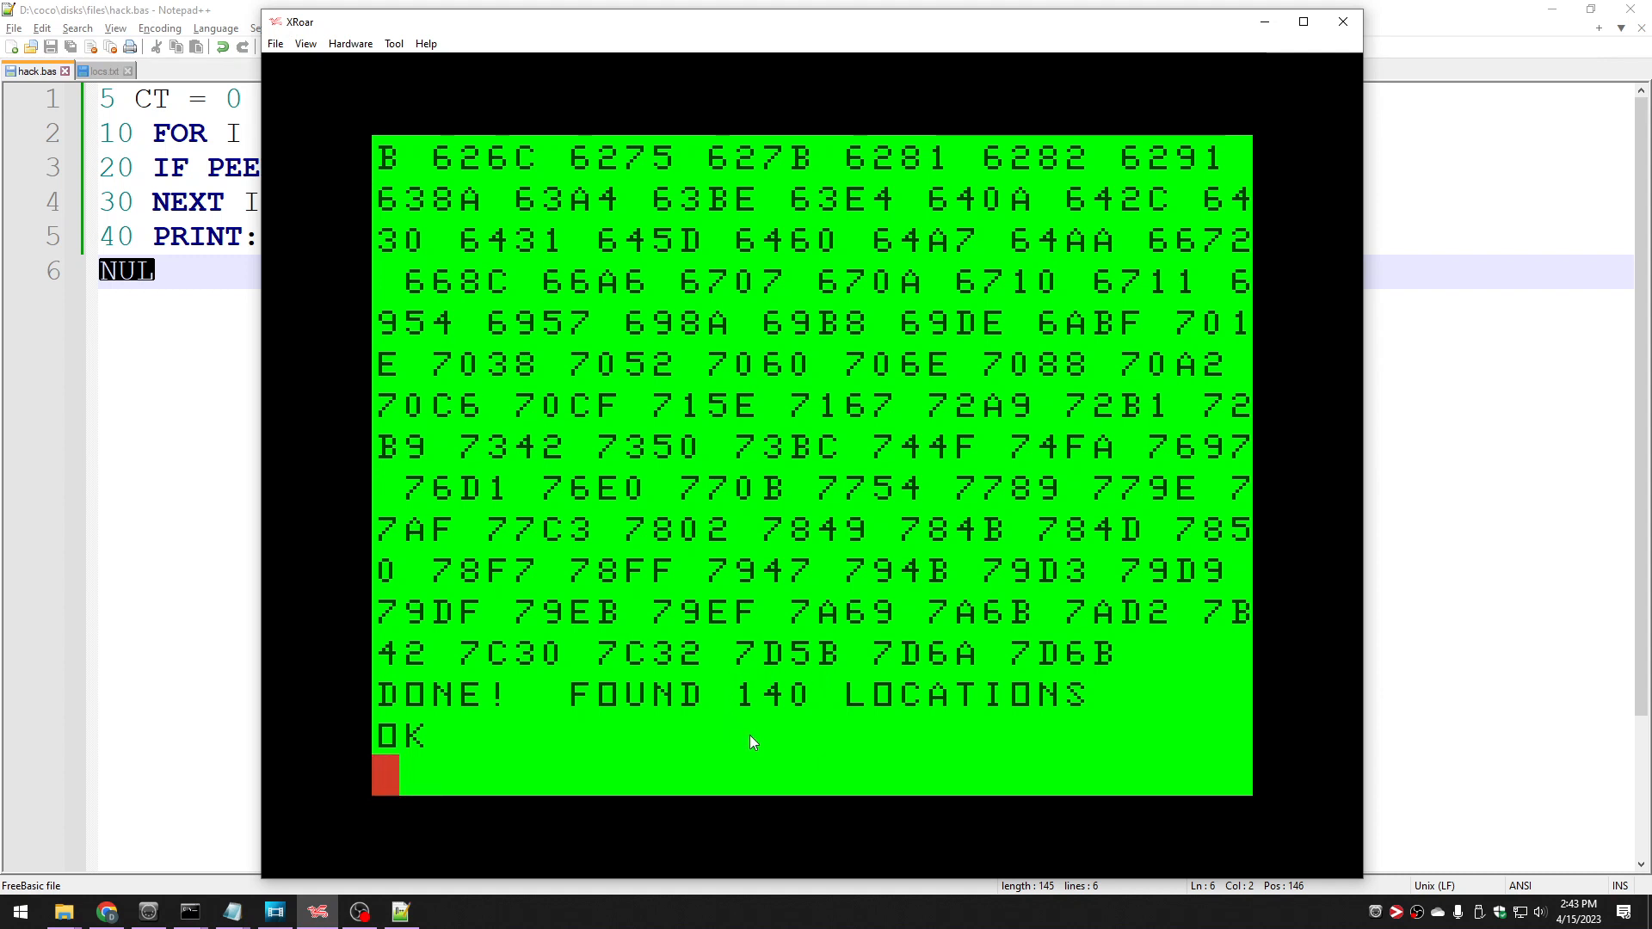
pyautogui.moveTo(741, 705)
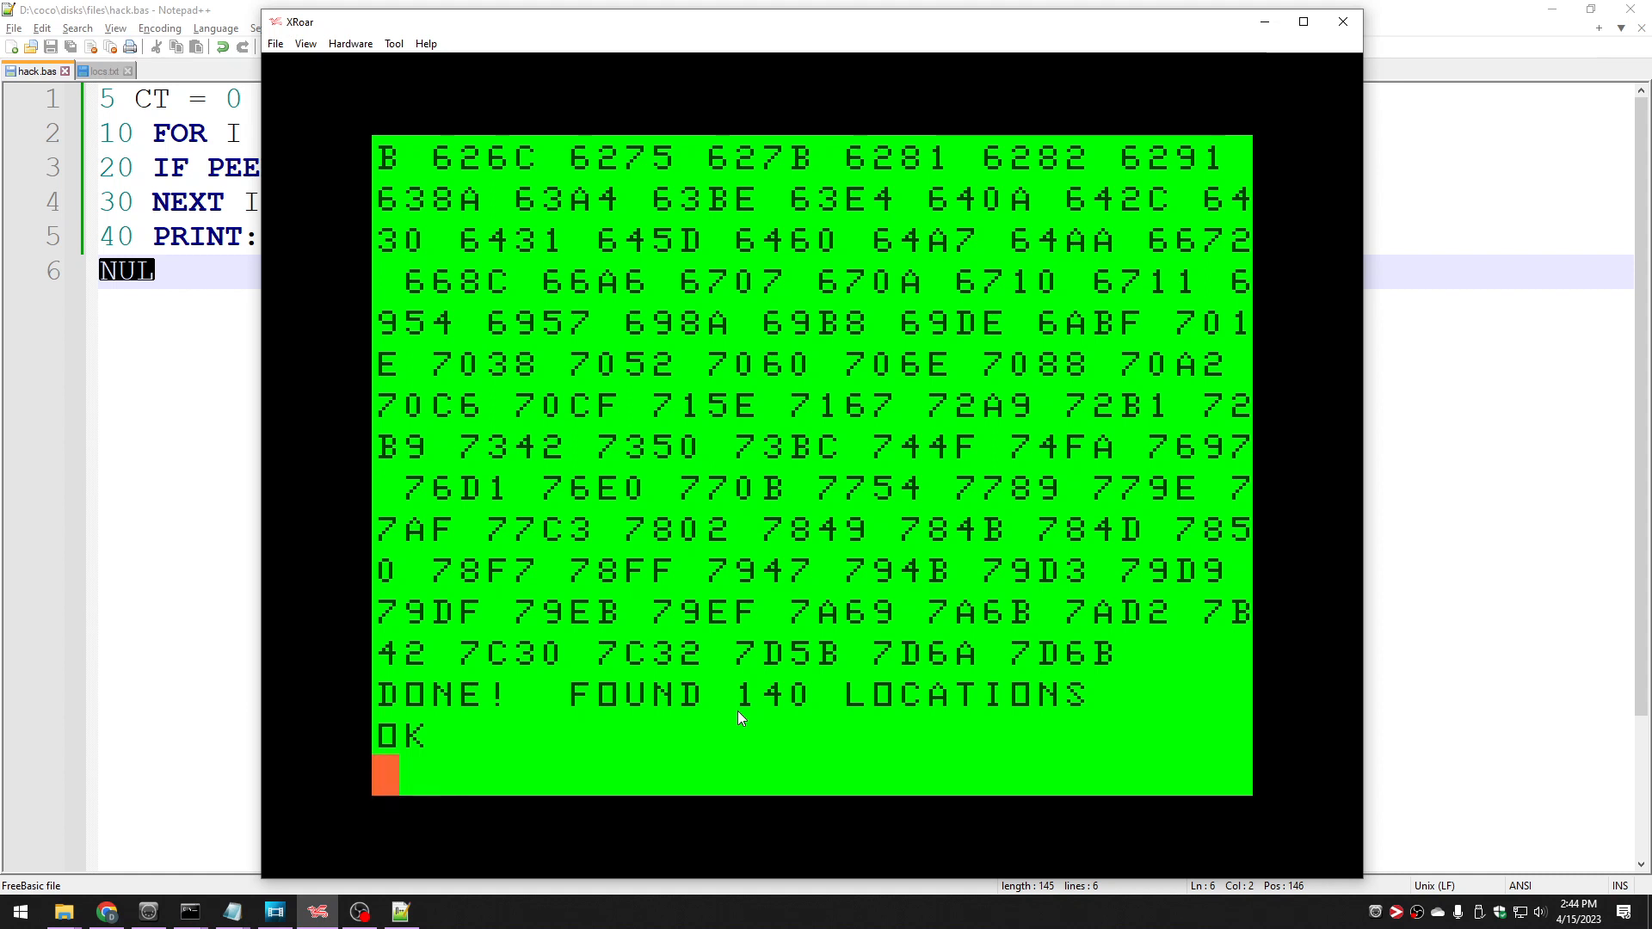
pyautogui.moveTo(724, 700)
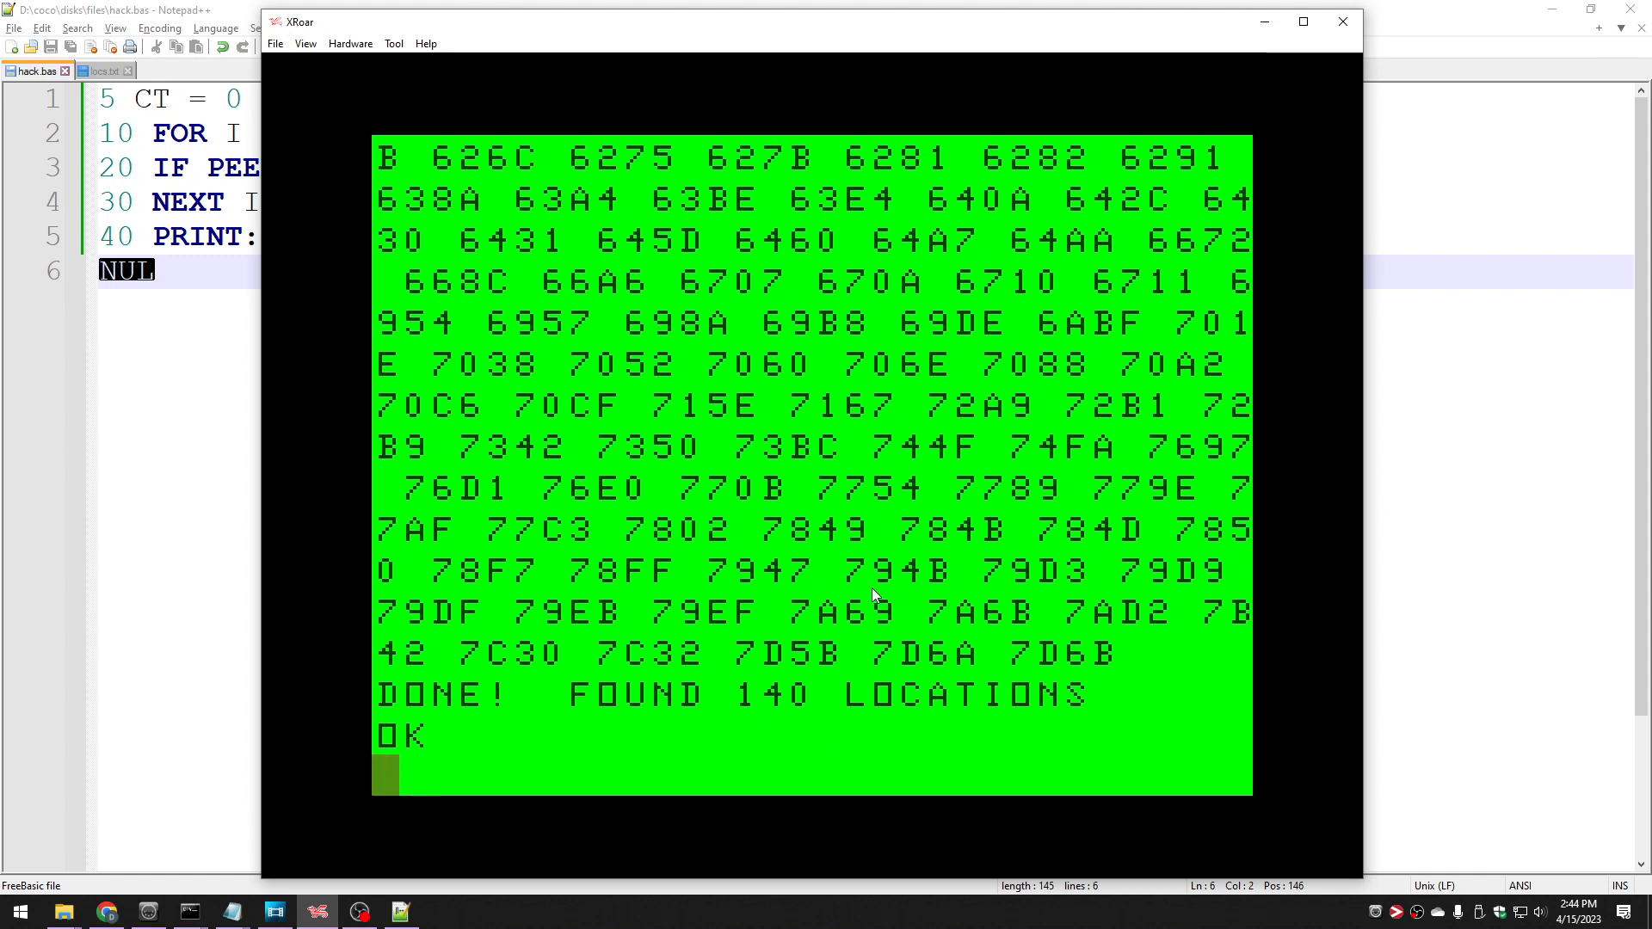
pyautogui.moveTo(751, 261)
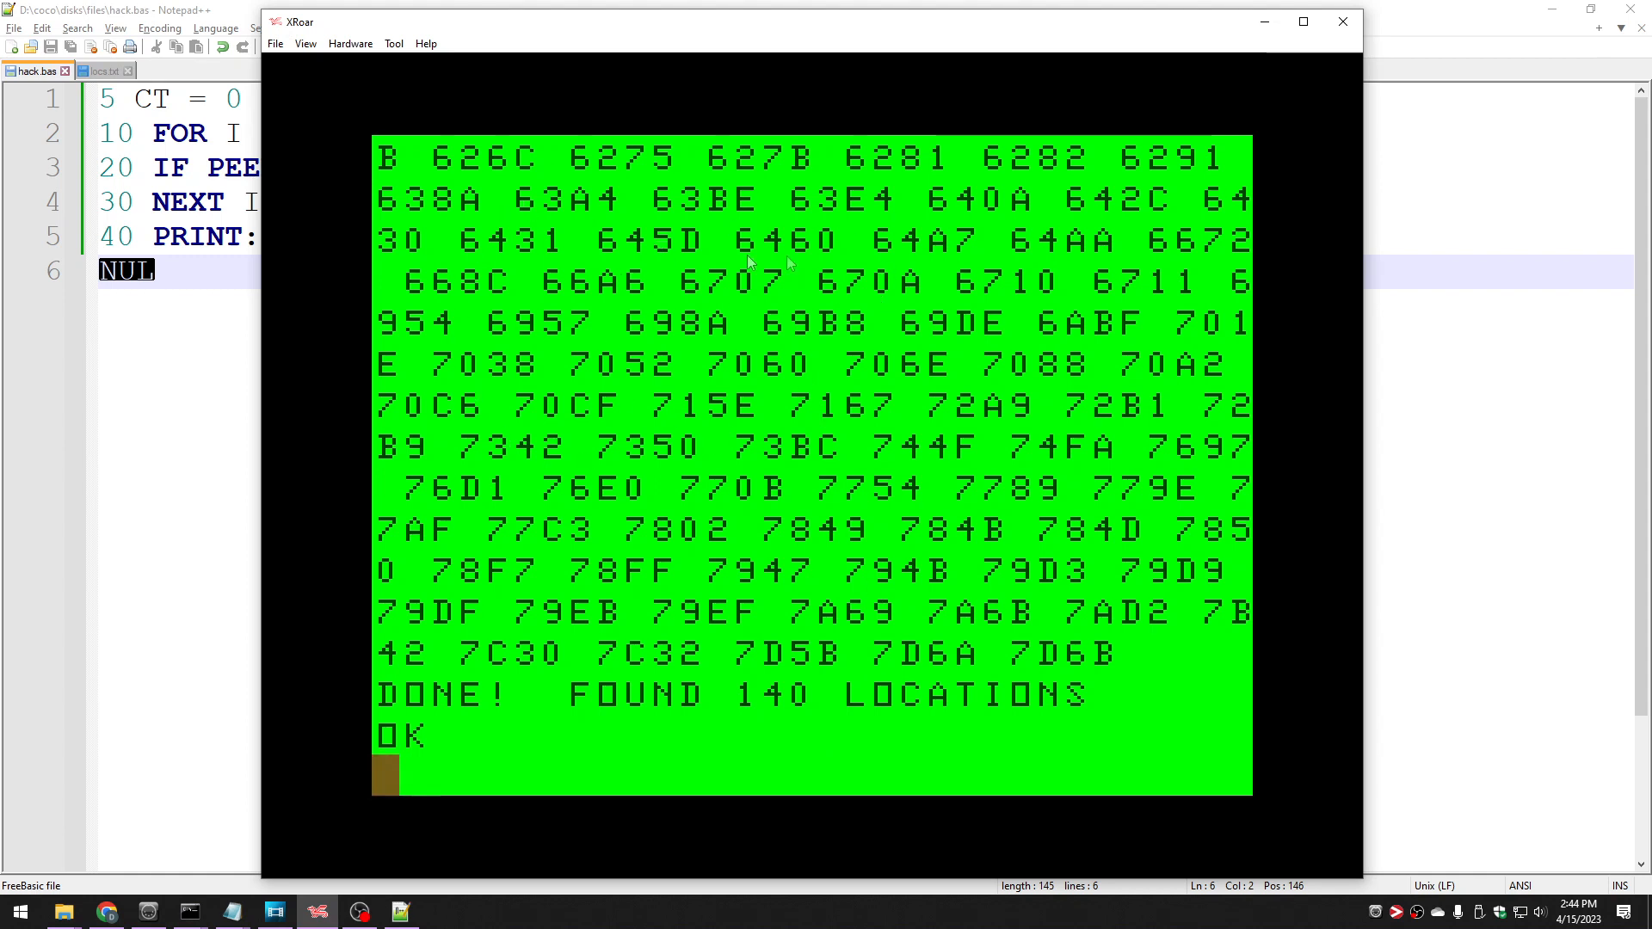
pyautogui.moveTo(1214, 192)
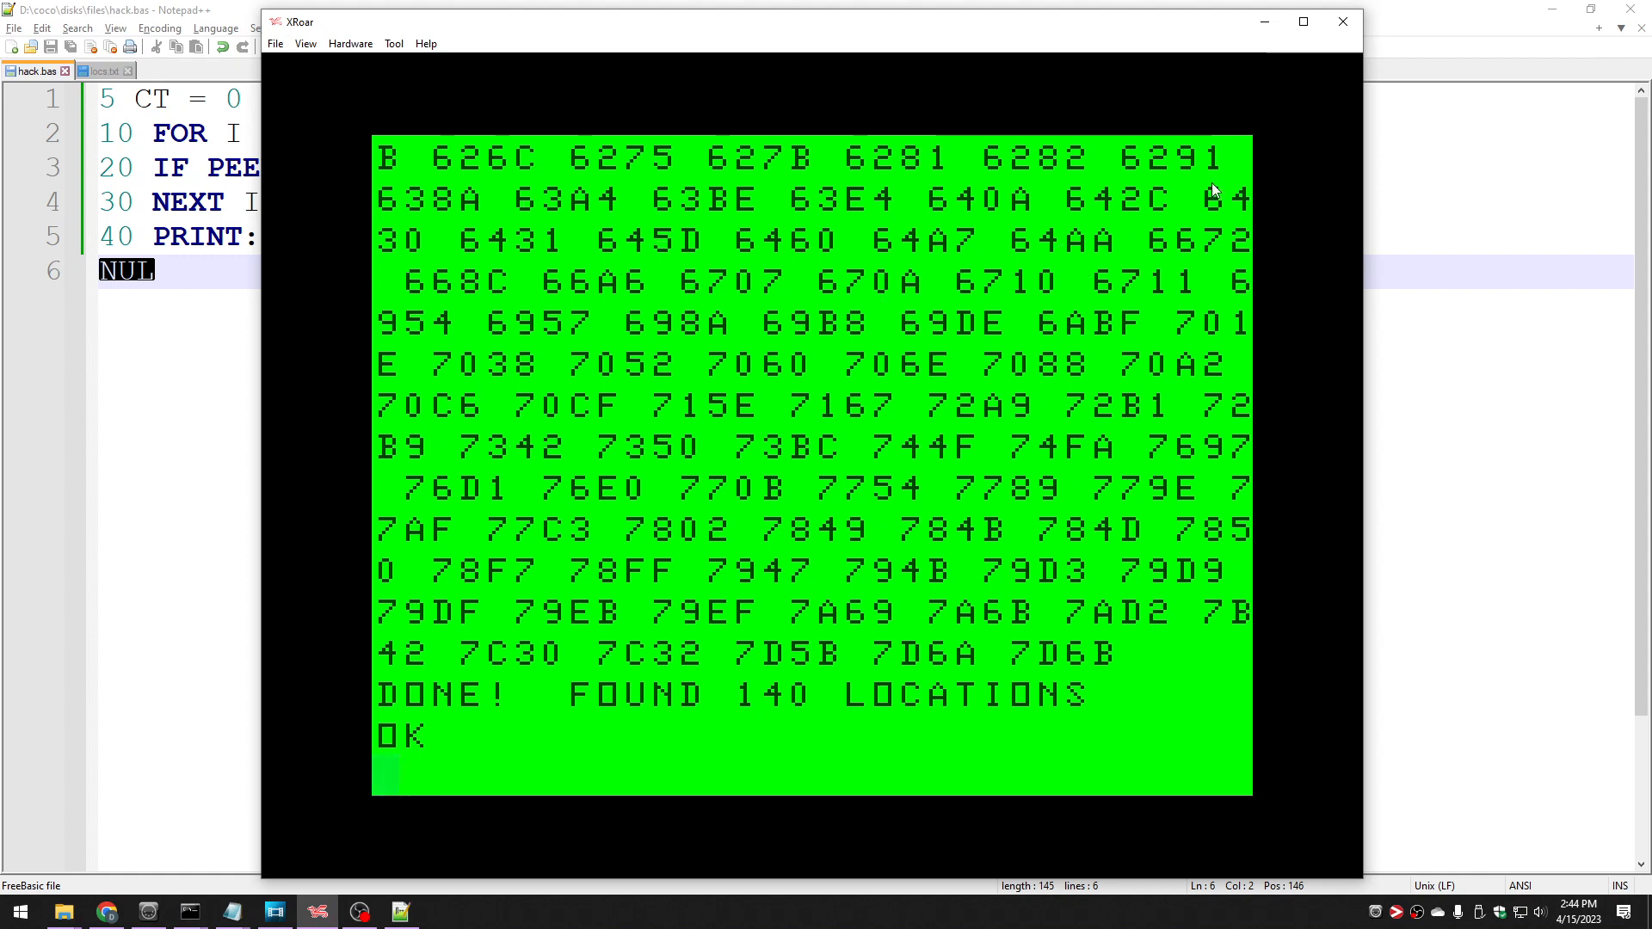
# POKE &H7D6B,1 into memory, then EXEC the loaded machine-code program.
pyautogui.write('P')
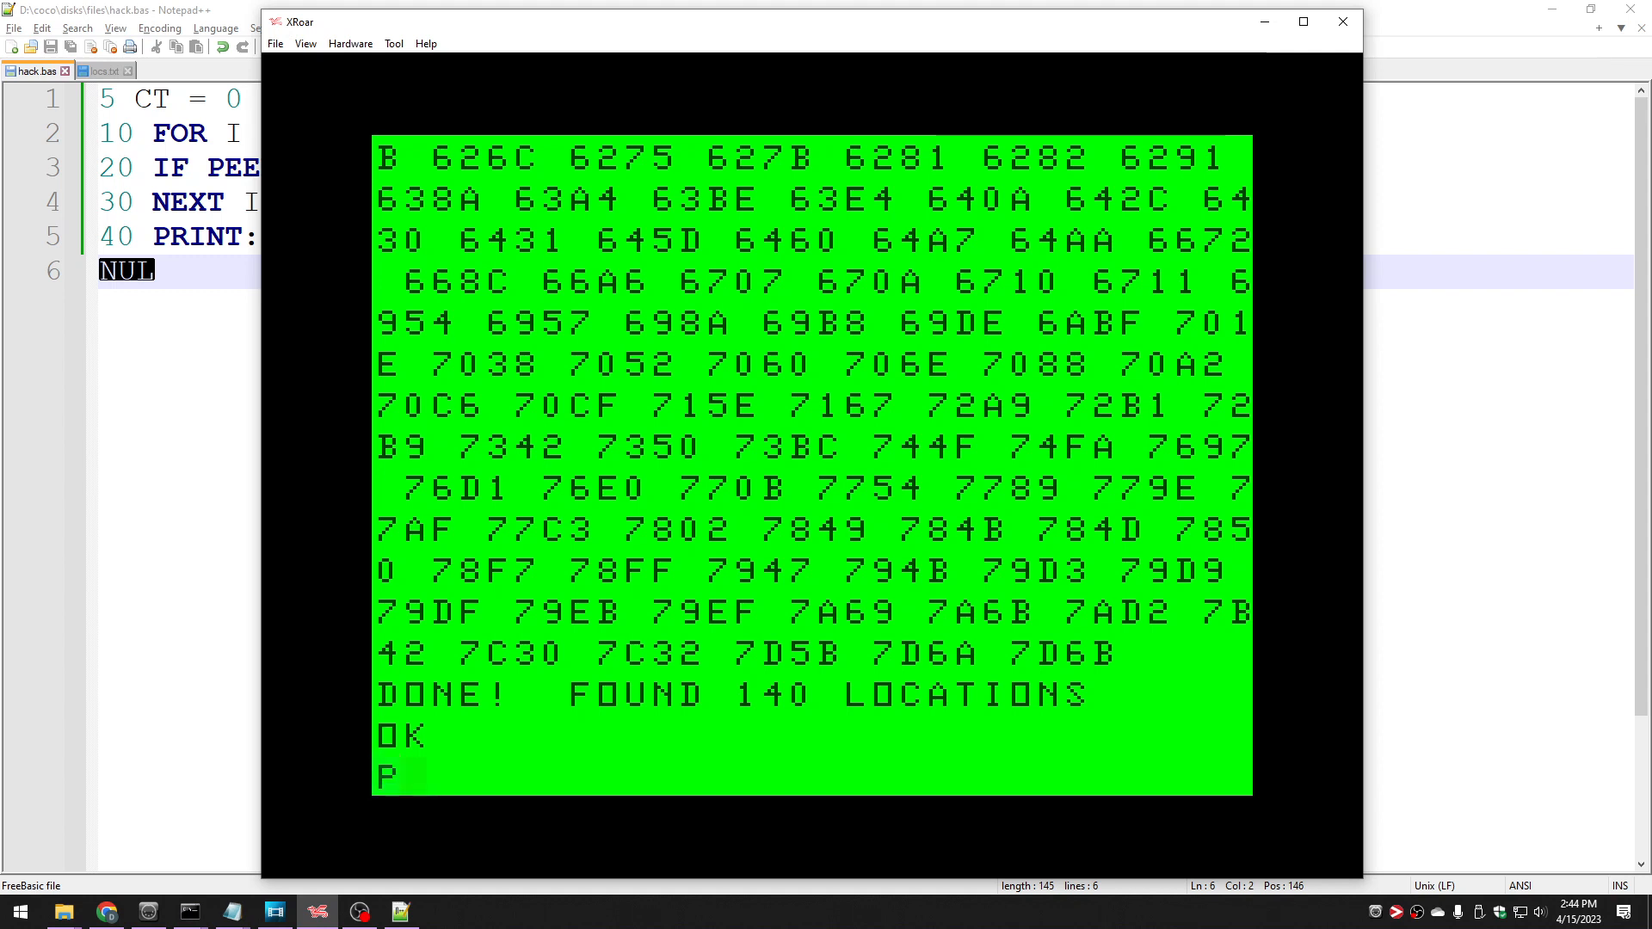
pyautogui.write('OKE')
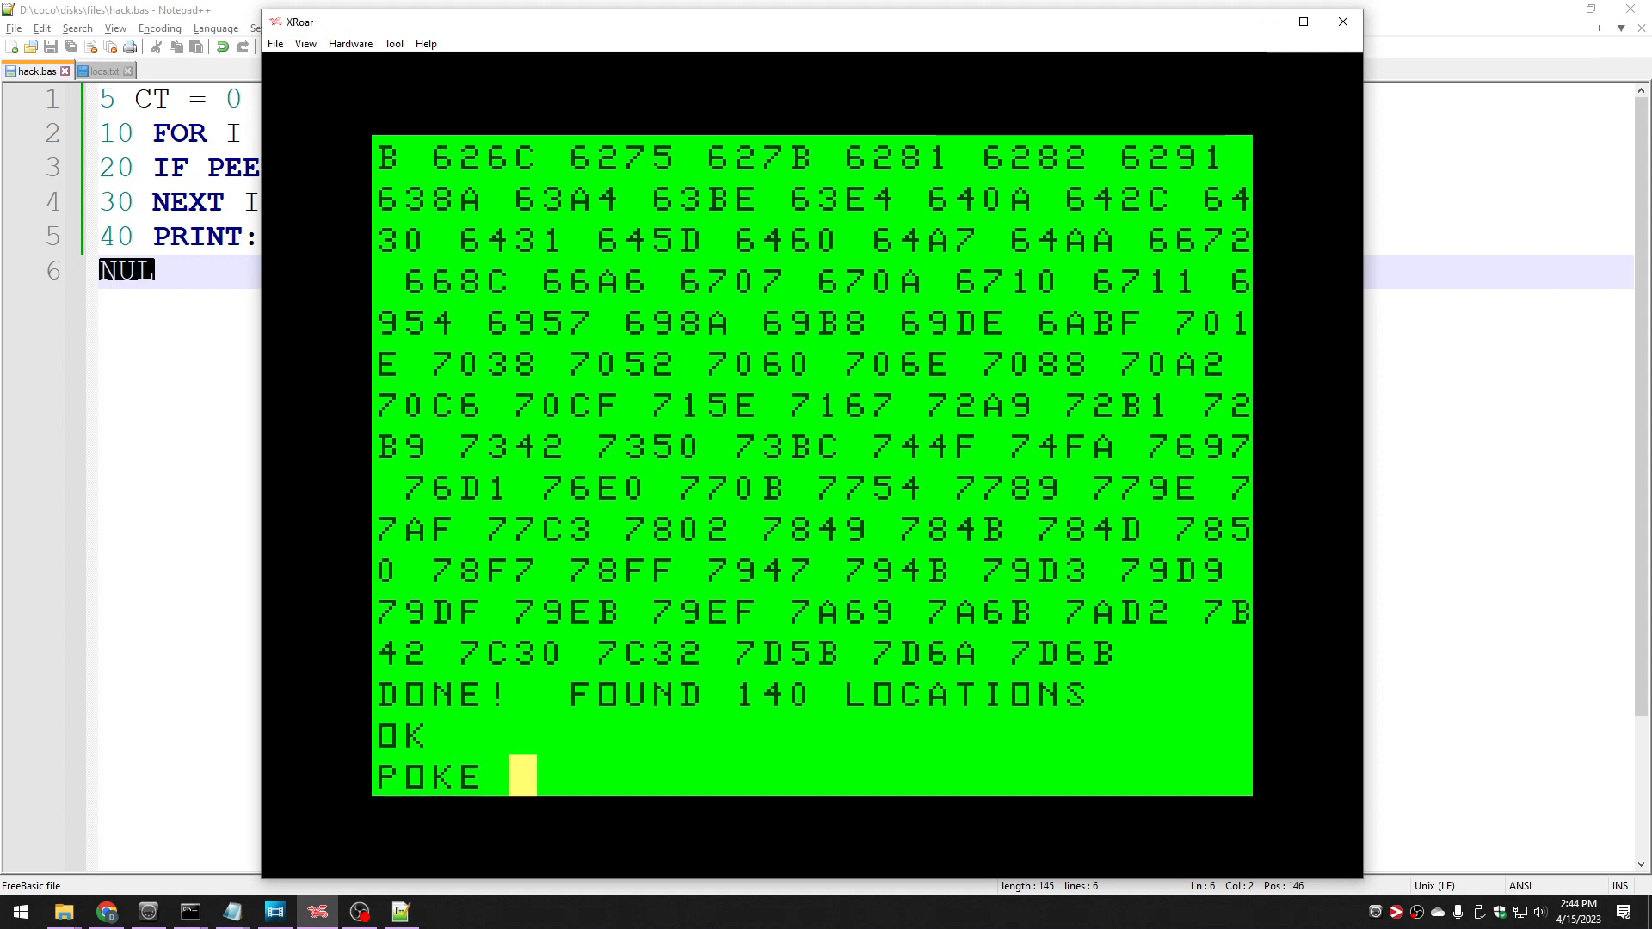
pyautogui.write('&H')
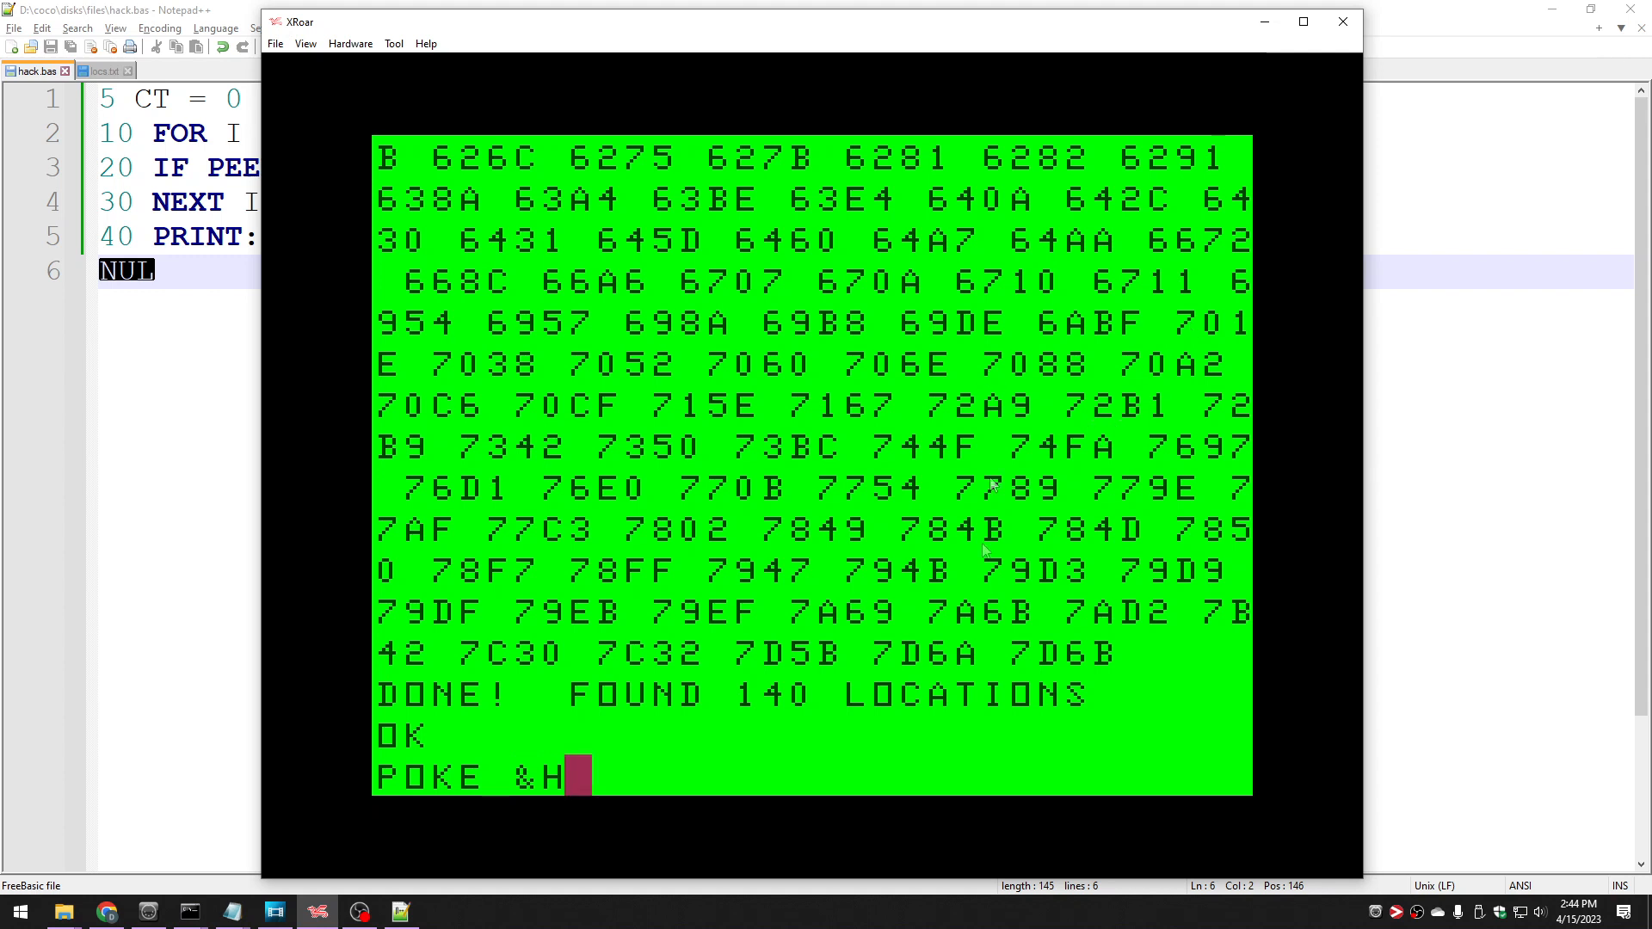
pyautogui.moveTo(1335, 676)
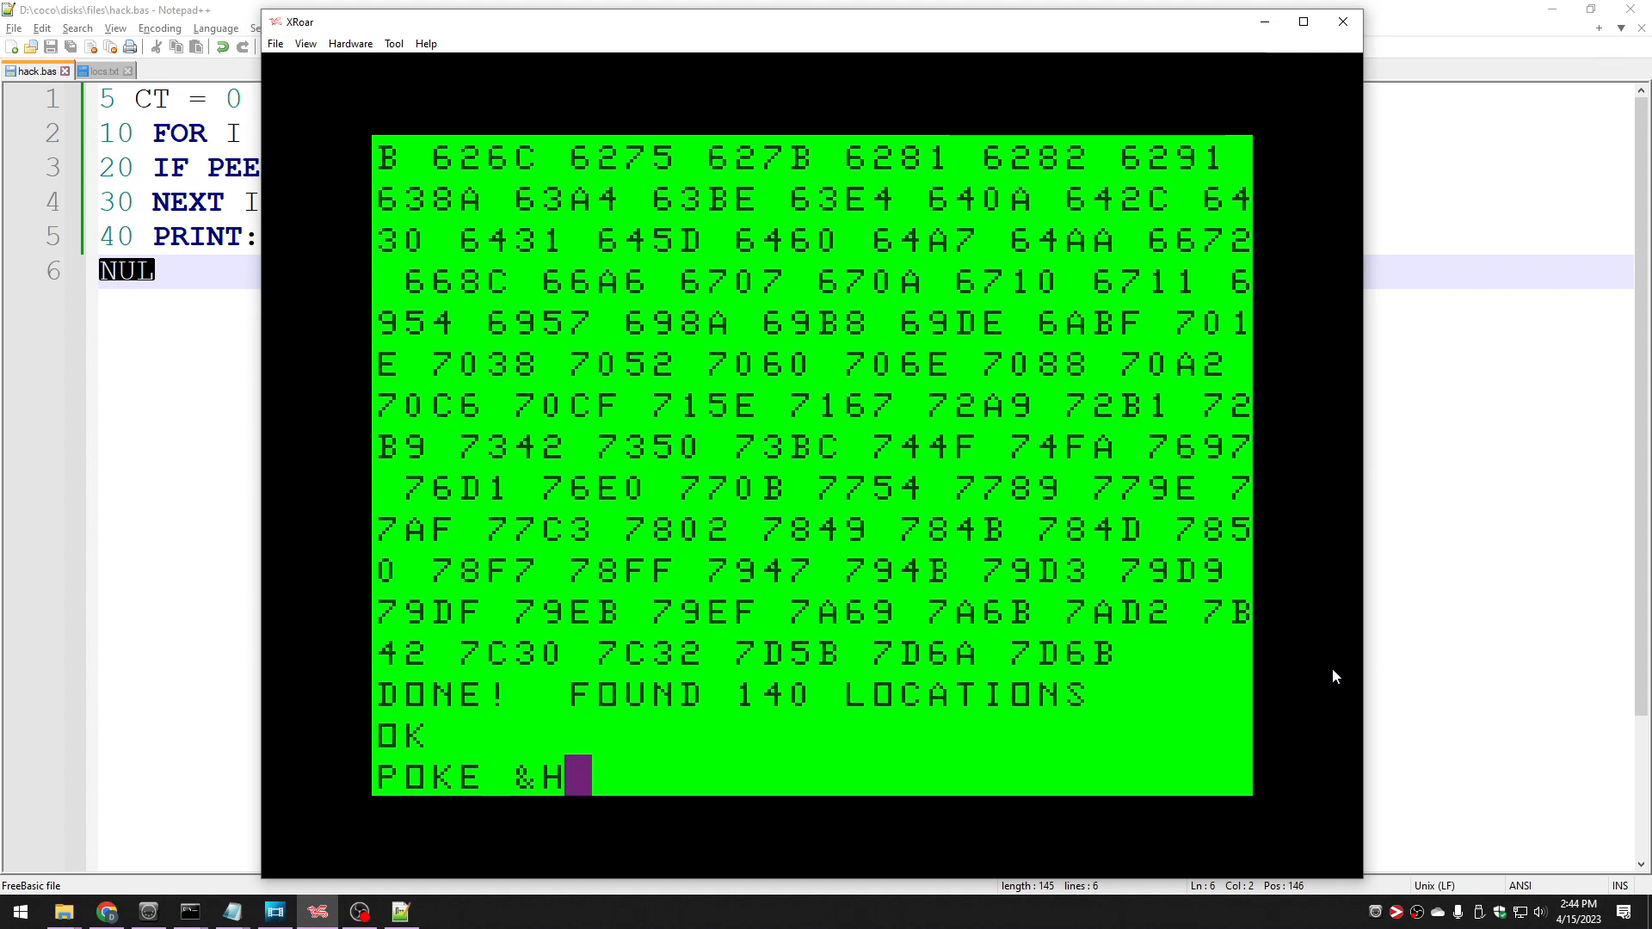
pyautogui.write('7D6B')
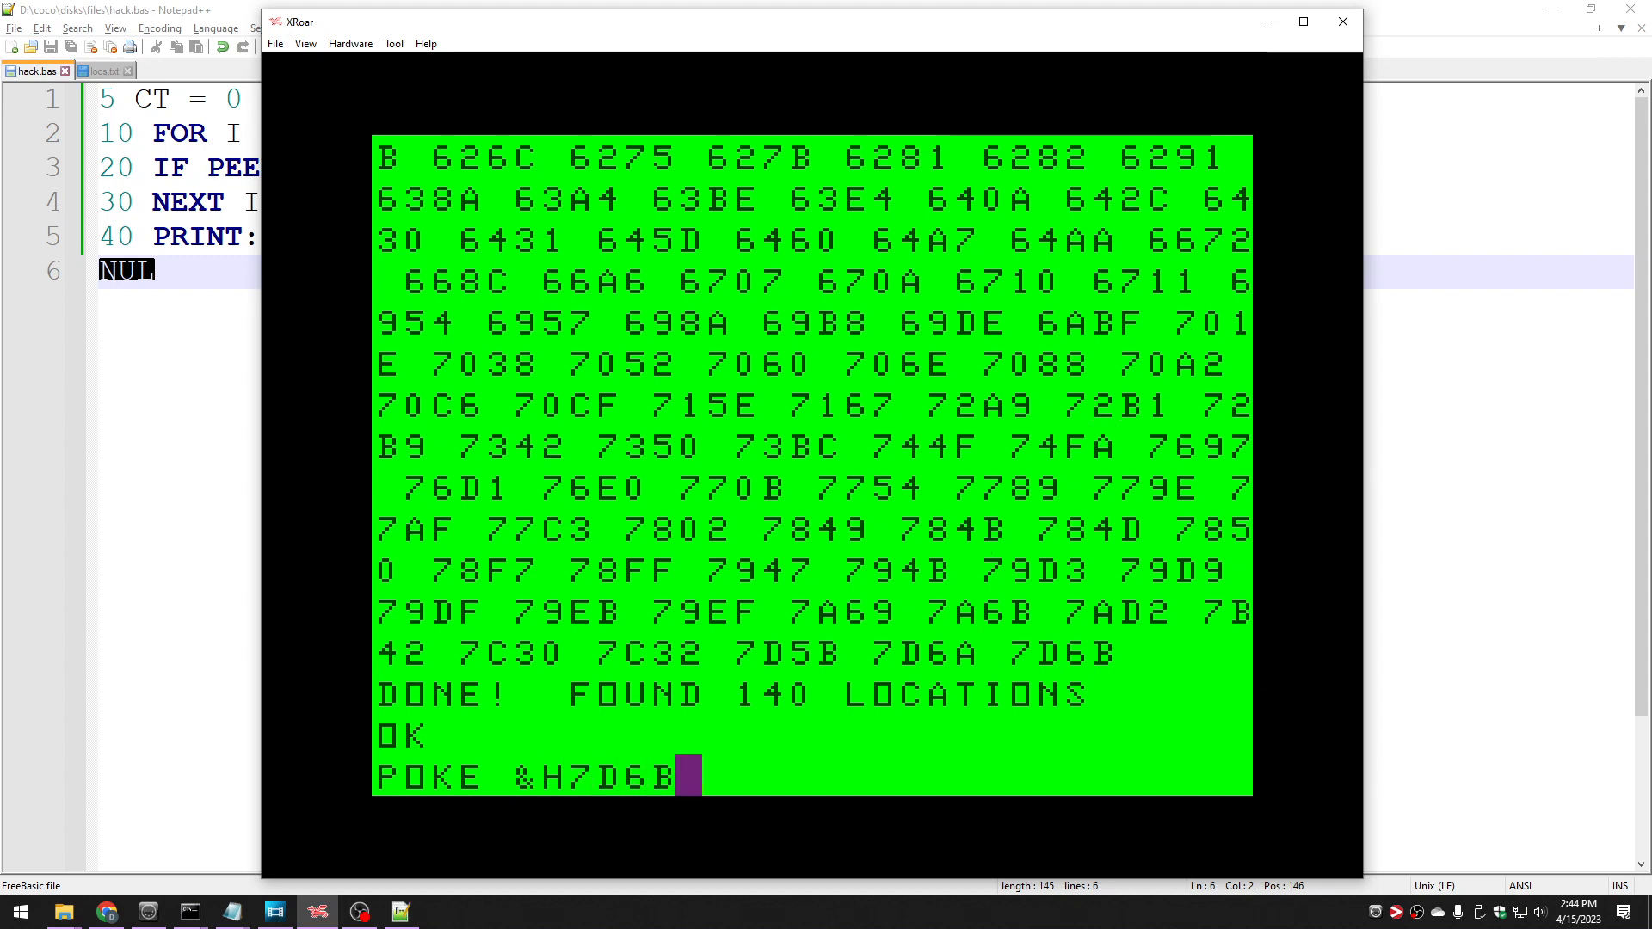
pyautogui.write(',')
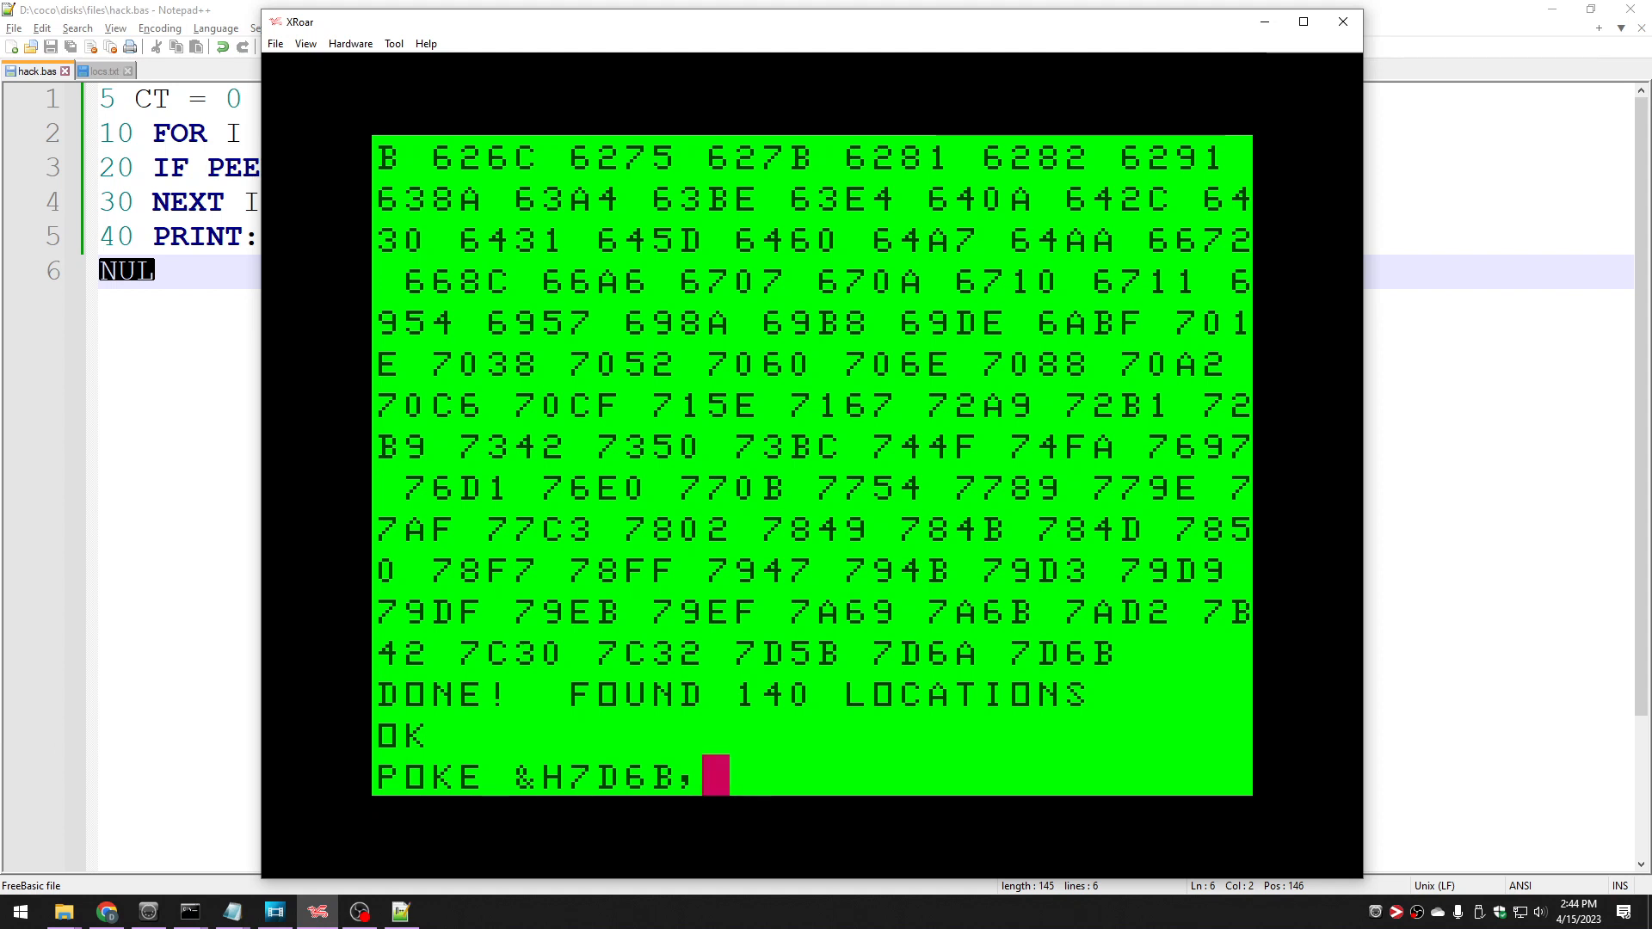
pyautogui.press('Return')
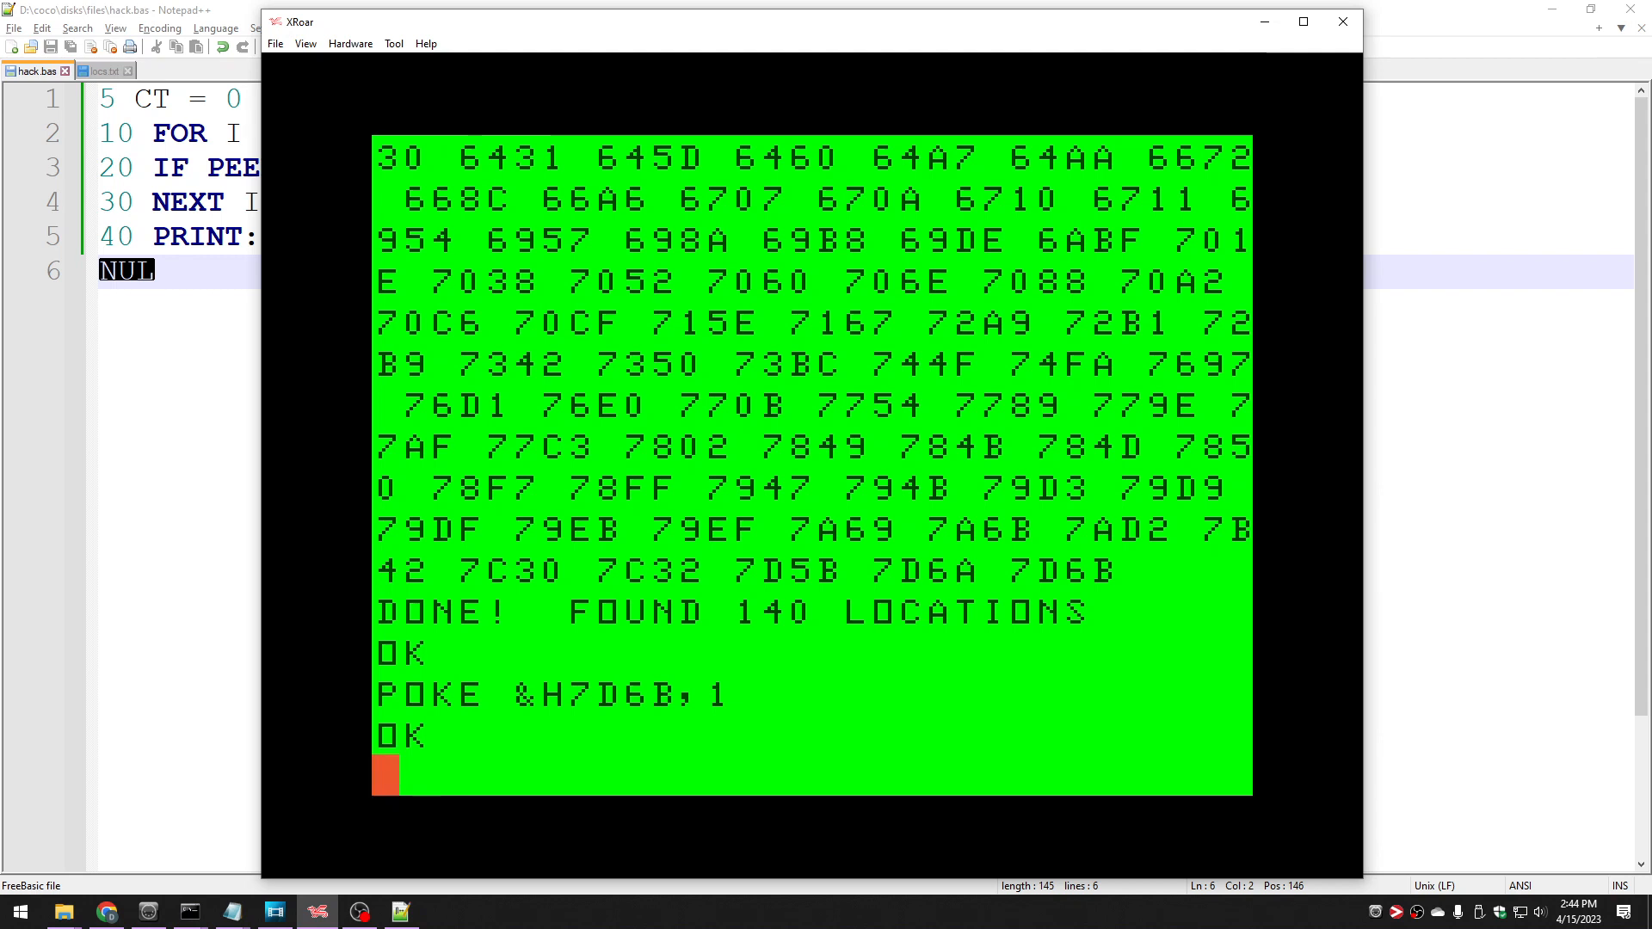
pyautogui.write('EXEC')
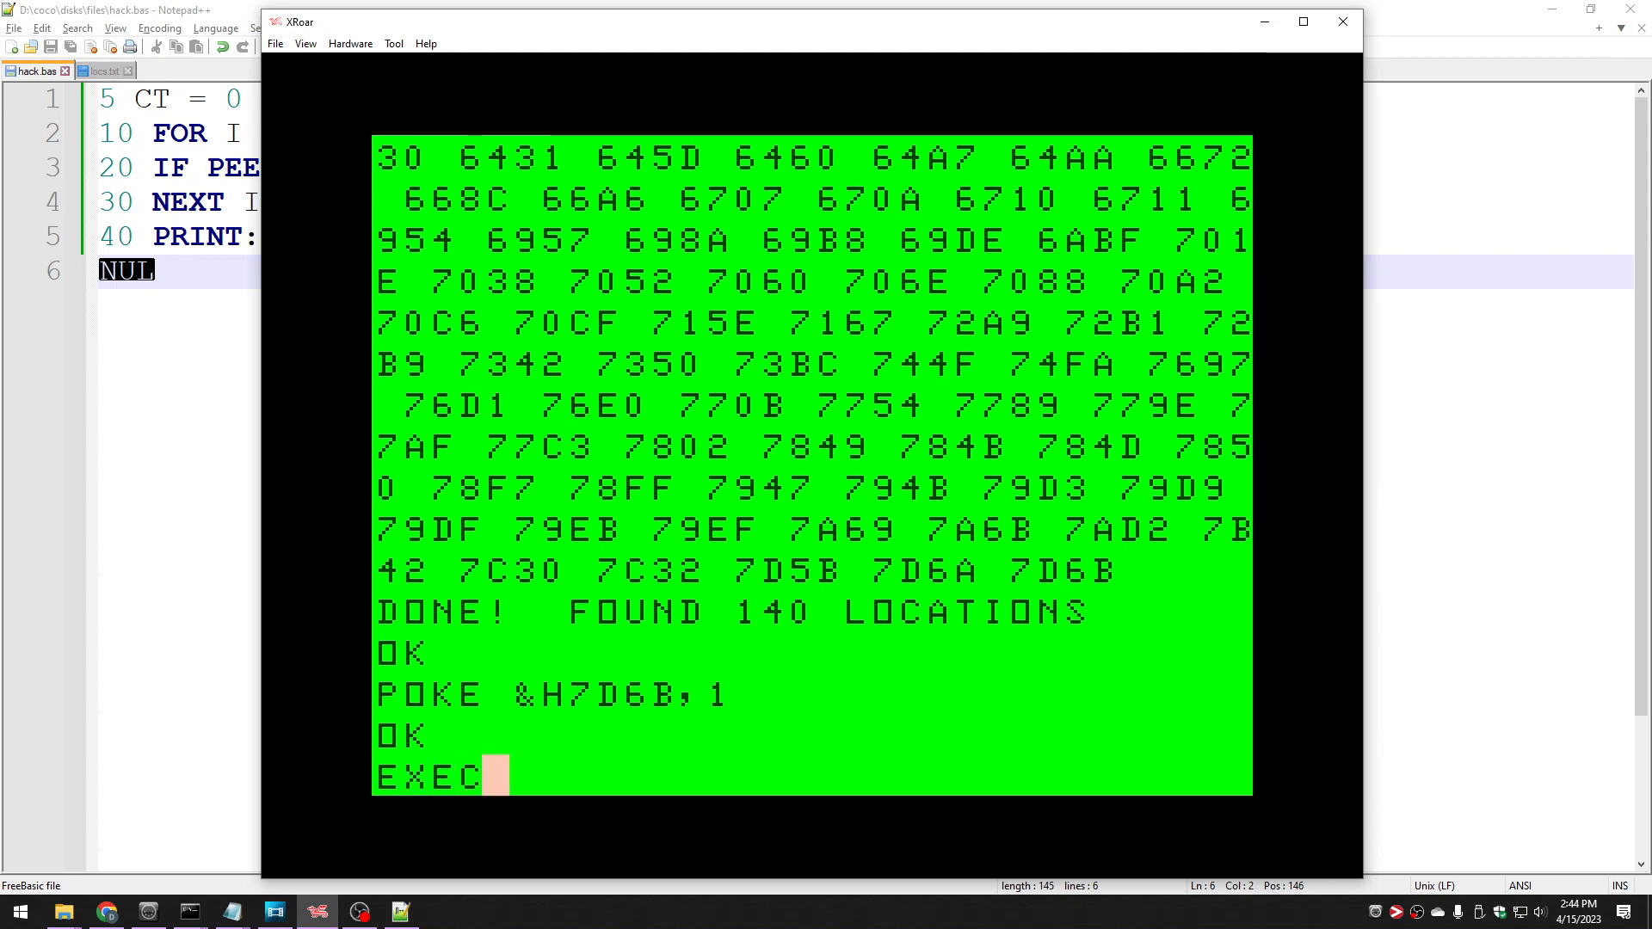
pyautogui.press('Return')
pyautogui.write('POKE')
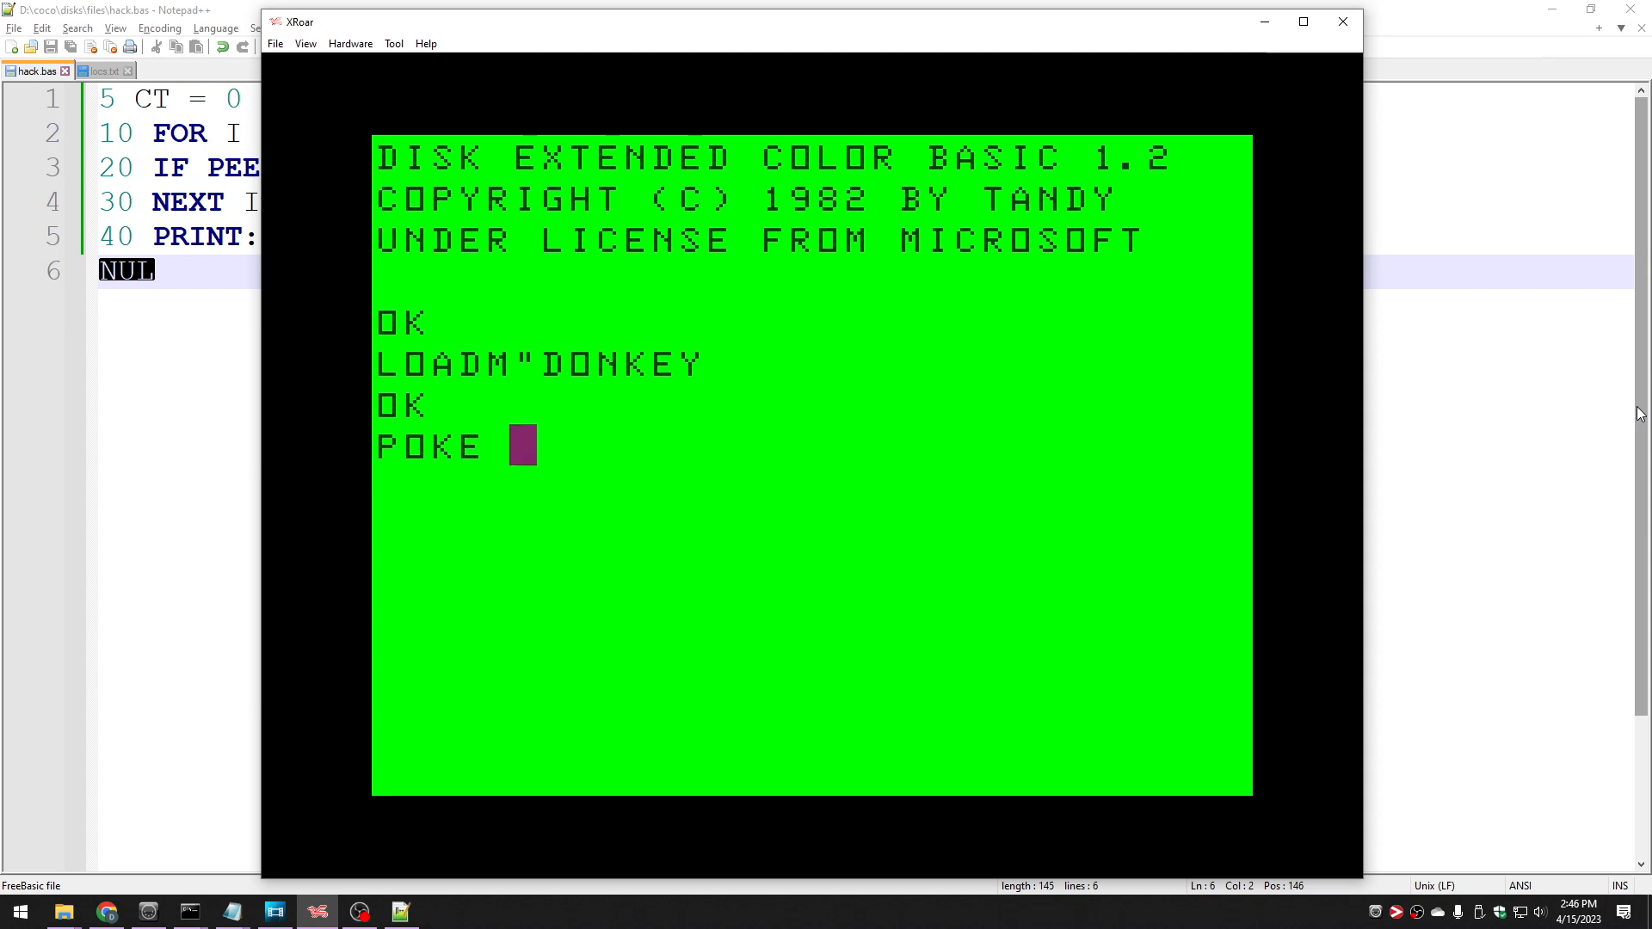
# Enter POKE &H3268,25 to give Donkey King extra lives.
pyautogui.write('&H3268')
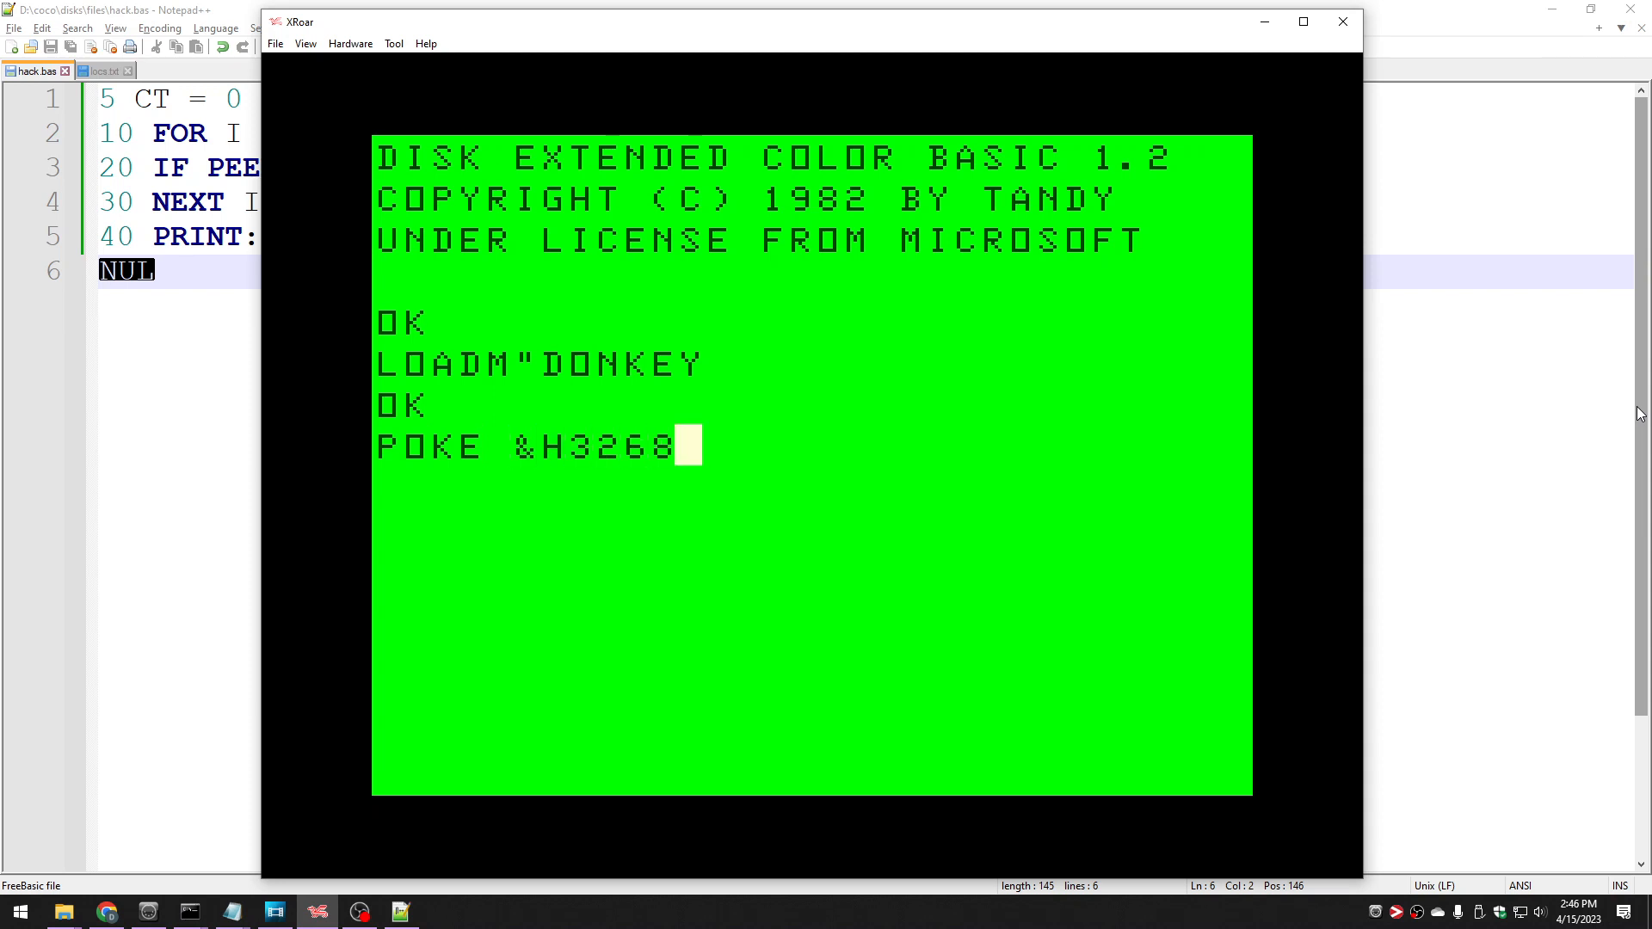
pyautogui.write(',25')
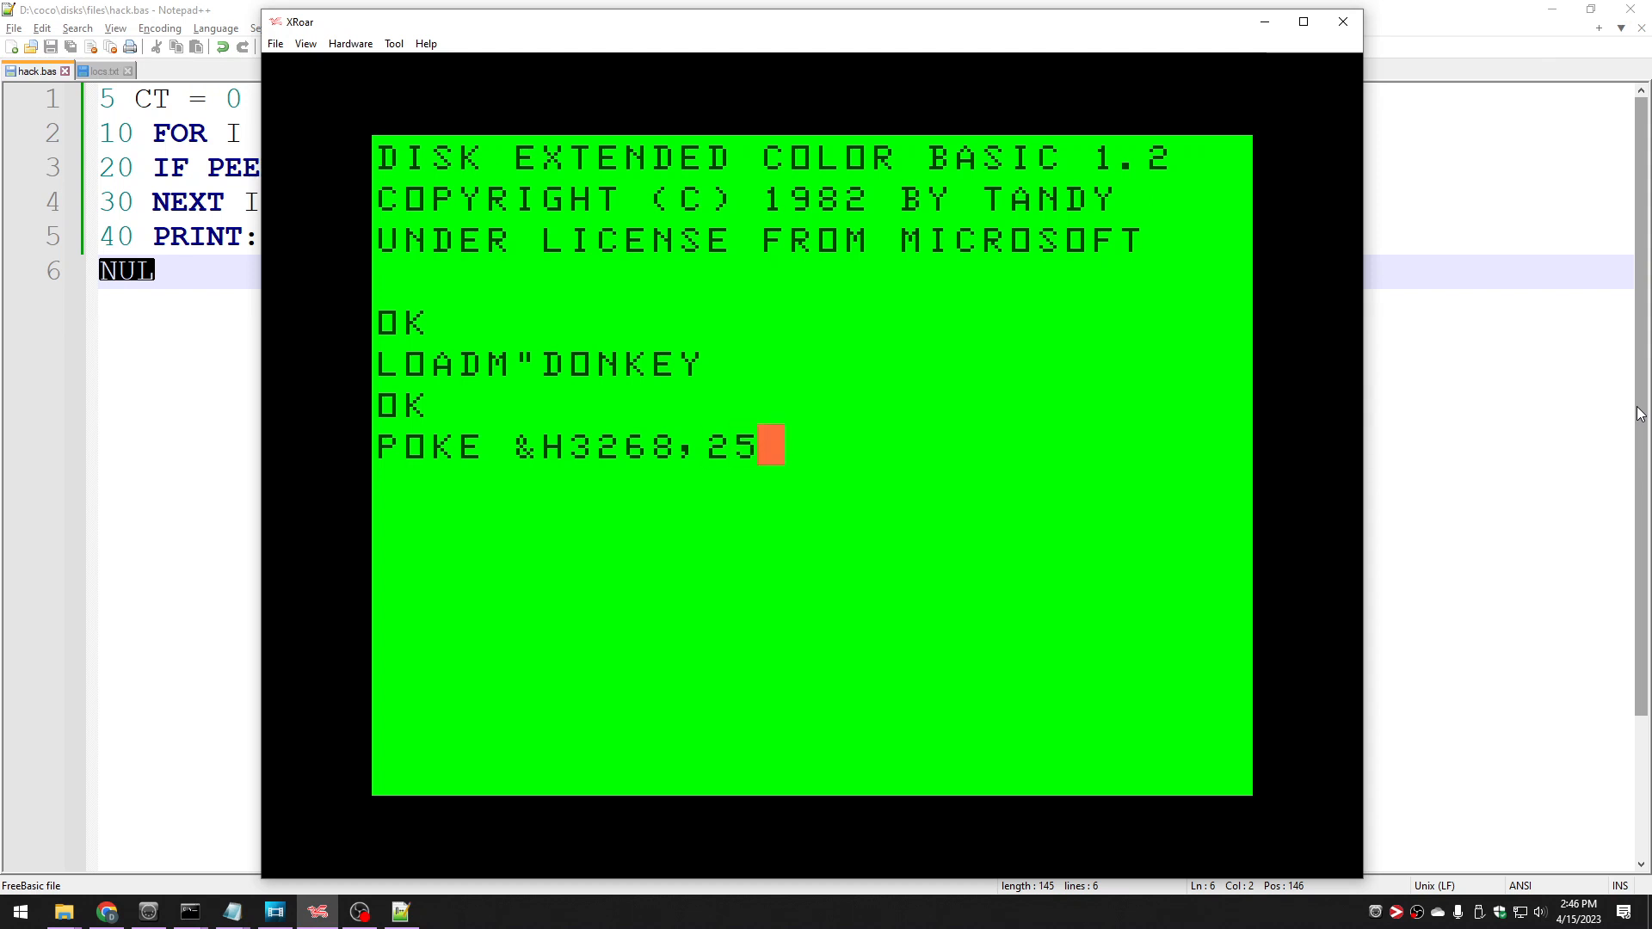
pyautogui.press('Return')
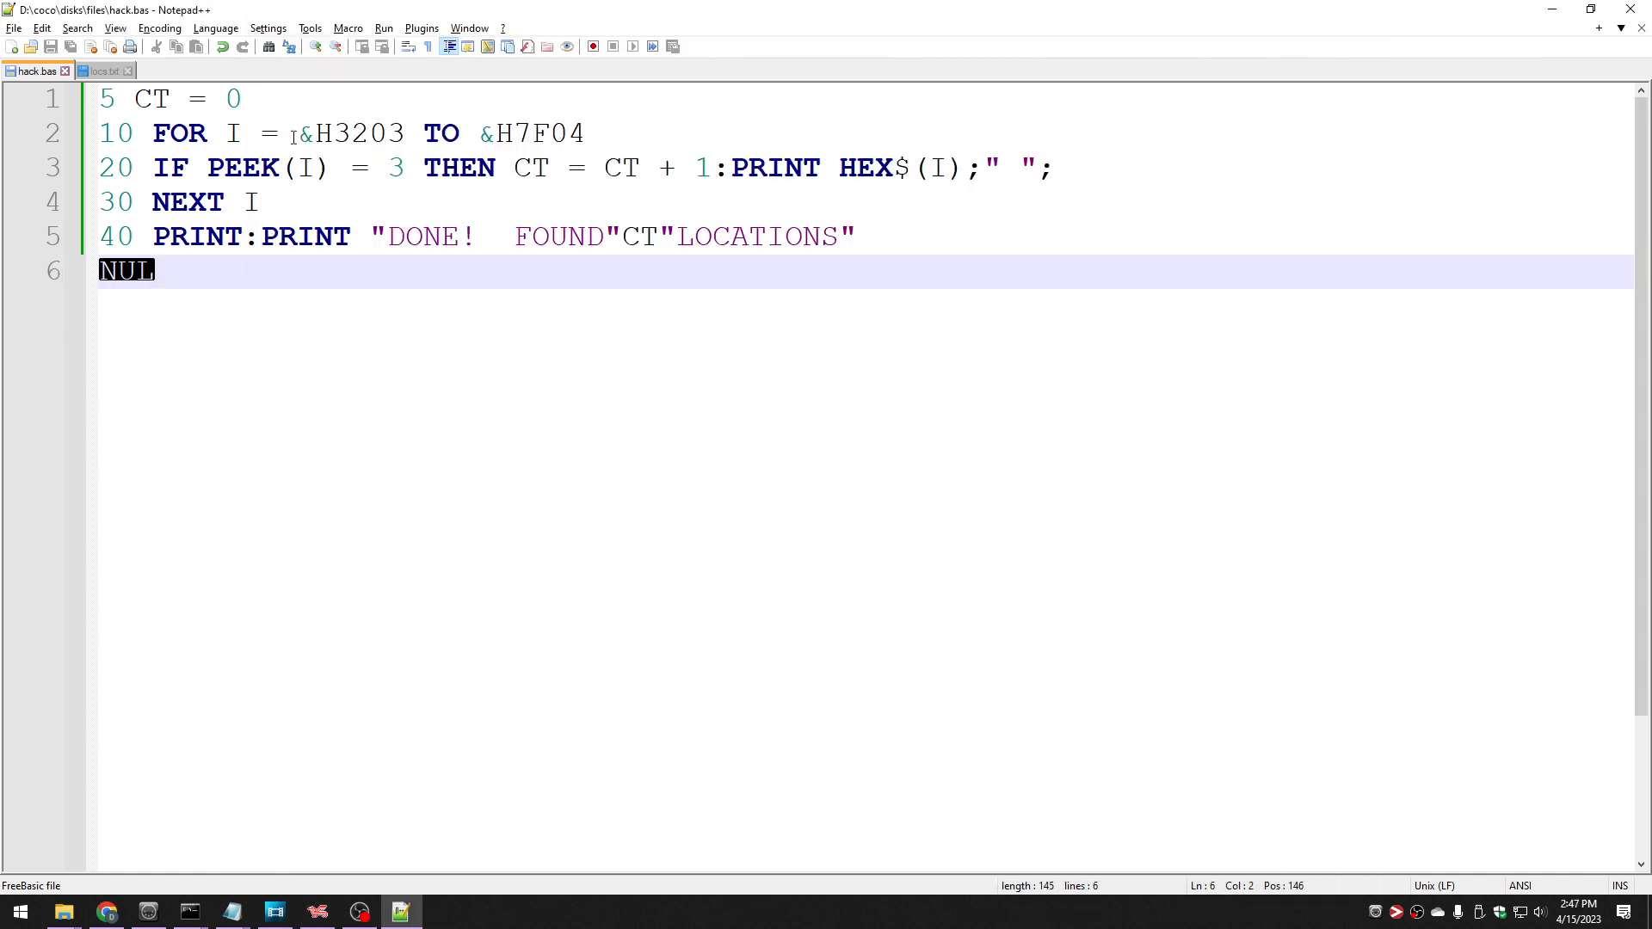
pyautogui.moveTo(298, 132); pyautogui.dragTo(585, 132)
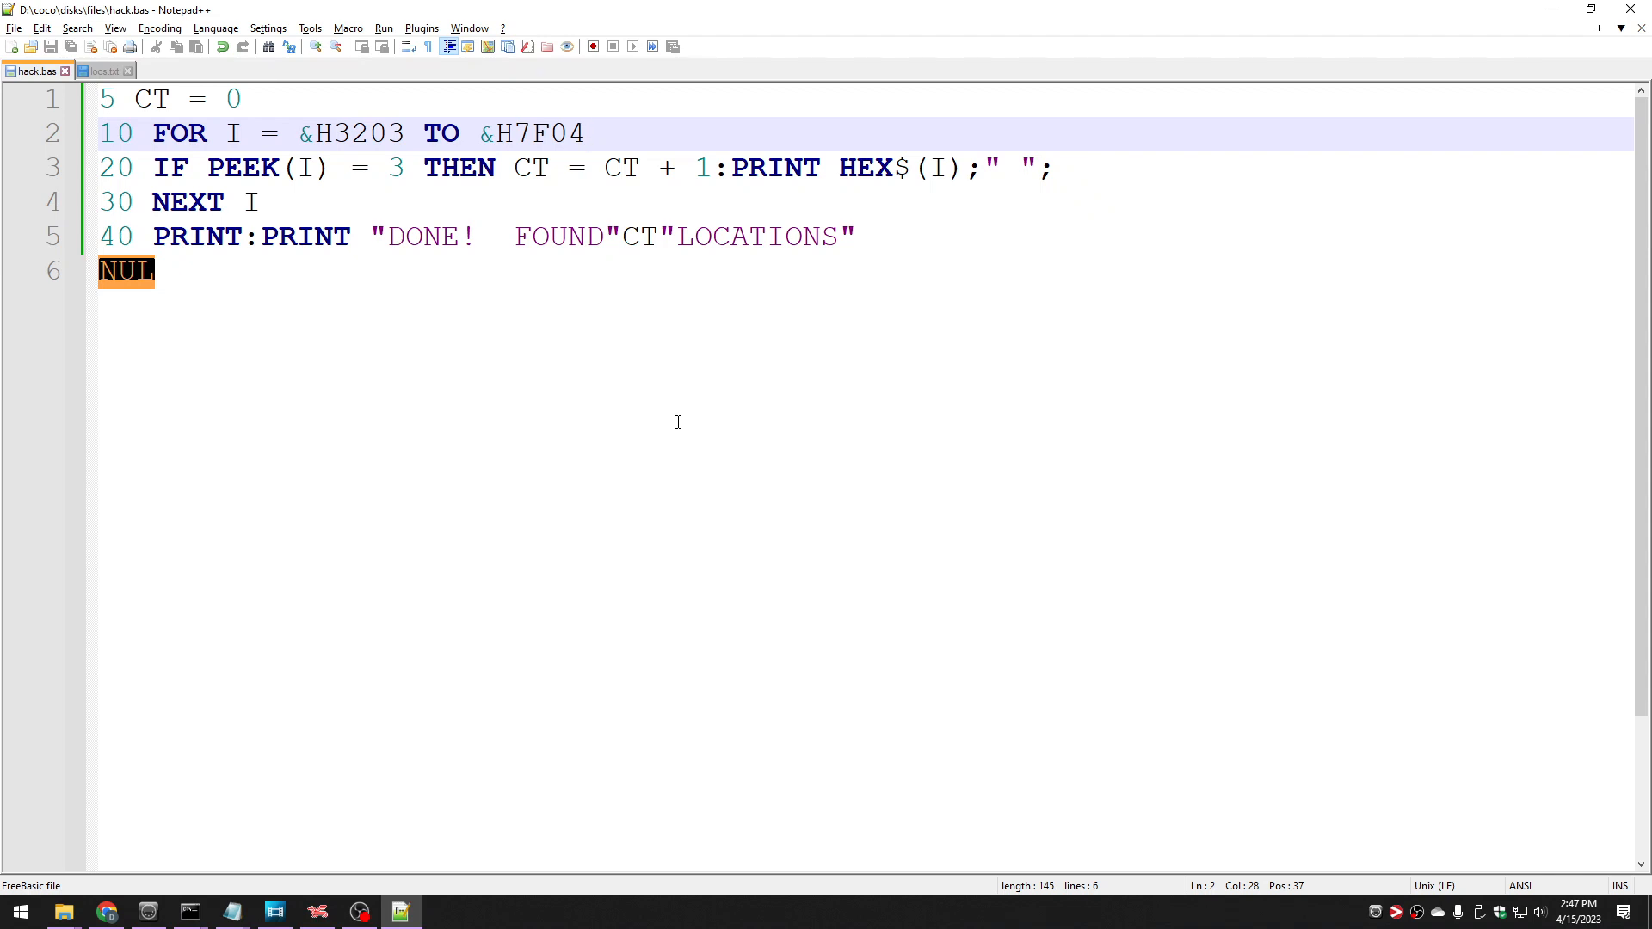
pyautogui.click(586, 133)
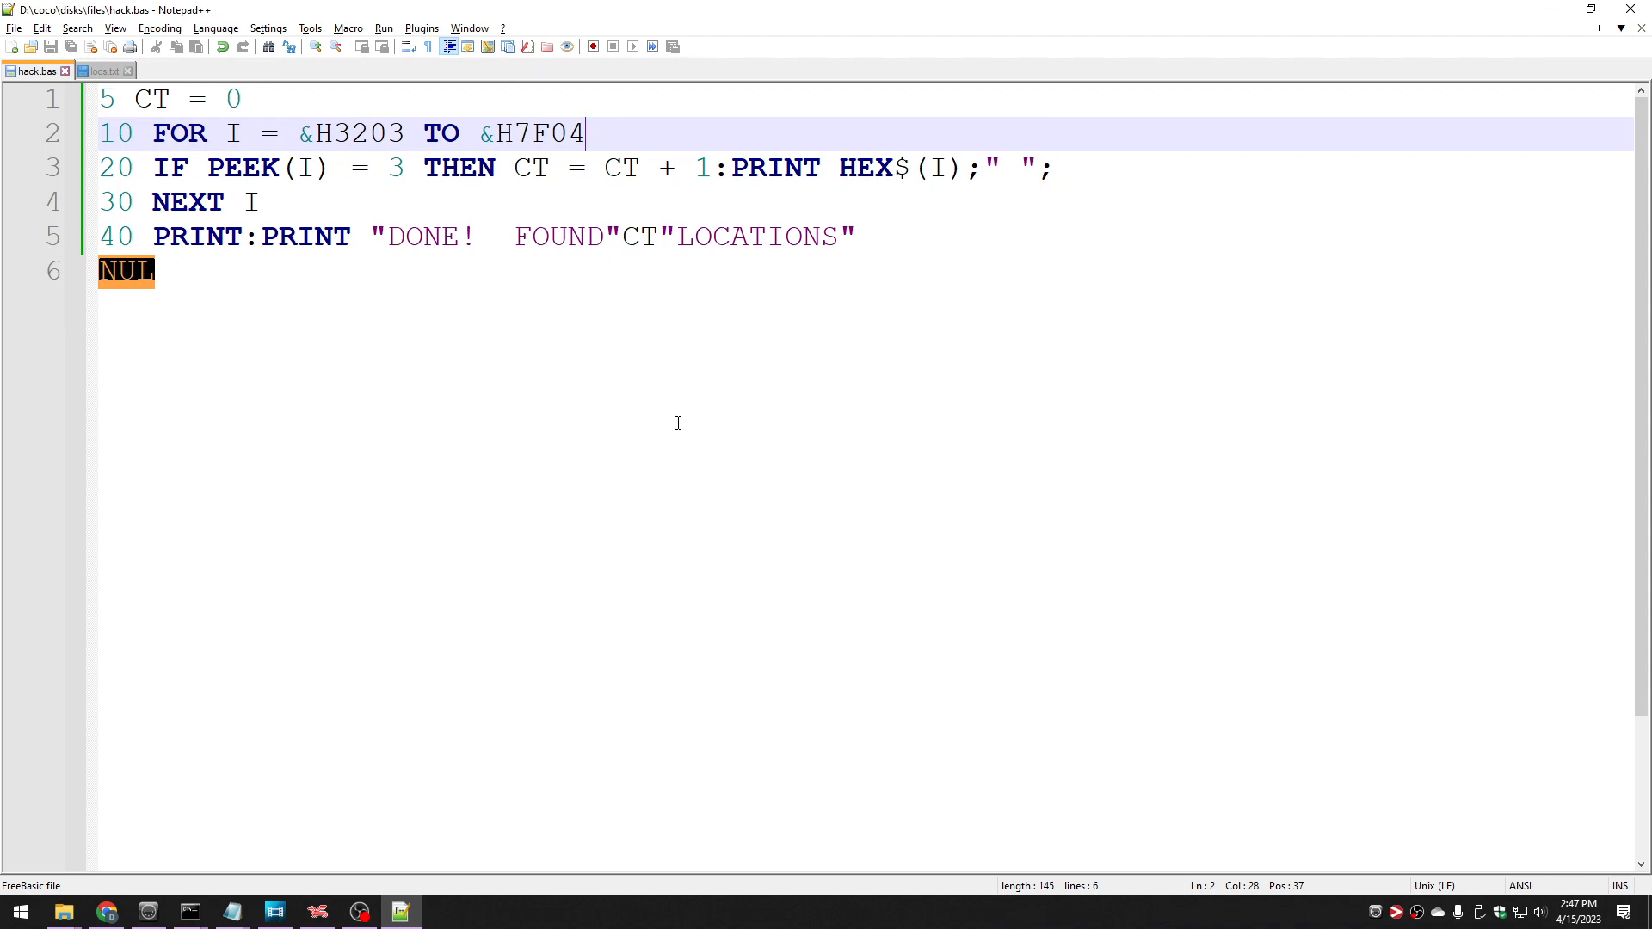